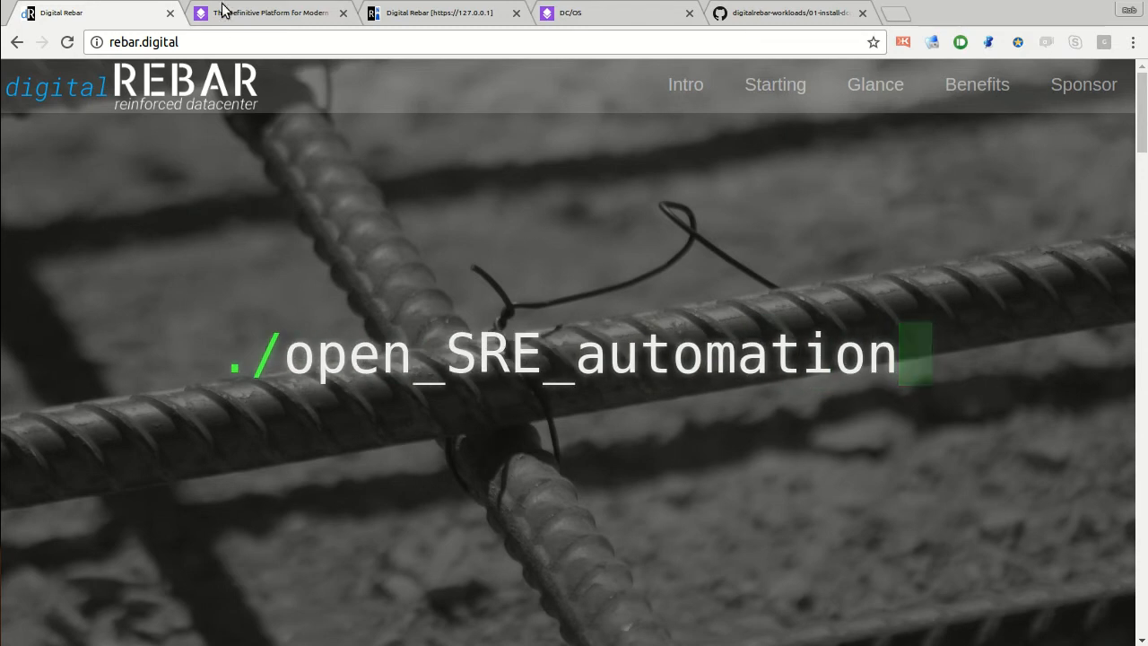
Look over the rebar.digital homepage and its rotating tagline, then bring up the dcos.io site
{"action": "left_click", "coordinate": [269, 12]}
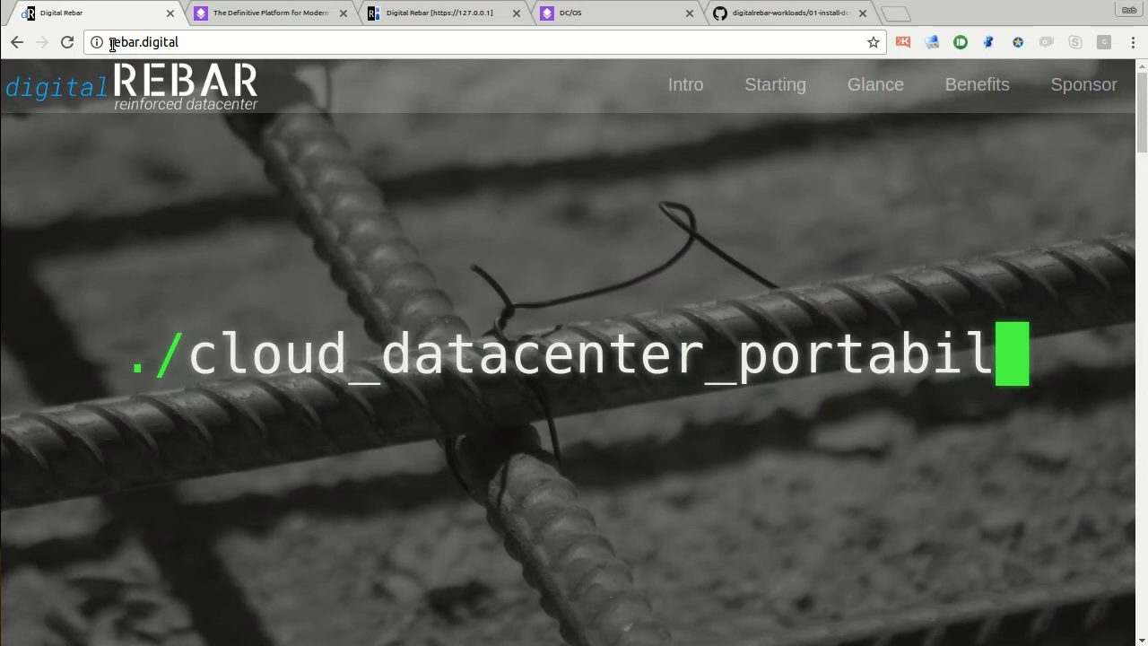
{"action": "type", "text": "ity"}
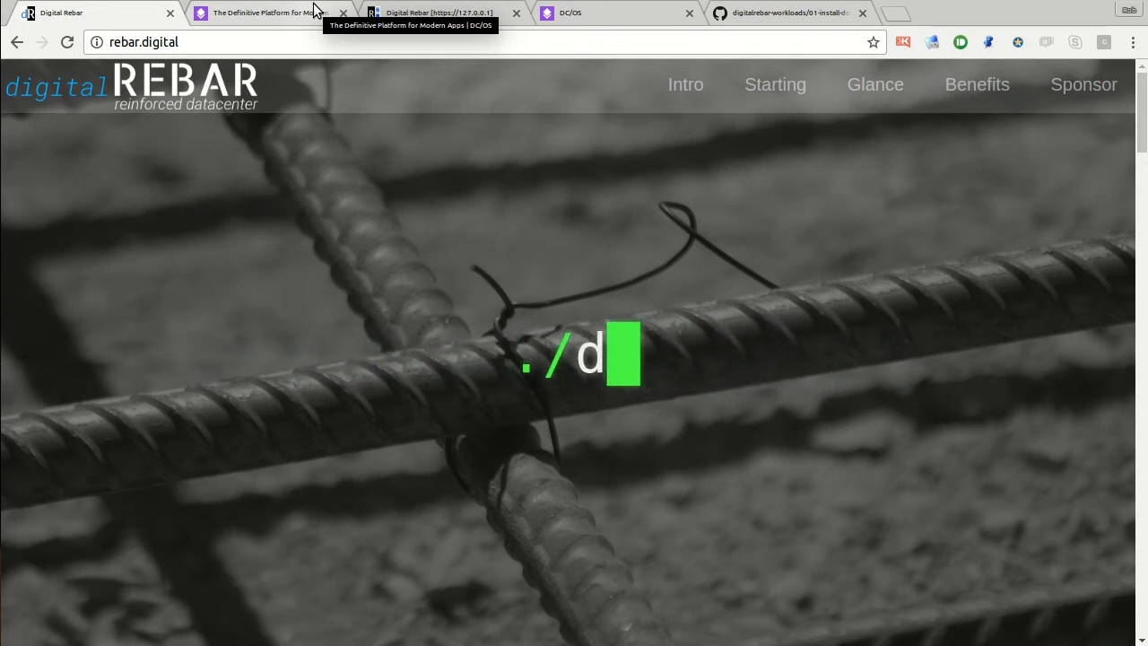
{"action": "type", "text": "open_SRE_automation.inf"}
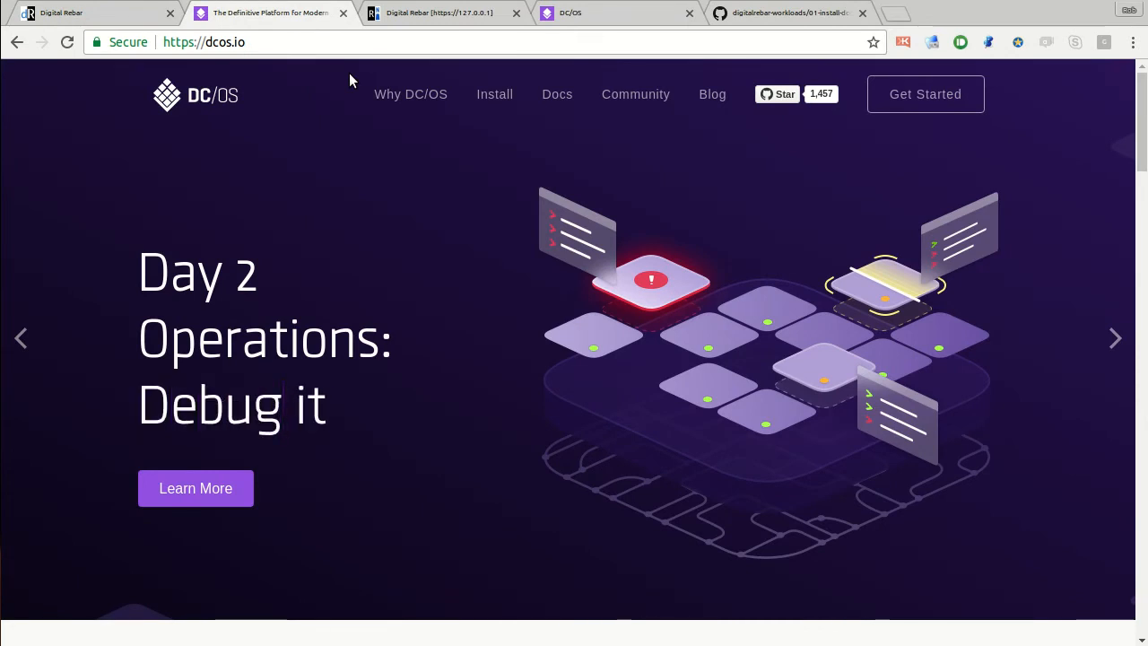
In Digital Rebar, inspect and collapse the system and pool deployments, then launch the DC/OS catalog wizard
{"action": "left_click", "coordinate": [440, 12]}
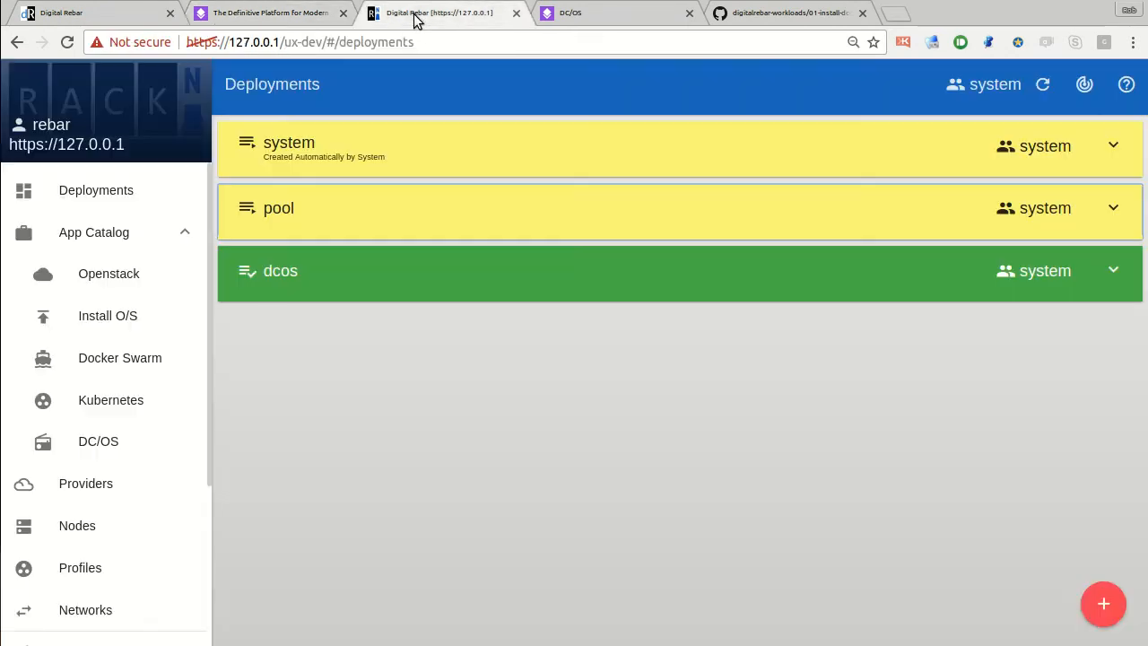
{"action": "mouse_move", "coordinate": [266, 365]}
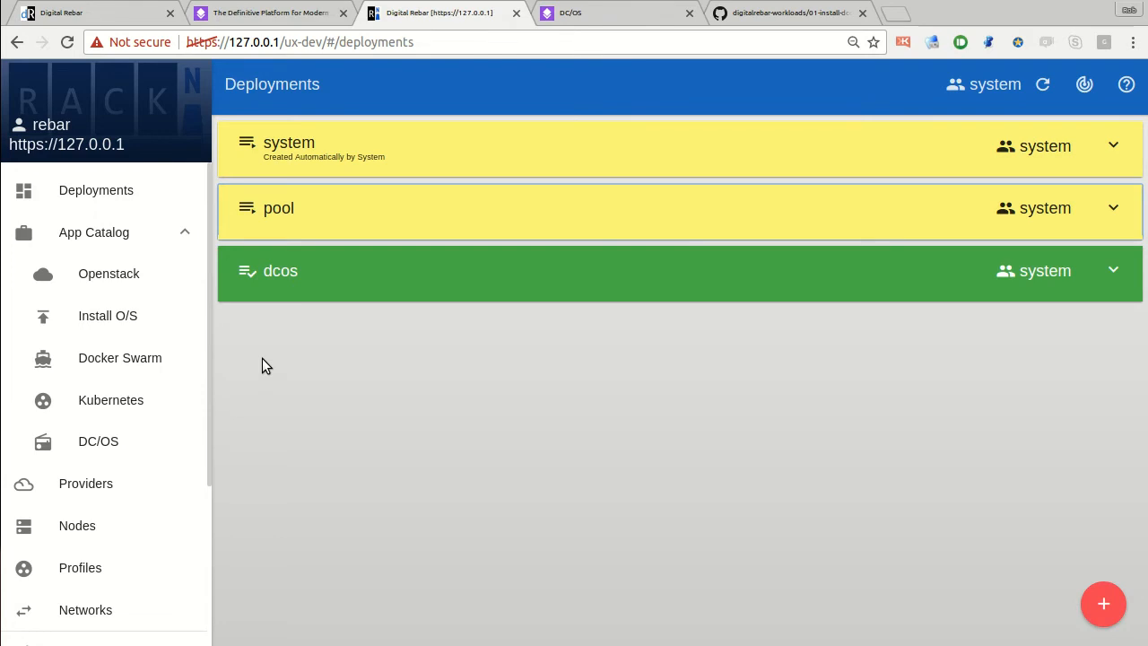
{"action": "mouse_move", "coordinate": [300, 259]}
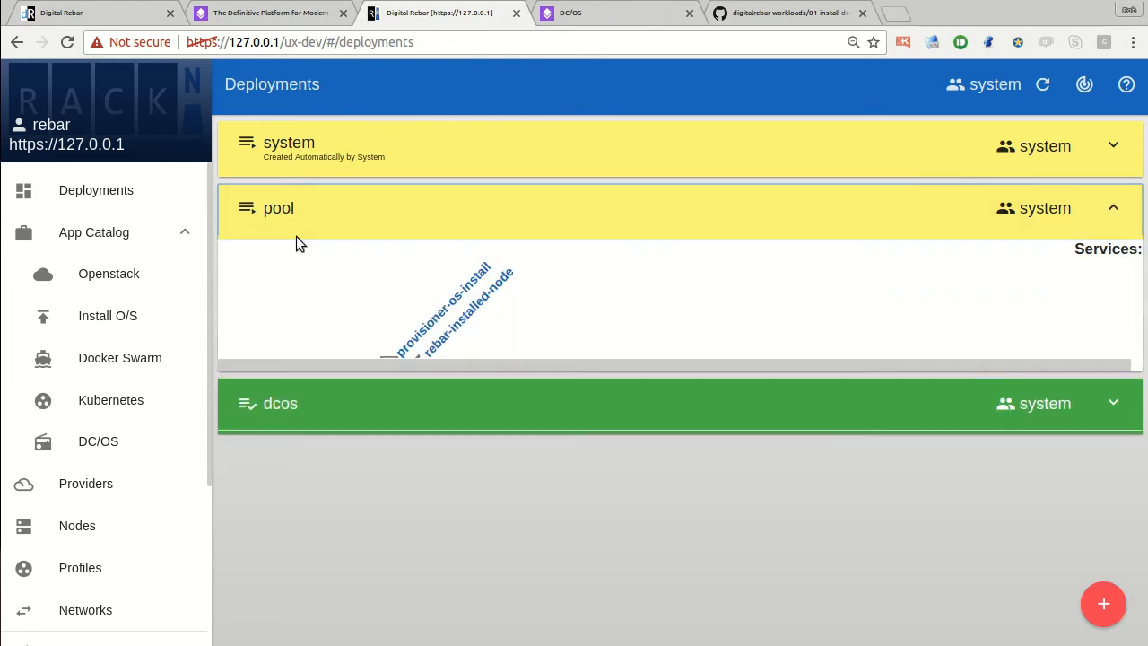
{"action": "left_click", "coordinate": [278, 208]}
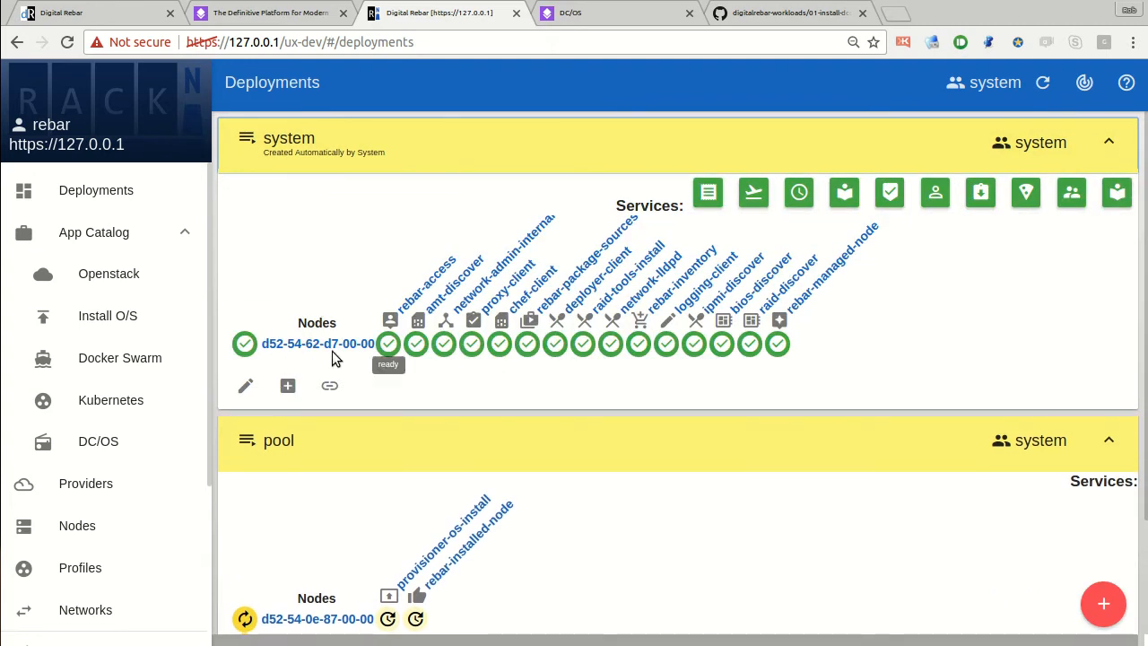
{"action": "left_click", "coordinate": [1113, 146]}
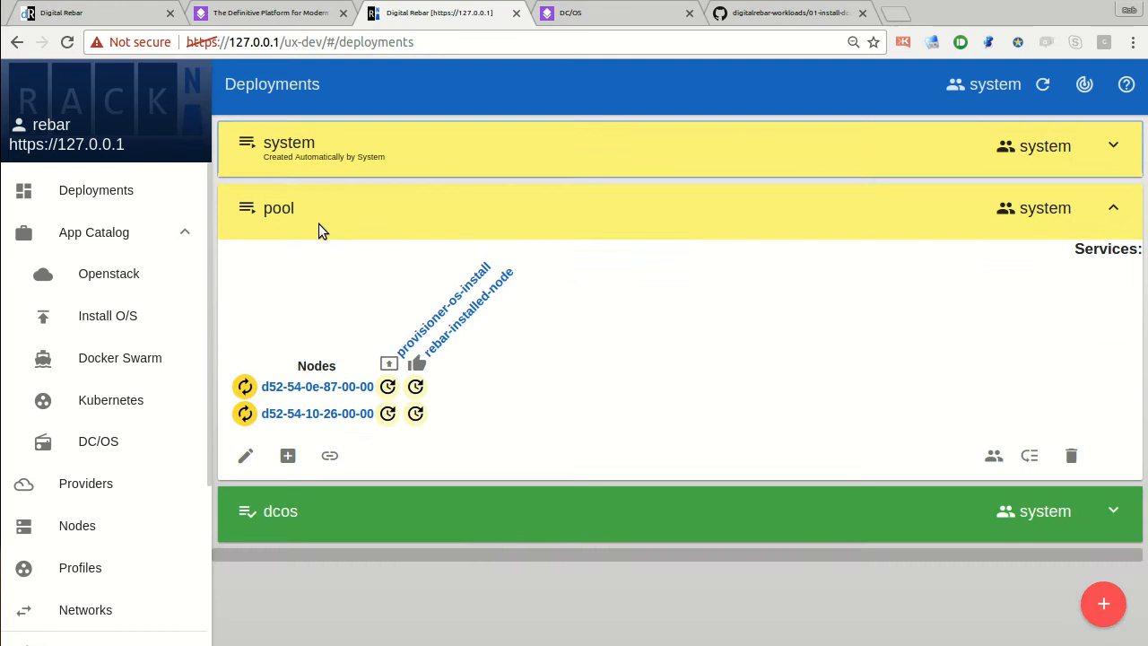
{"action": "left_click", "coordinate": [1112, 208]}
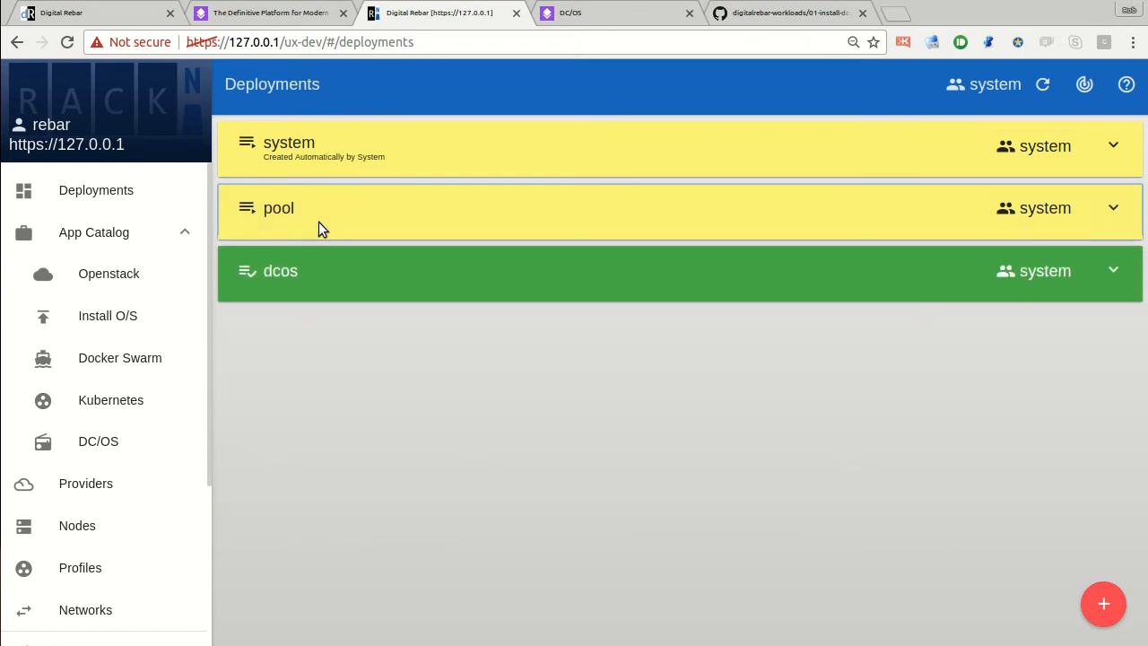
{"action": "left_click", "coordinate": [98, 440]}
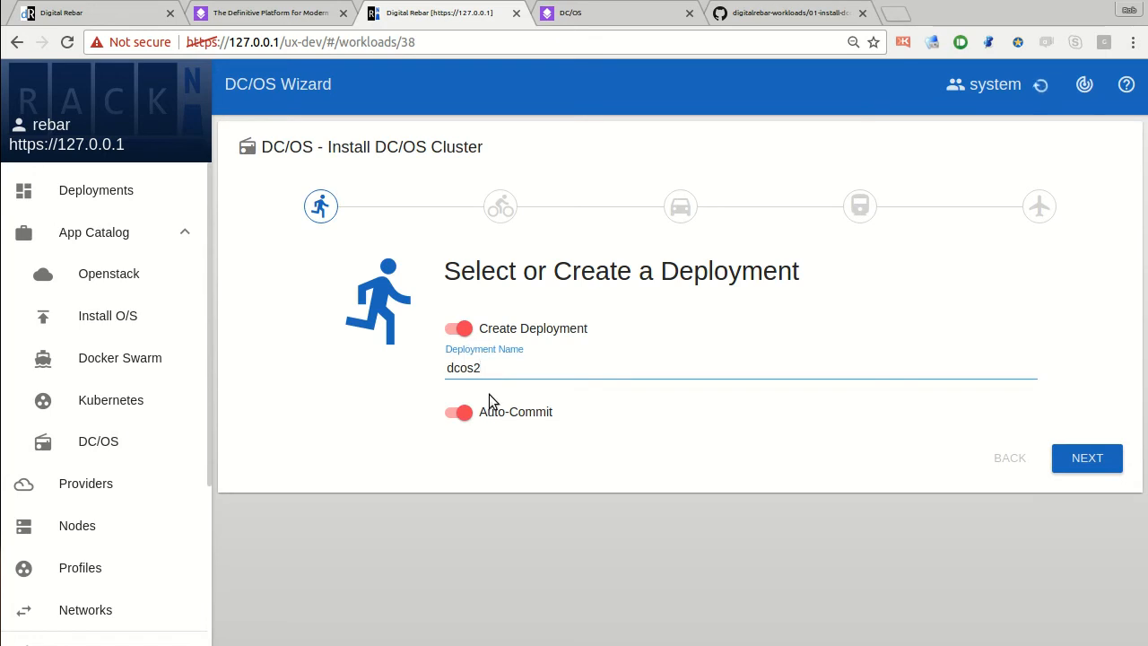
Keep the name dcos2 and use existing pool nodes with centos-7.3.1611
{"action": "left_click", "coordinate": [1086, 457]}
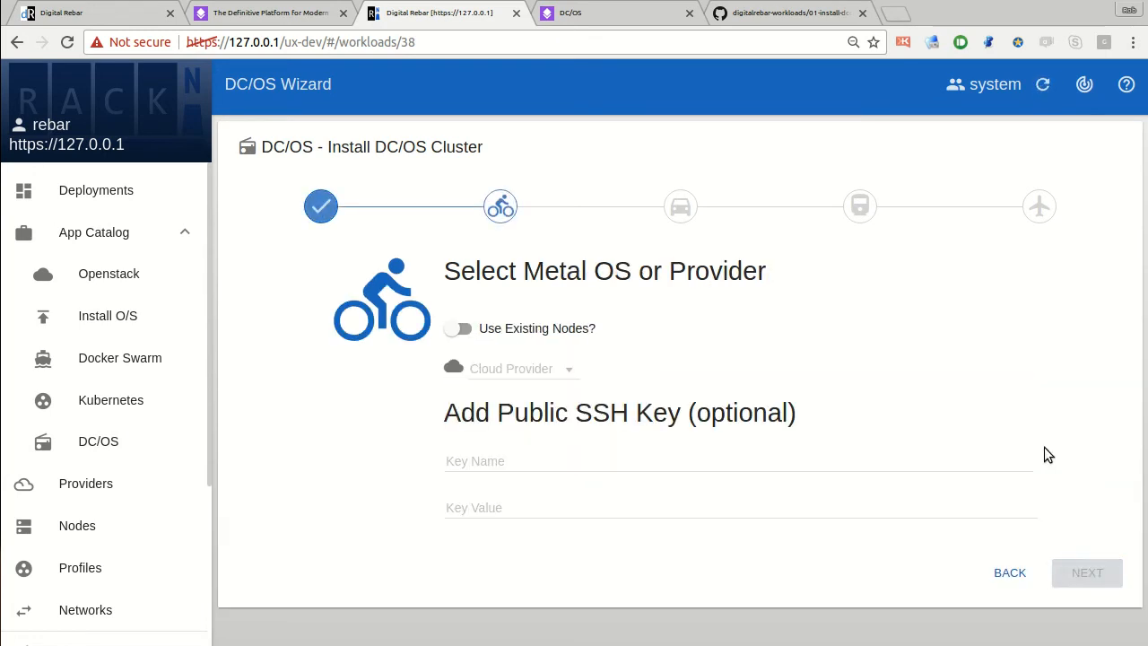
{"action": "left_click", "coordinate": [522, 369]}
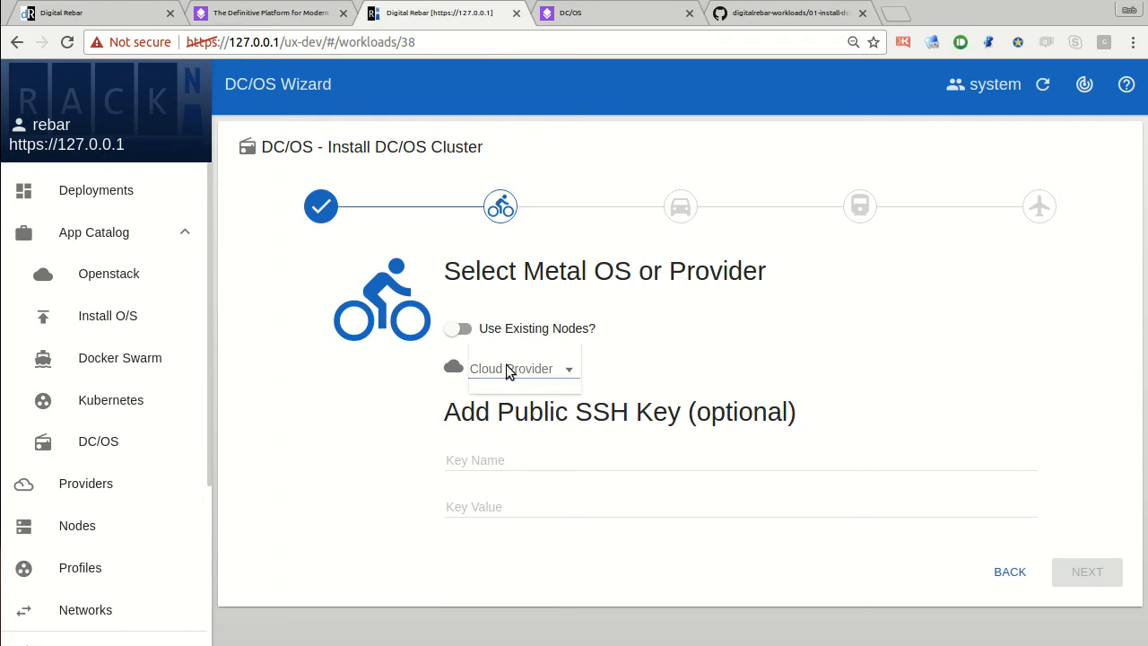
{"action": "left_click", "coordinate": [459, 328]}
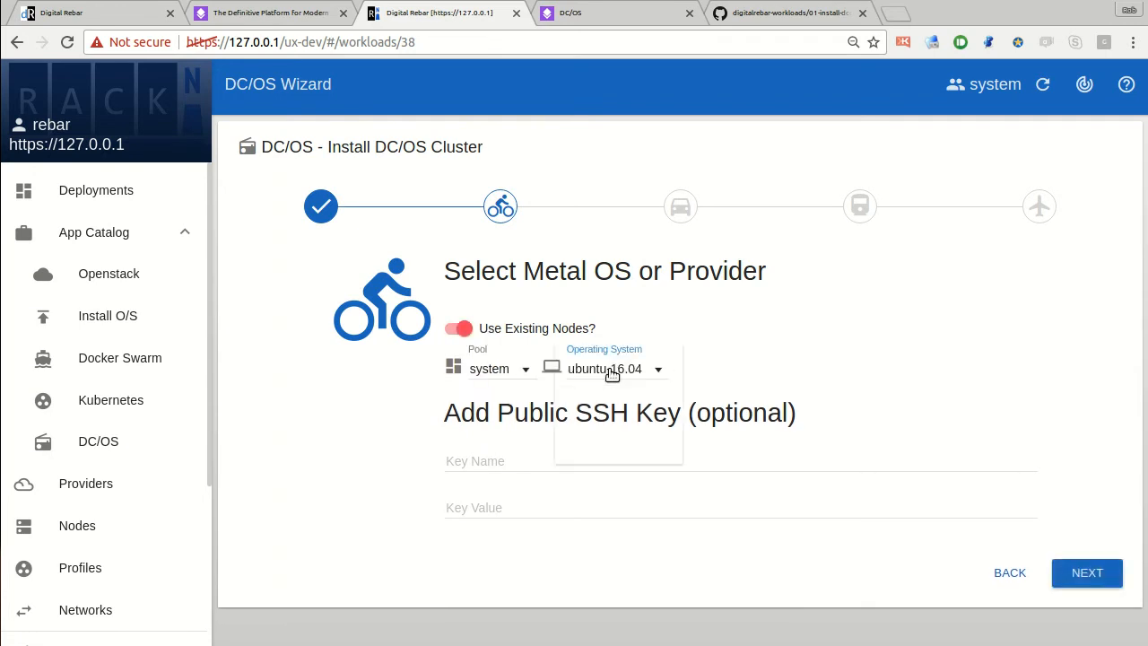
{"action": "left_click", "coordinate": [612, 369]}
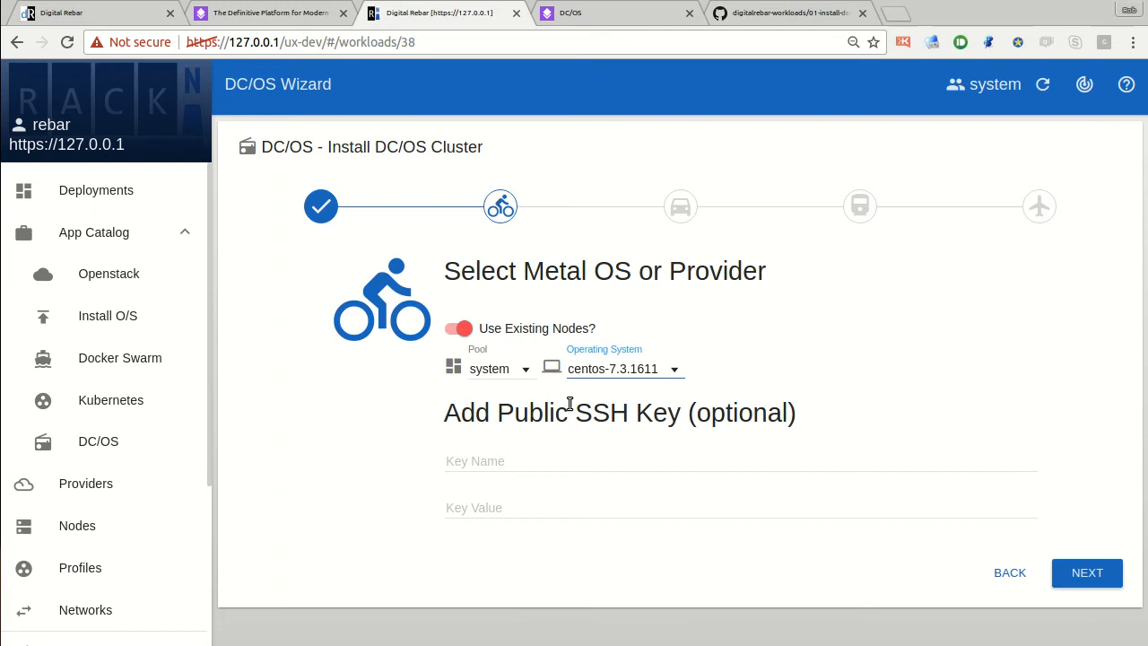
{"action": "left_click", "coordinate": [500, 369]}
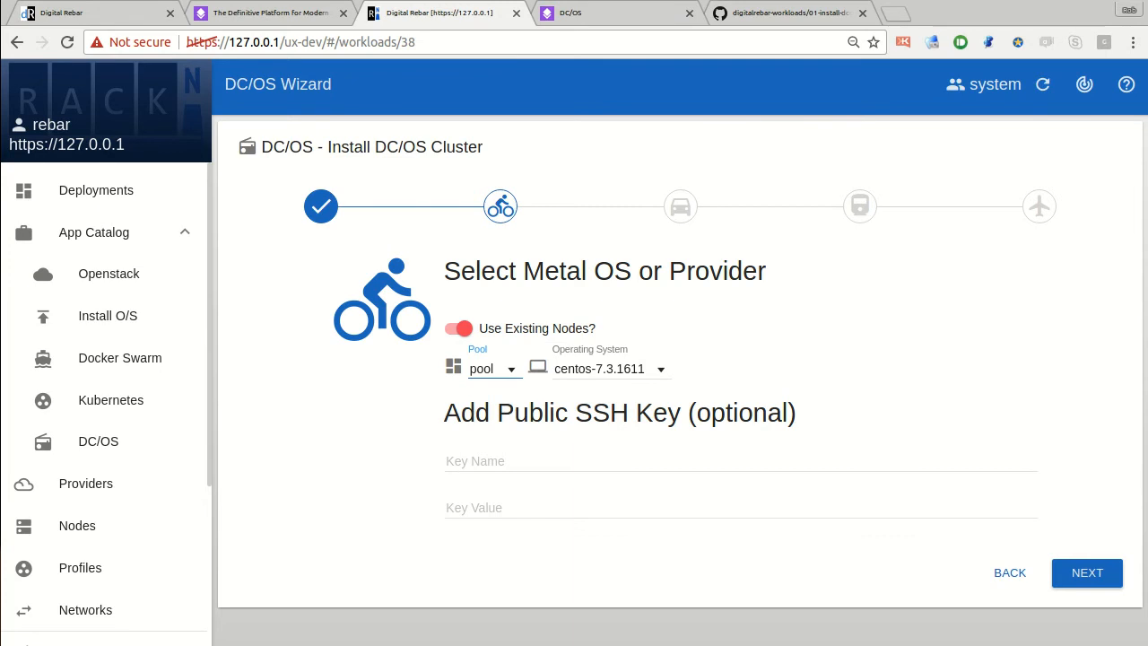
{"action": "left_click", "coordinate": [1086, 572]}
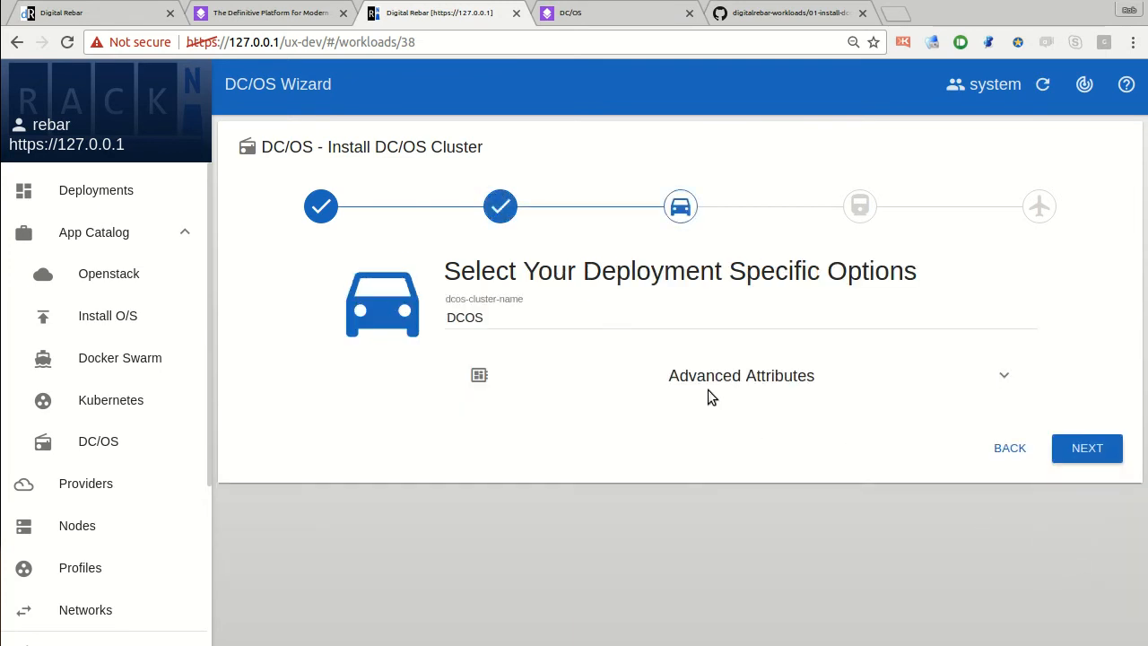
Keep the DCOS cluster name and assign one control node and one worker node
{"action": "left_click", "coordinate": [1086, 447]}
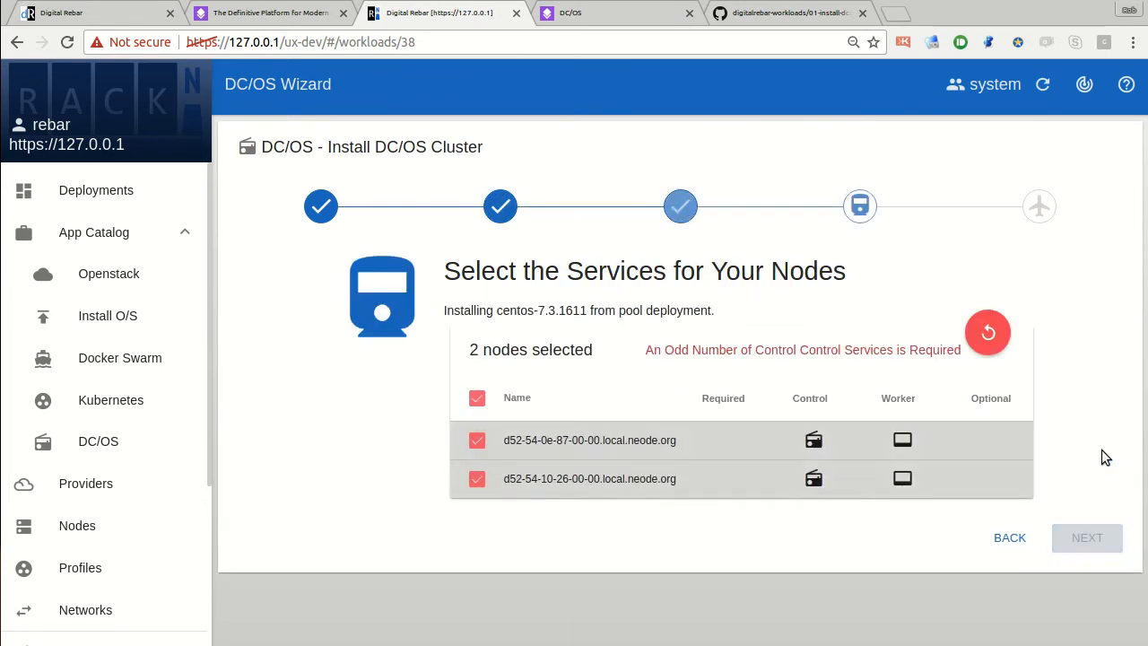
{"action": "left_click", "coordinate": [813, 439]}
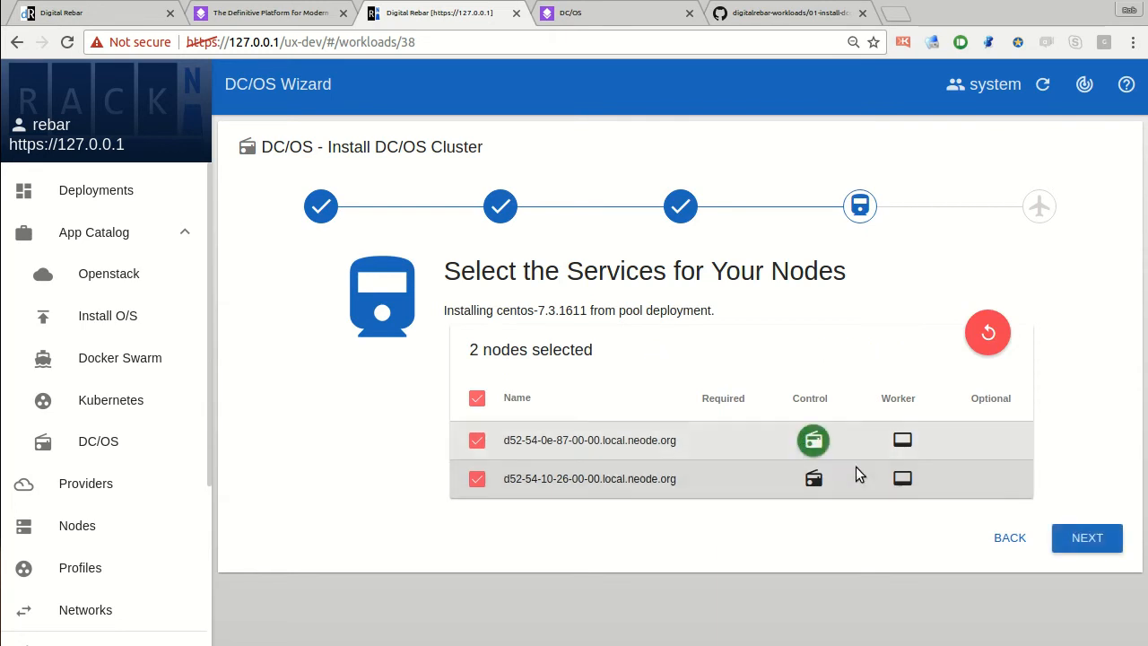
{"action": "left_click", "coordinate": [902, 478]}
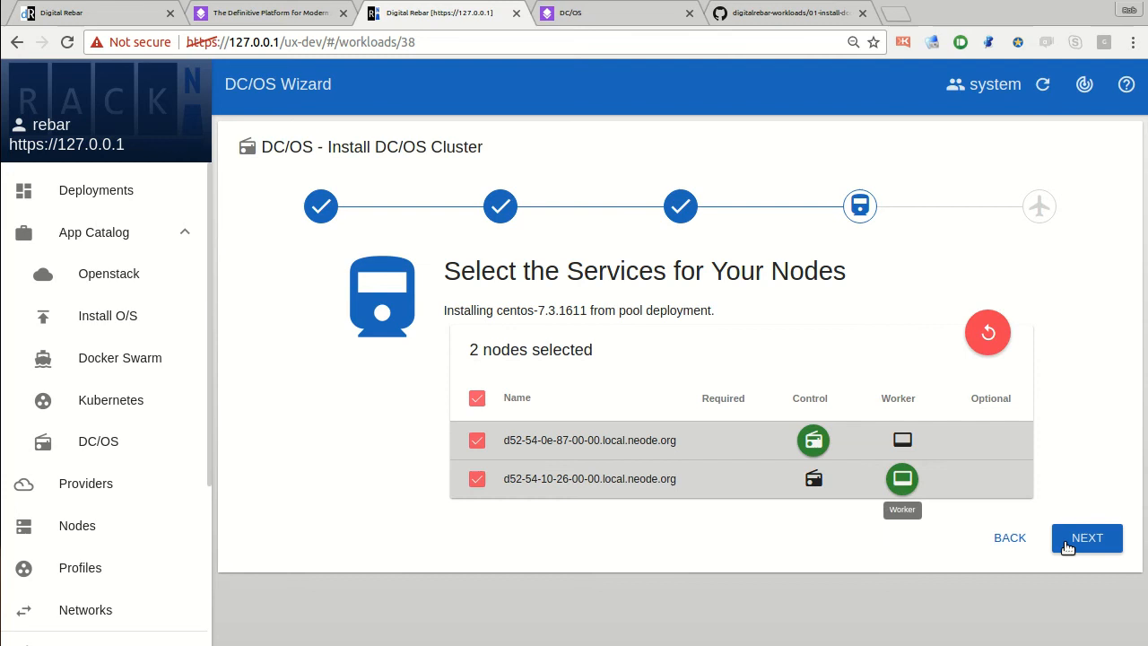
{"action": "left_click", "coordinate": [1086, 537]}
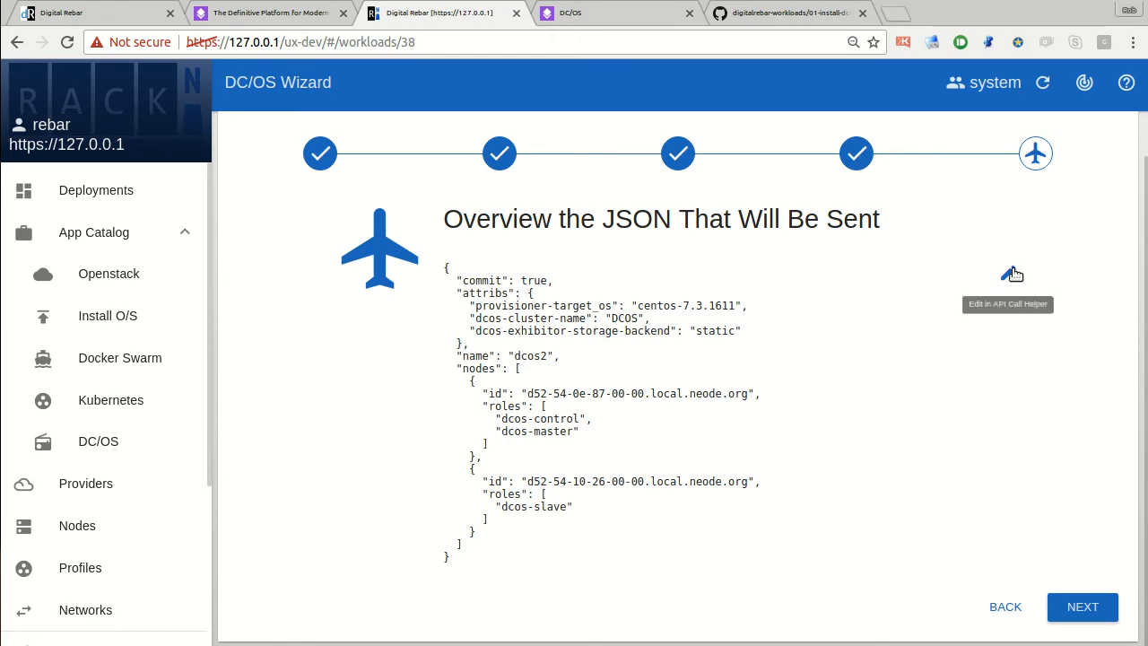
Run the dcos2 request through the API Call Helper, getting deployment id 4 in state 1
{"action": "left_click", "coordinate": [1011, 273]}
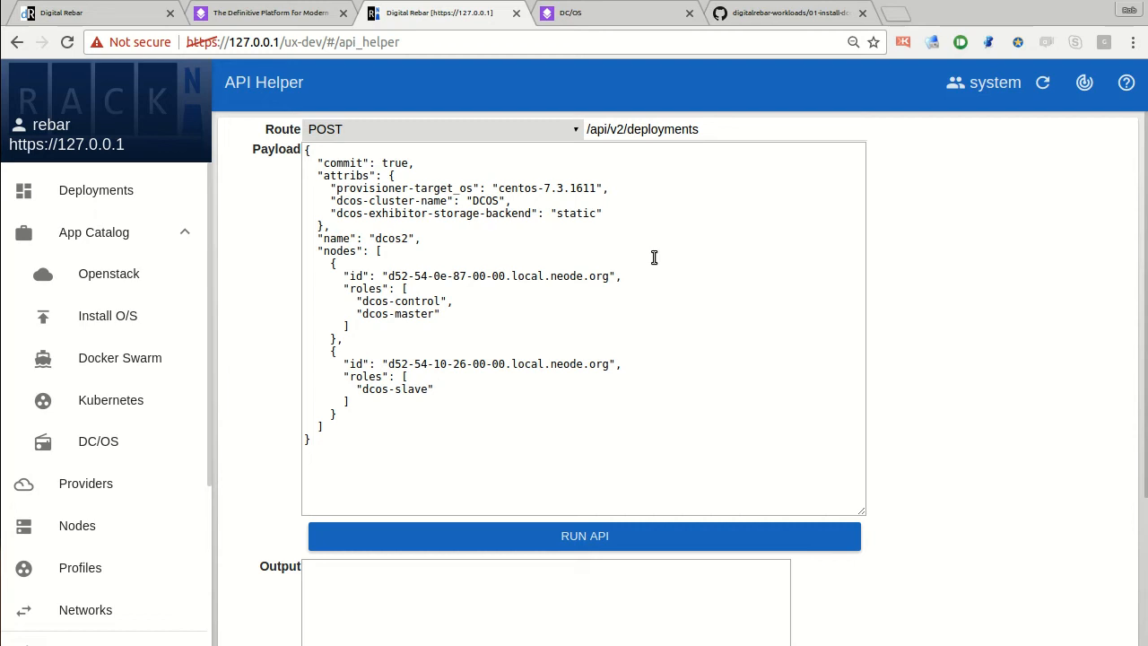
{"action": "left_click", "coordinate": [1042, 83]}
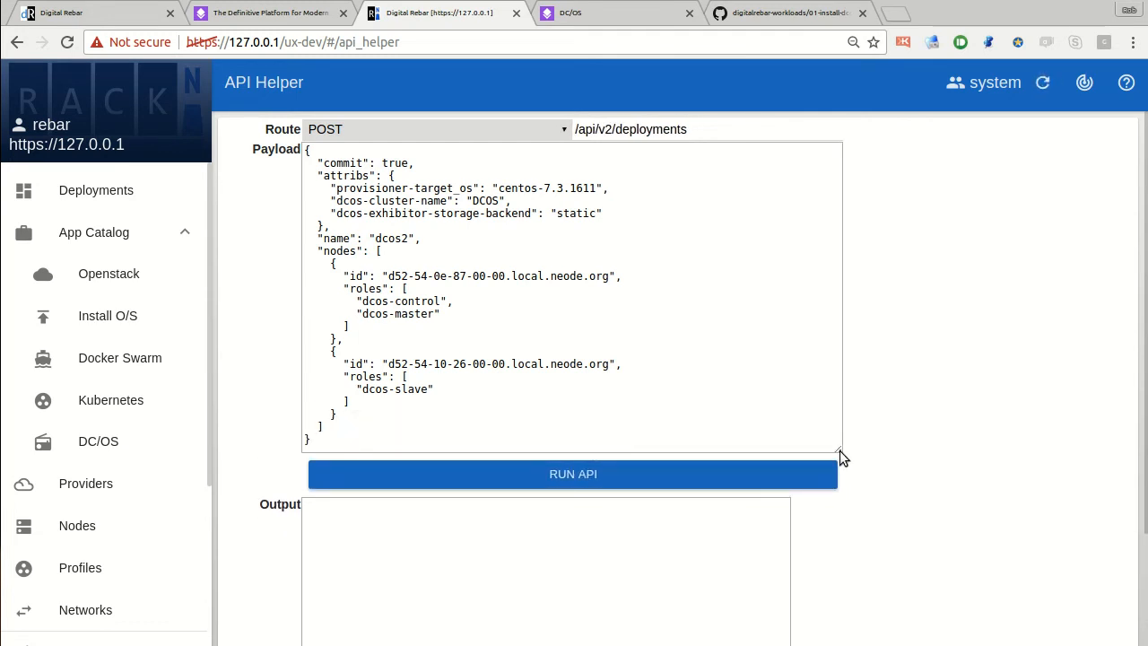
{"action": "scroll", "scroll_direction": "down", "scroll_amount": 3}
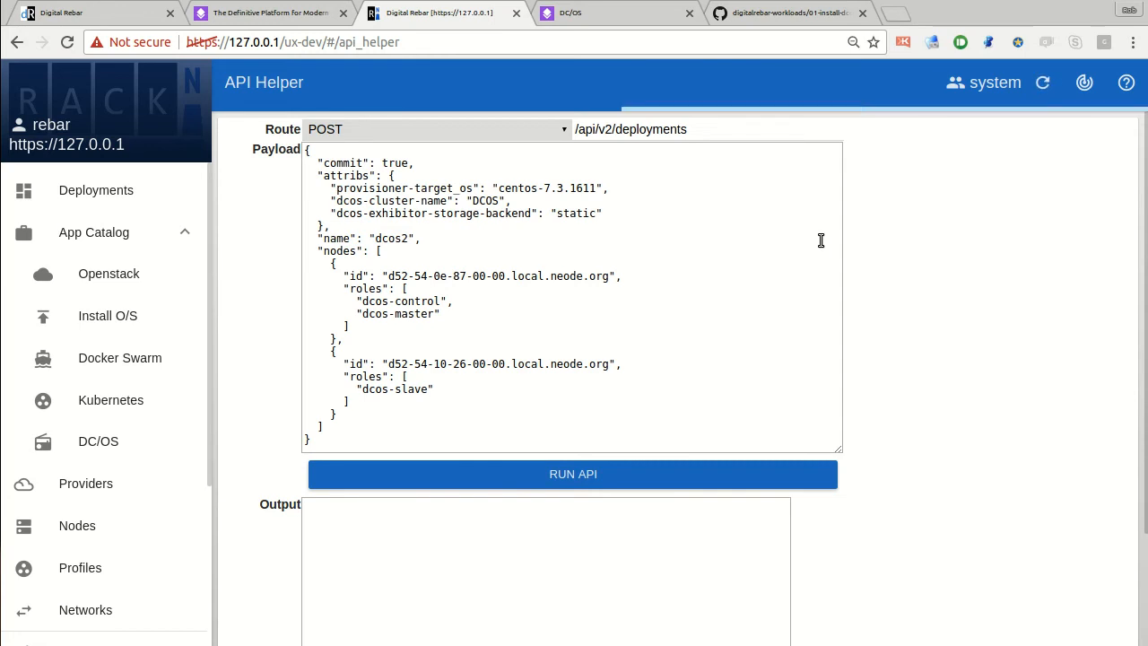
{"action": "left_click", "coordinate": [573, 473]}
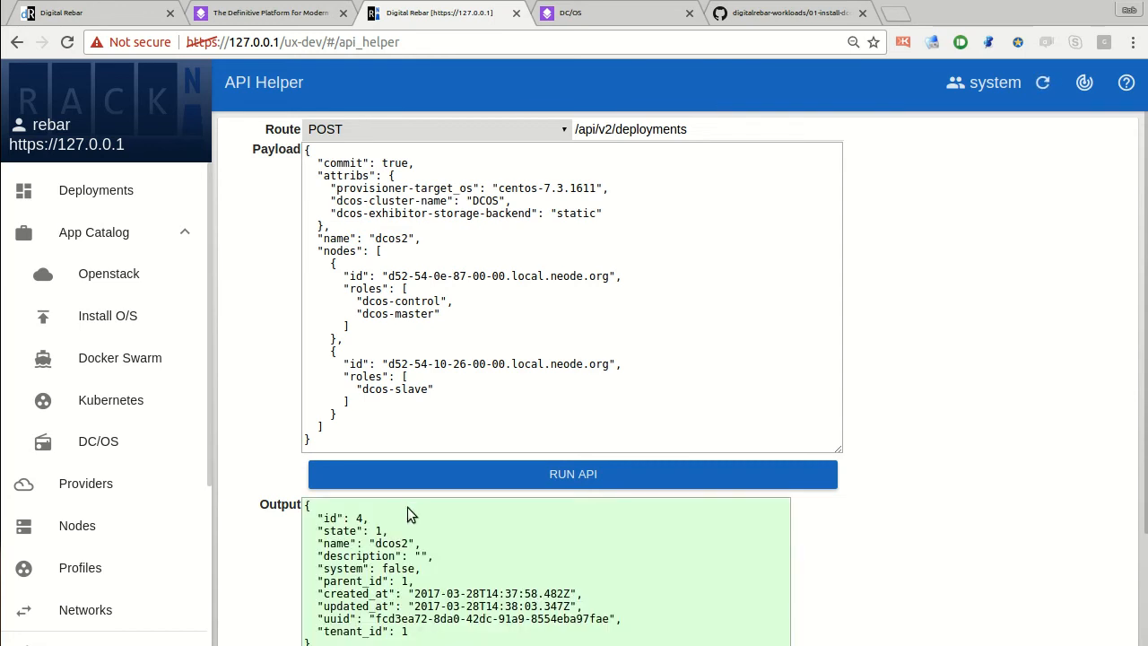
{"action": "scroll", "scroll_direction": "down", "scroll_amount": 3}
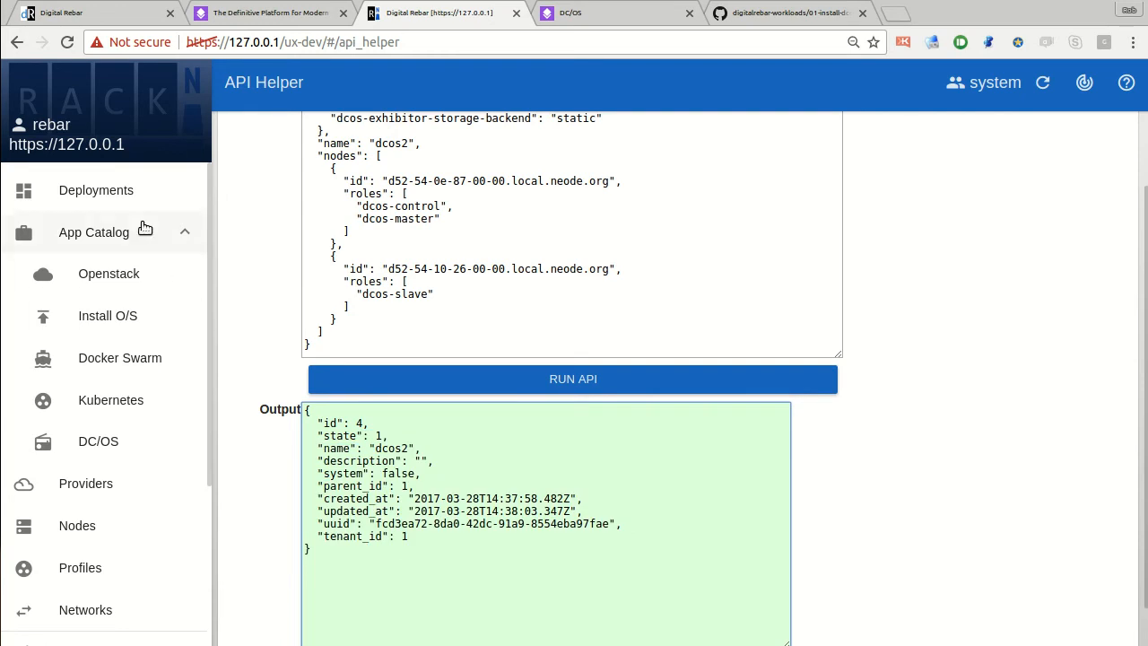
Expand dcos2 in the Deployments list to watch its two nodes apply DC/OS roles
{"action": "left_click", "coordinate": [96, 189]}
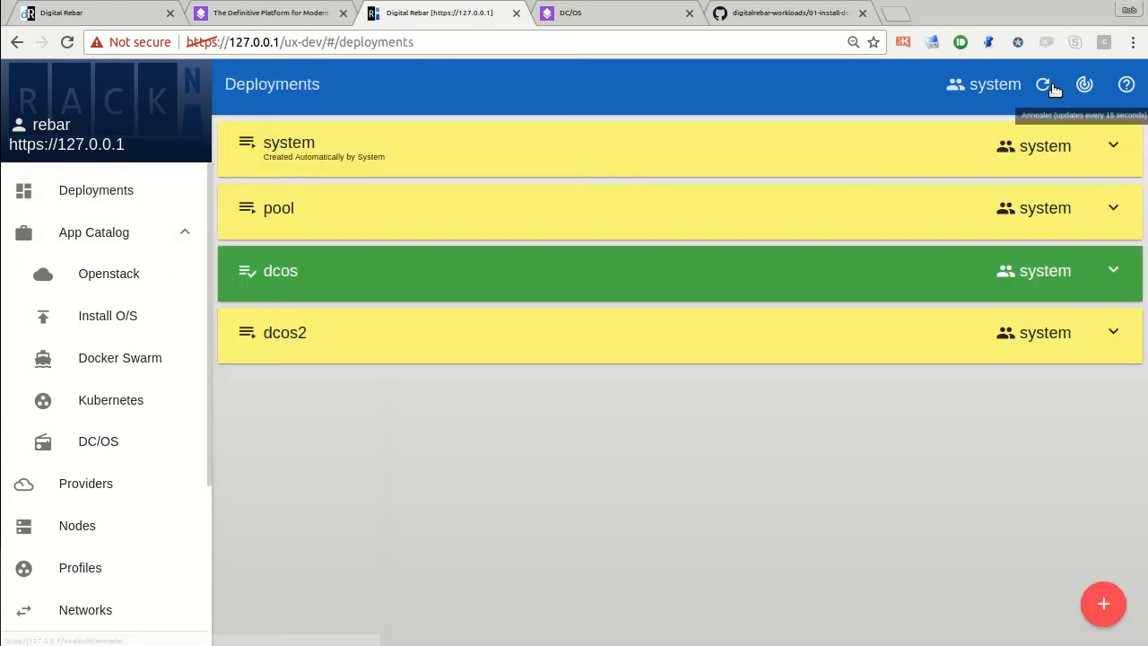
{"action": "mouse_move", "coordinate": [339, 372]}
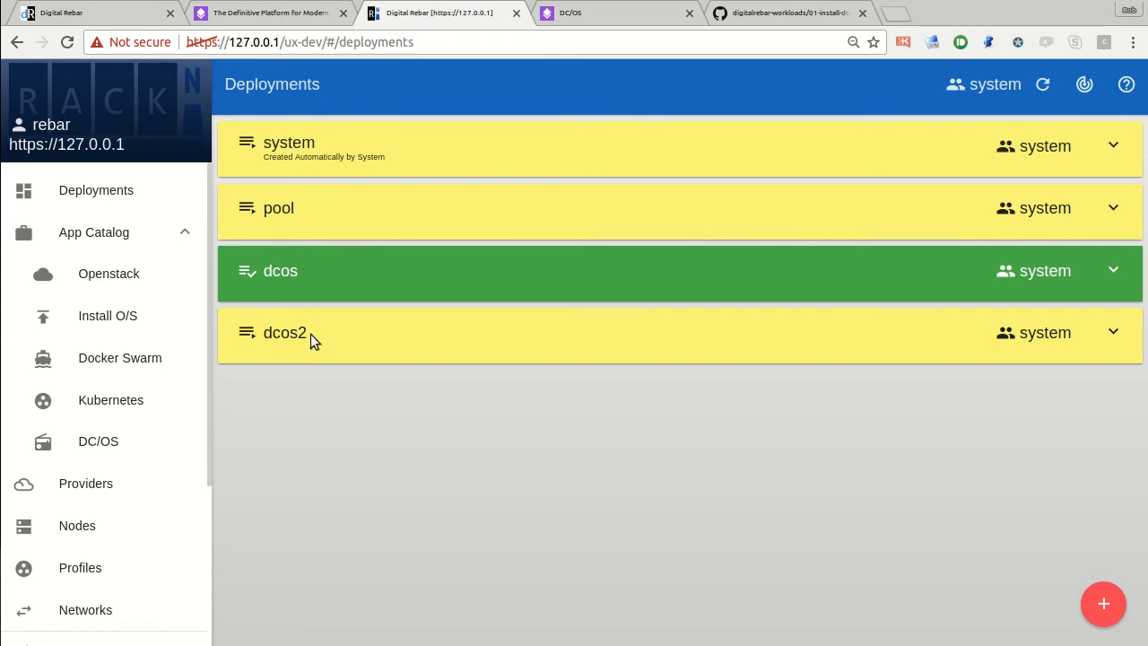
{"action": "left_click", "coordinate": [278, 208]}
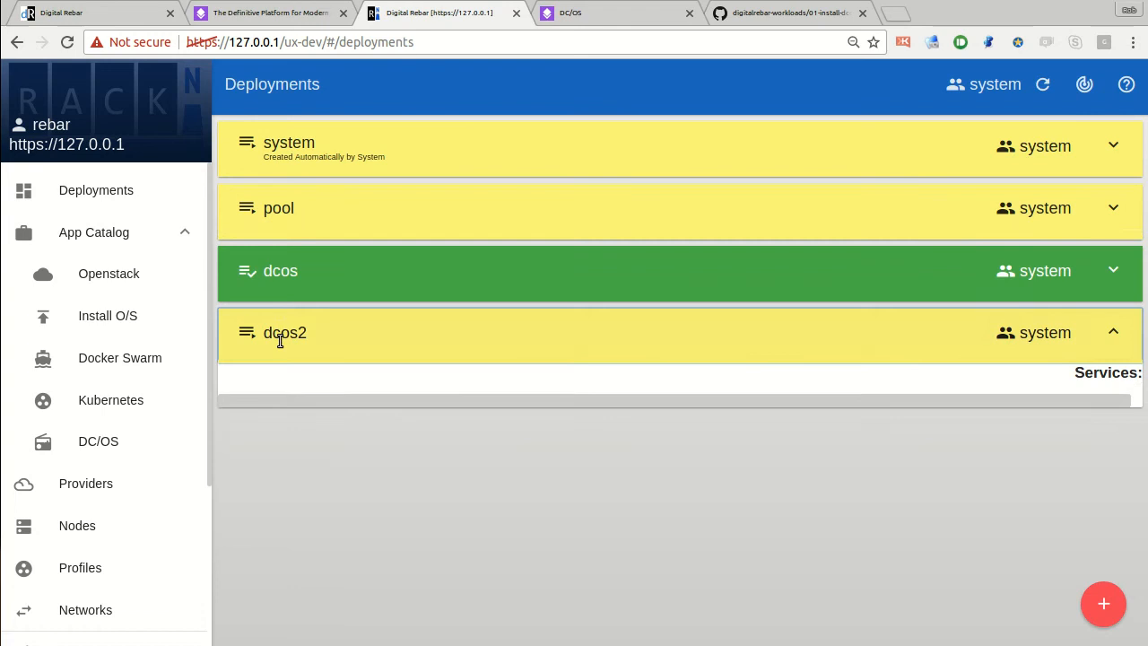
{"action": "left_click", "coordinate": [284, 333]}
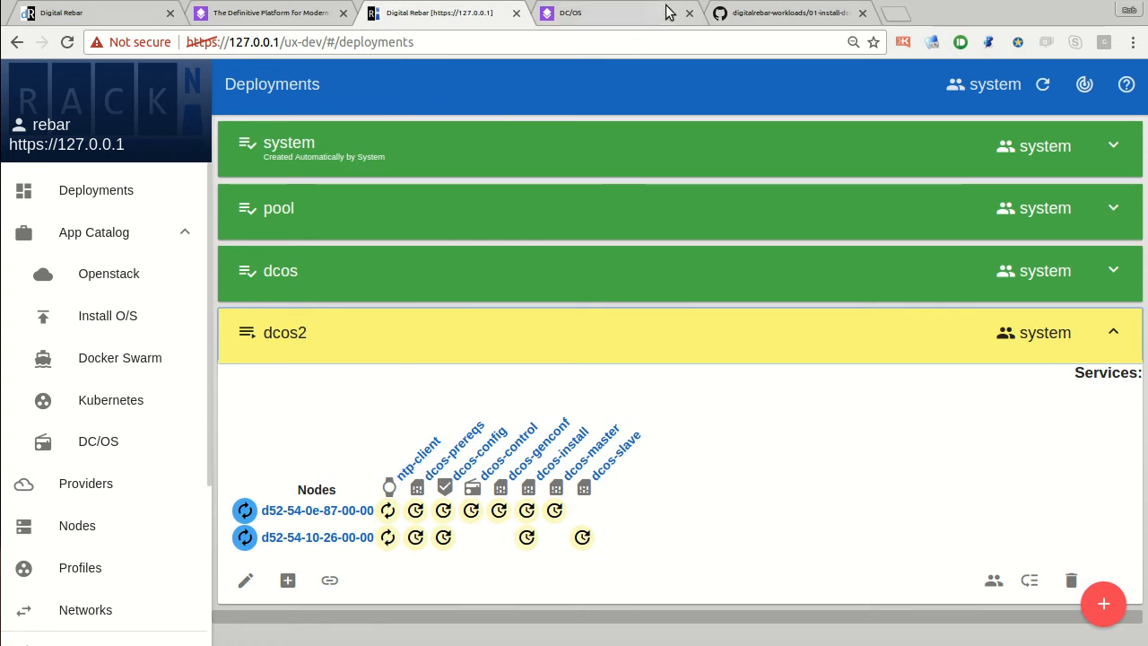
{"action": "mouse_move", "coordinate": [752, 20]}
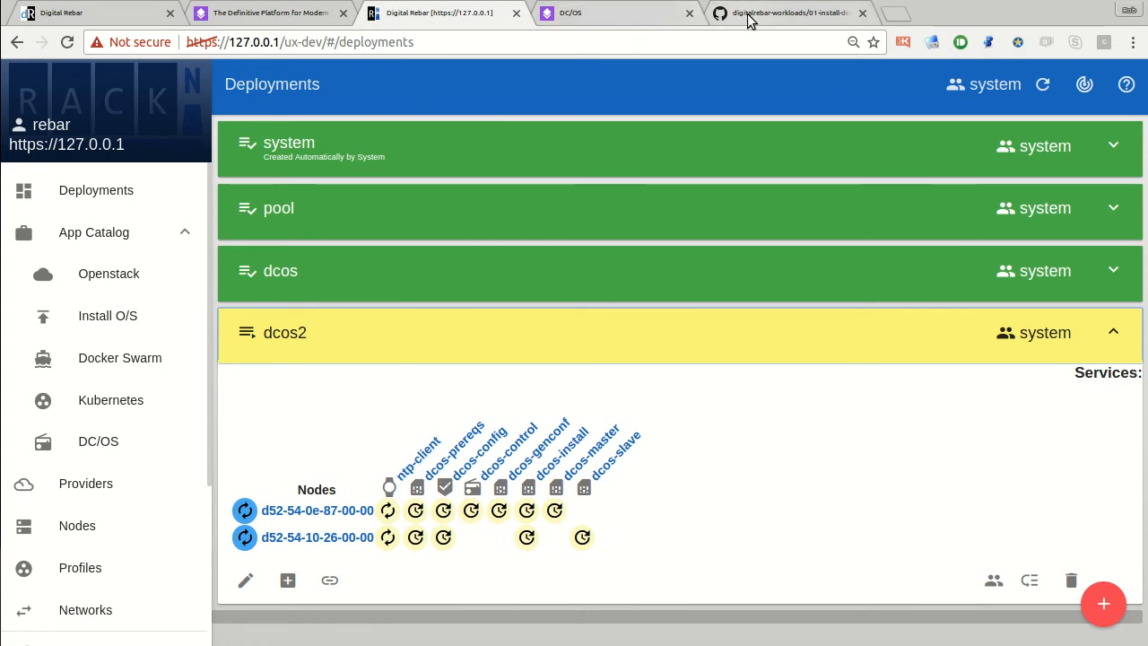
On GitHub, go up to the dcos folder and scroll through its rebar.yml wizard definition
{"action": "left_click", "coordinate": [790, 13]}
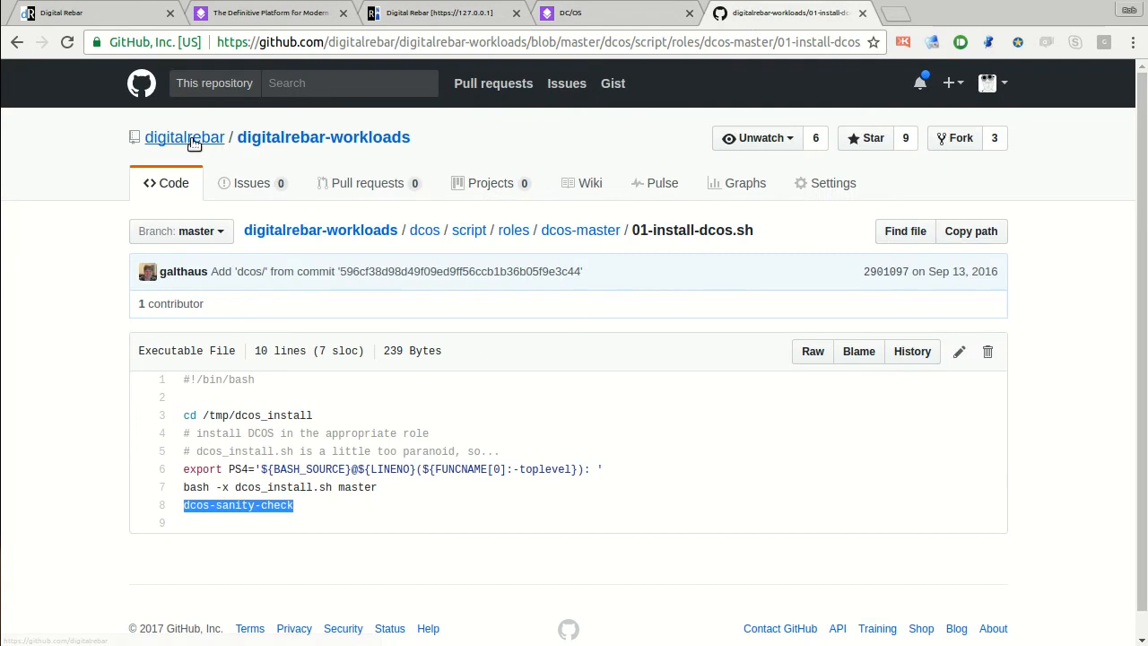
{"action": "mouse_move", "coordinate": [415, 242]}
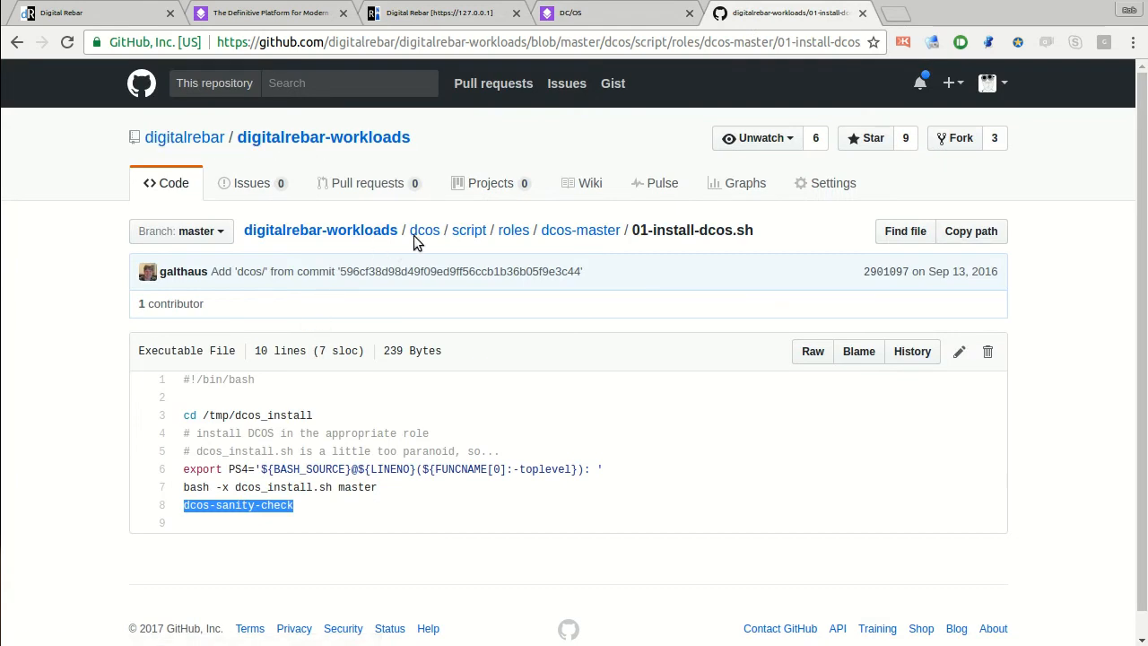
{"action": "left_click", "coordinate": [424, 230]}
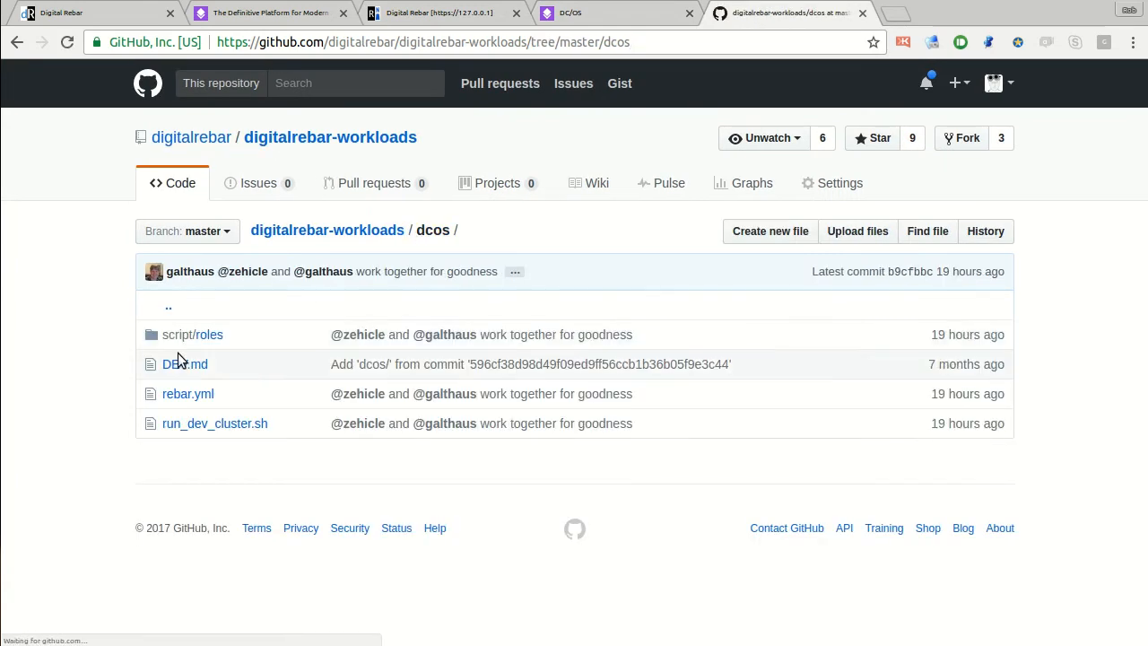
{"action": "left_click", "coordinate": [188, 394]}
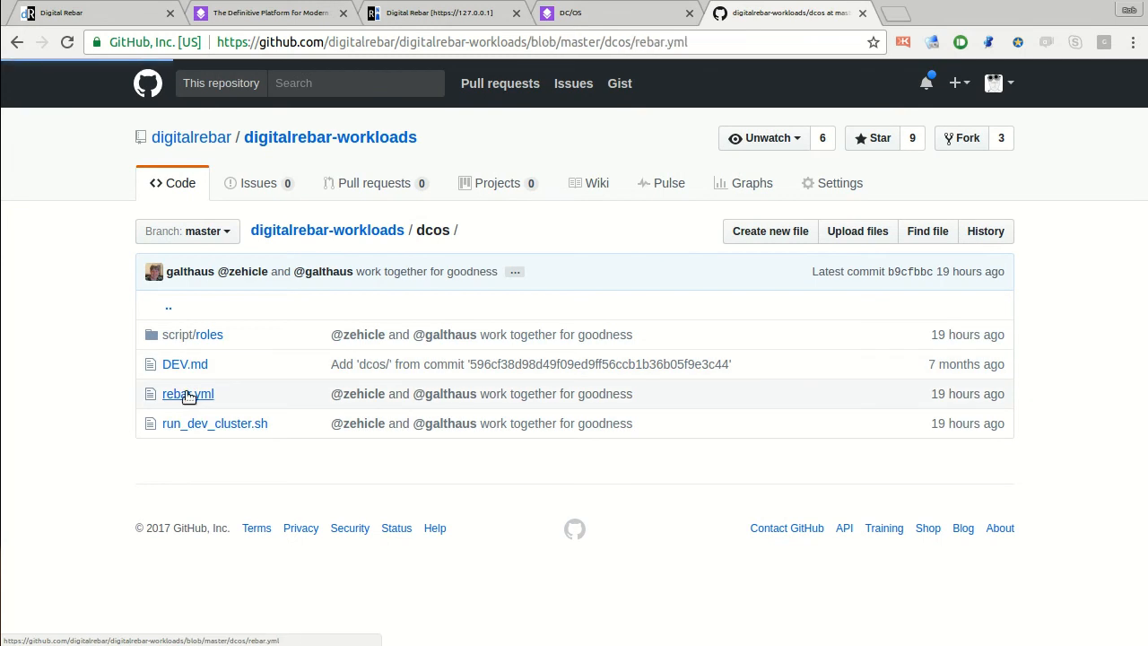
{"action": "left_click", "coordinate": [188, 394]}
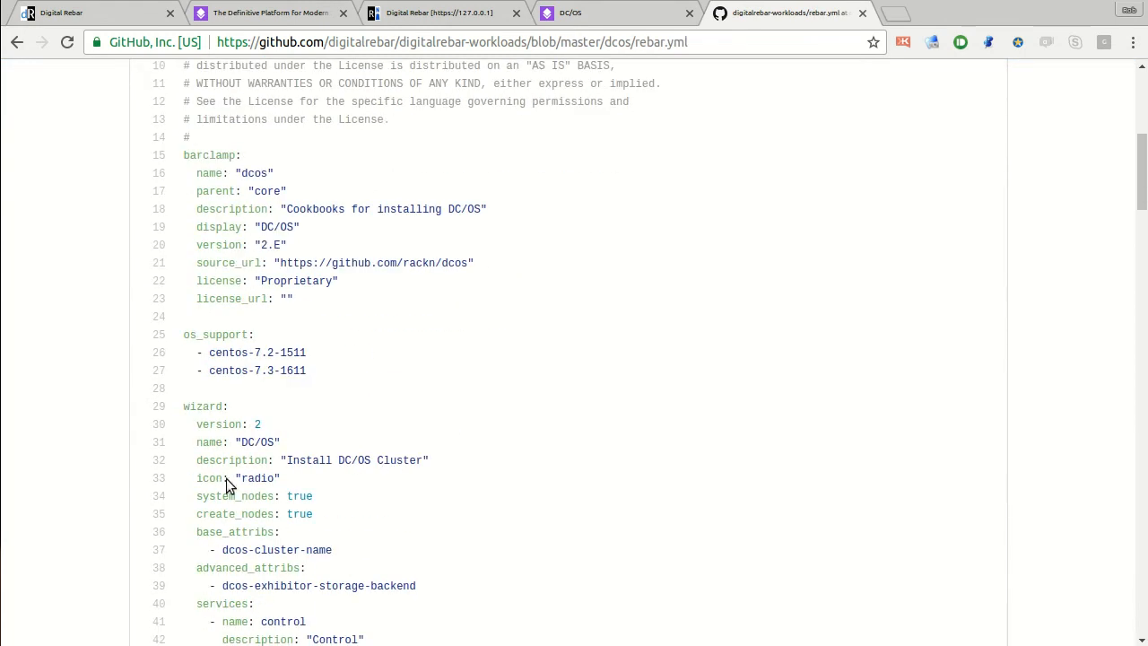
{"action": "scroll", "scroll_direction": "down", "scroll_amount": 3}
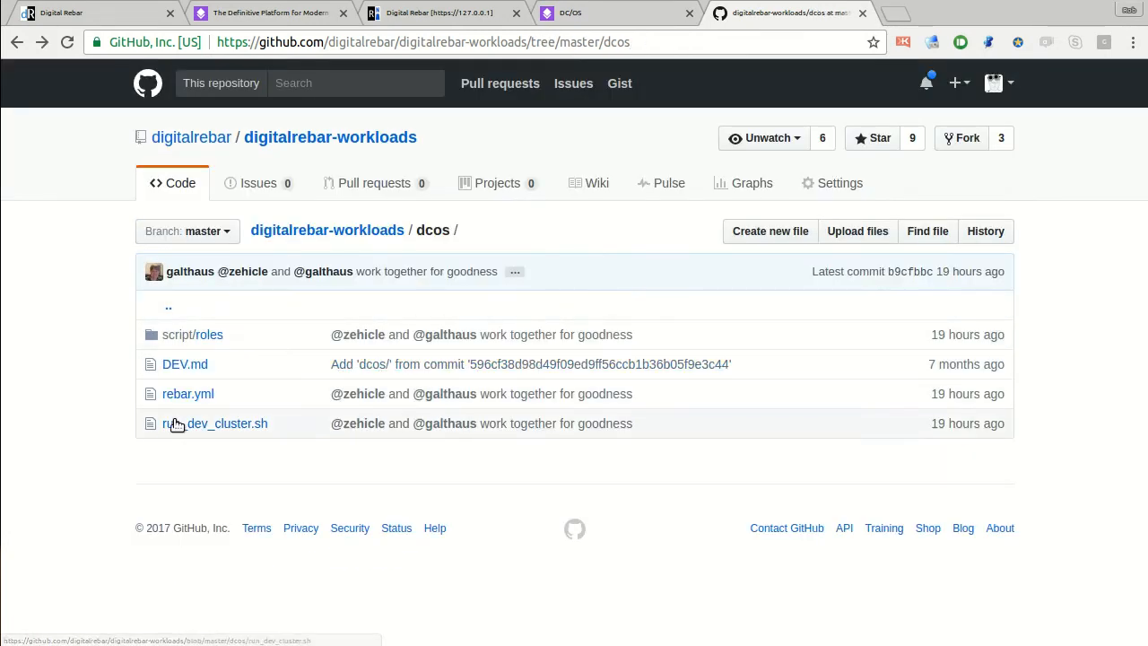
In 01-install-dcos.sh, select the 'dcos_install.sh master' command
{"action": "left_click", "coordinate": [207, 334]}
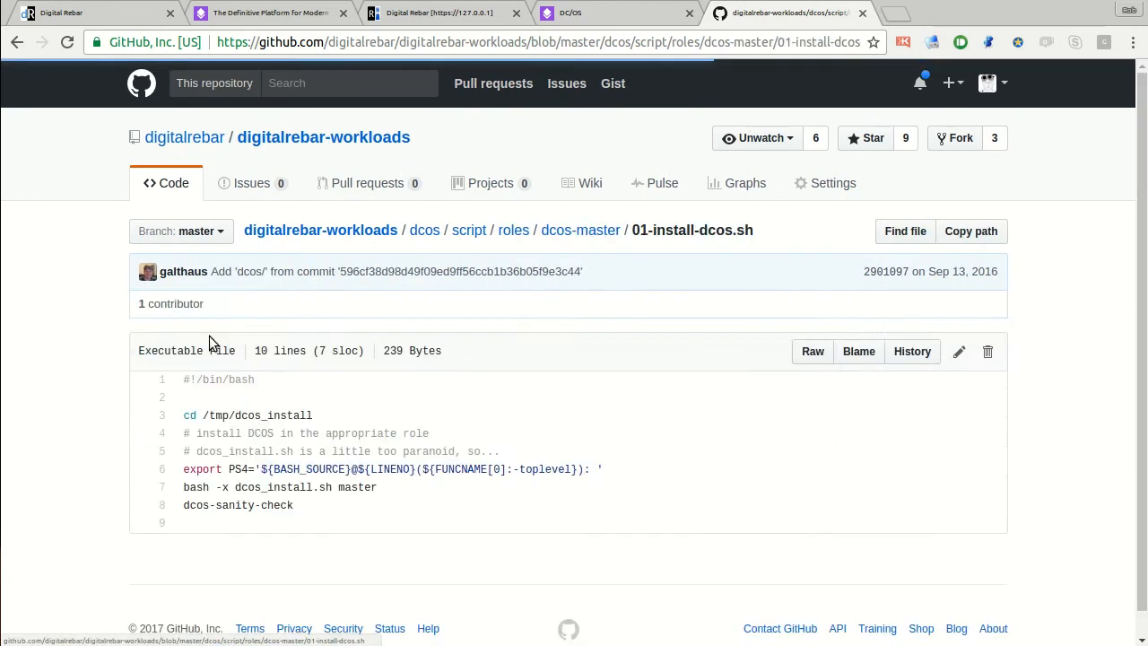
{"action": "double_click", "coordinate": [279, 486]}
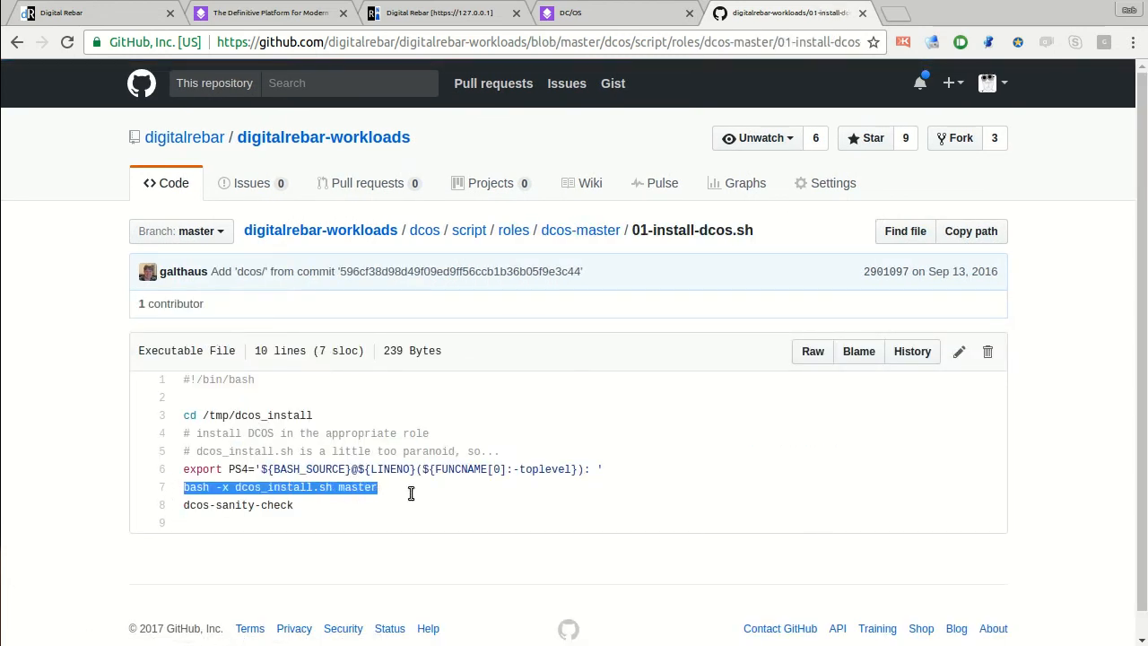
{"action": "left_click_drag", "start_coordinate": [184, 487], "coordinate": [385, 486]}
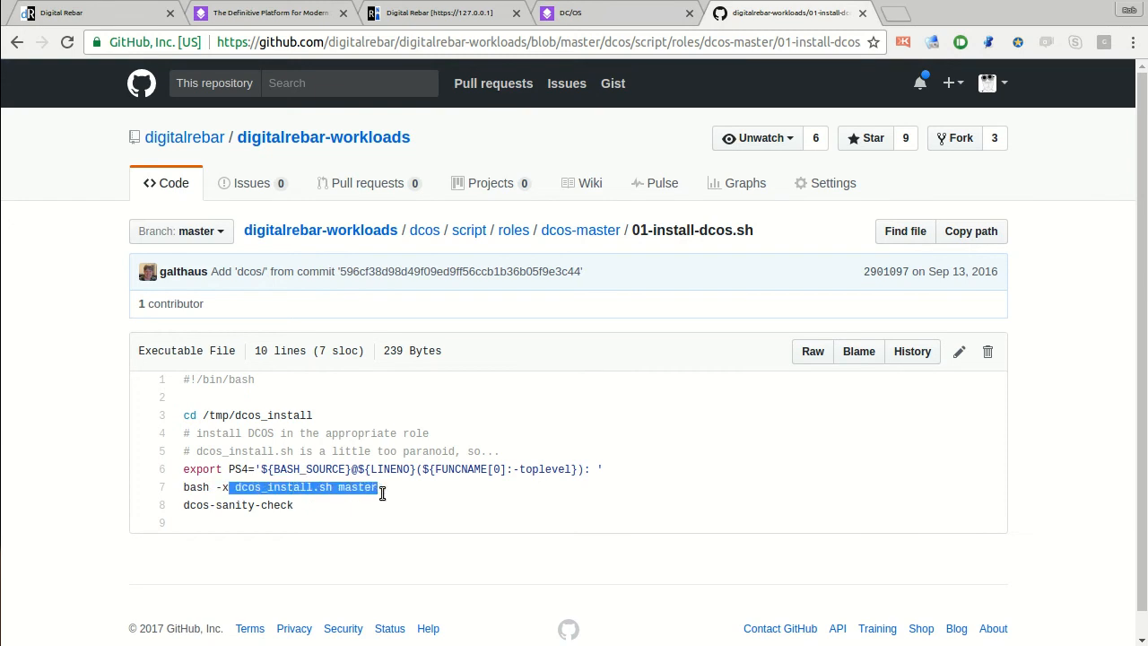
{"action": "mouse_move", "coordinate": [339, 601]}
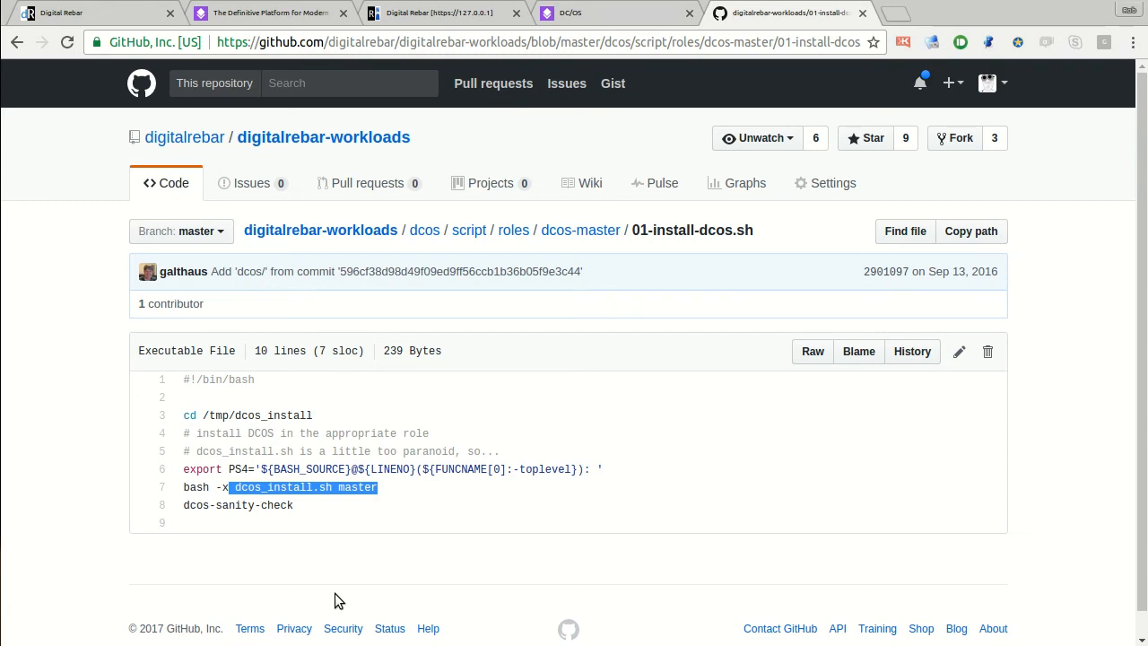
{"action": "mouse_move", "coordinate": [580, 230]}
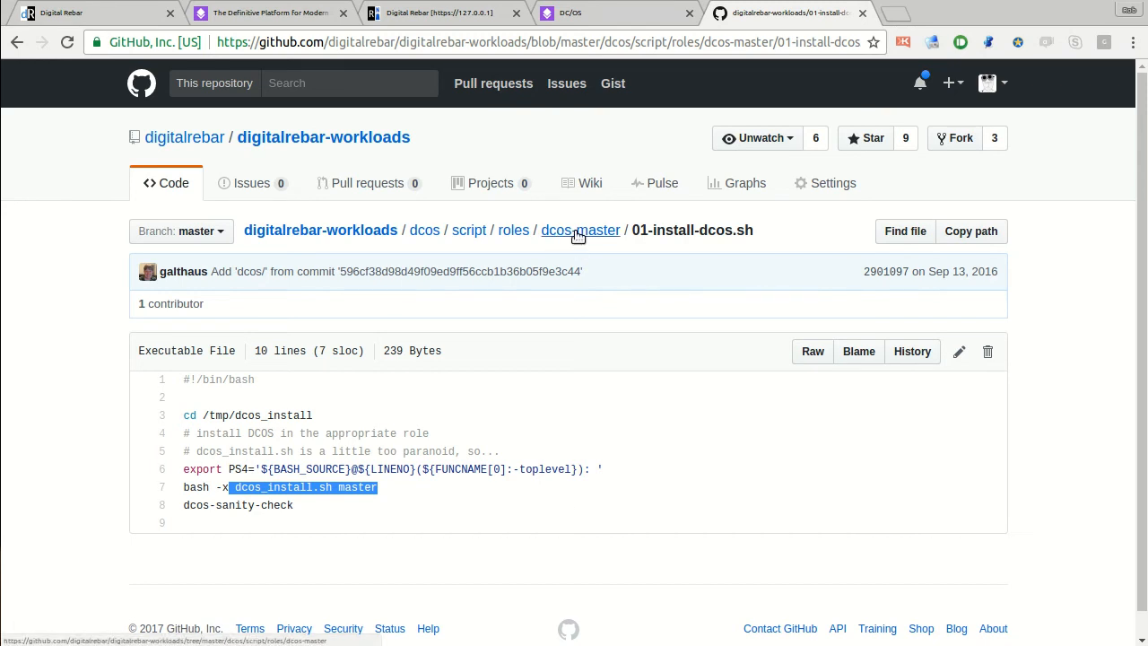
Navigate through the roles folders to dcos-prereqs' 01-setup.sh script
{"action": "left_click", "coordinate": [580, 229]}
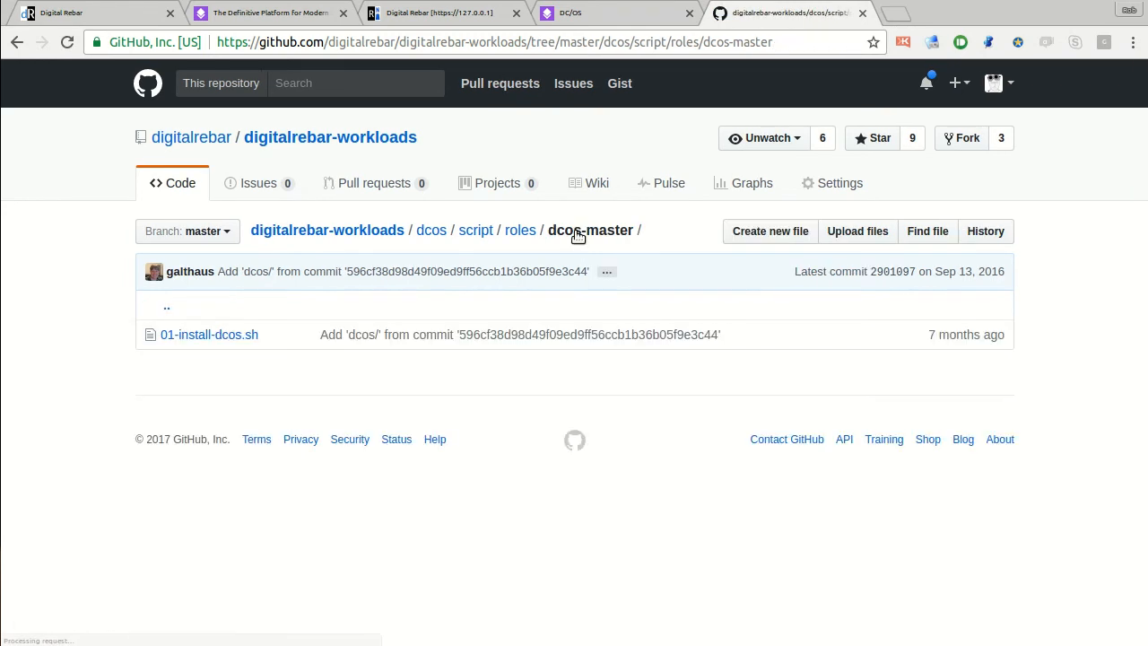
{"action": "mouse_move", "coordinate": [520, 229]}
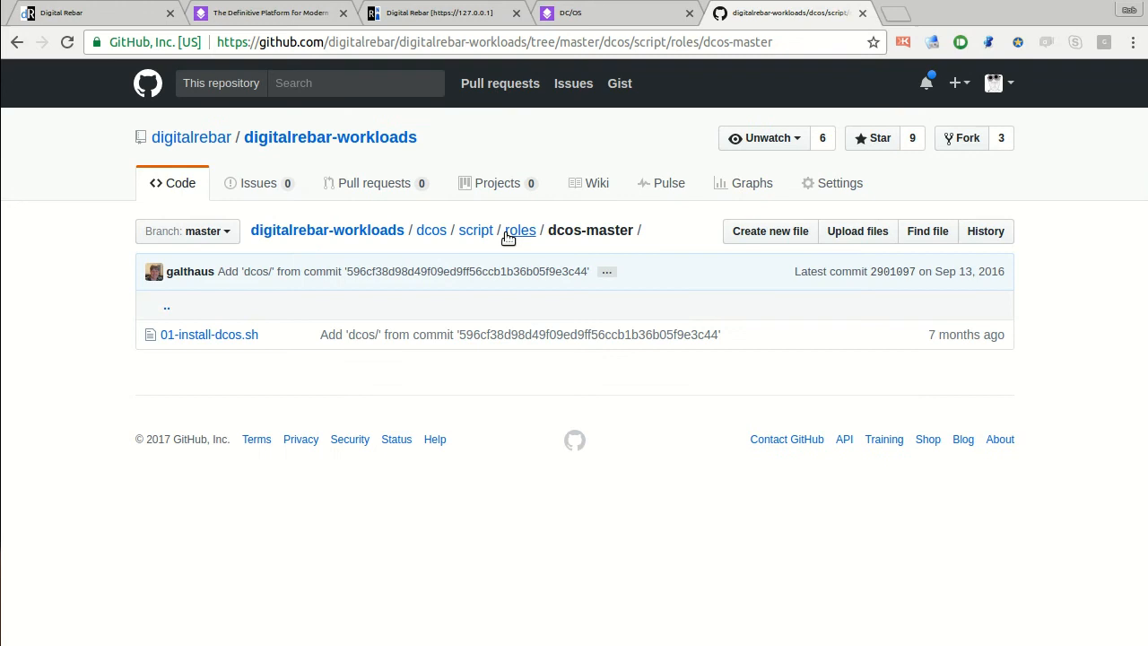
{"action": "left_click", "coordinate": [475, 230]}
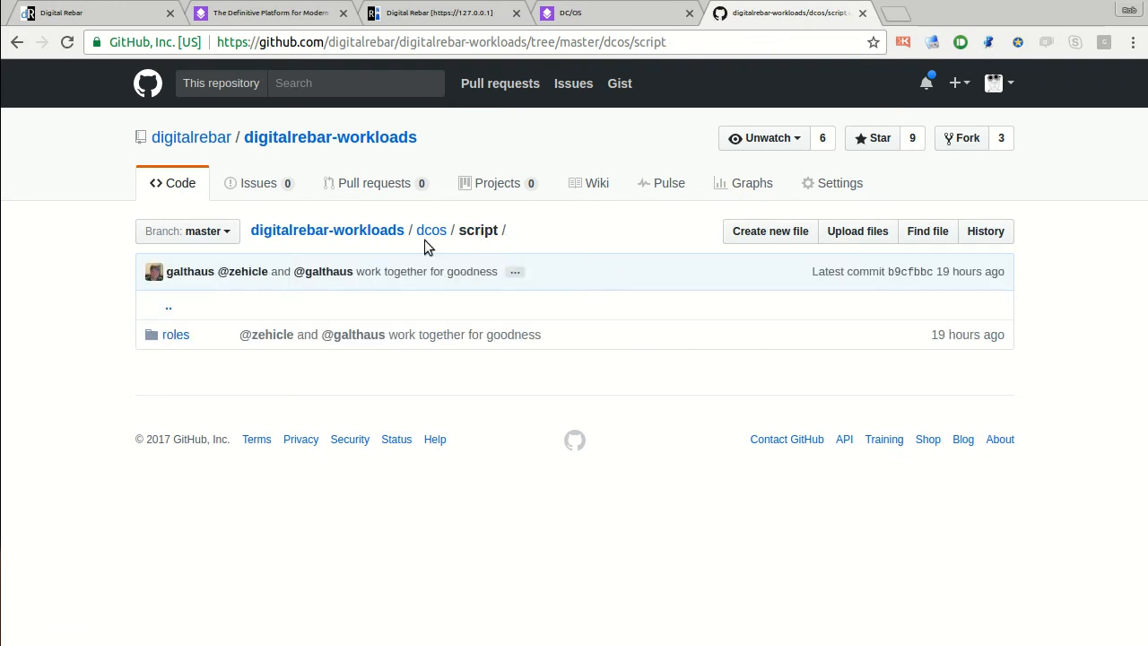
{"action": "left_click", "coordinate": [176, 335]}
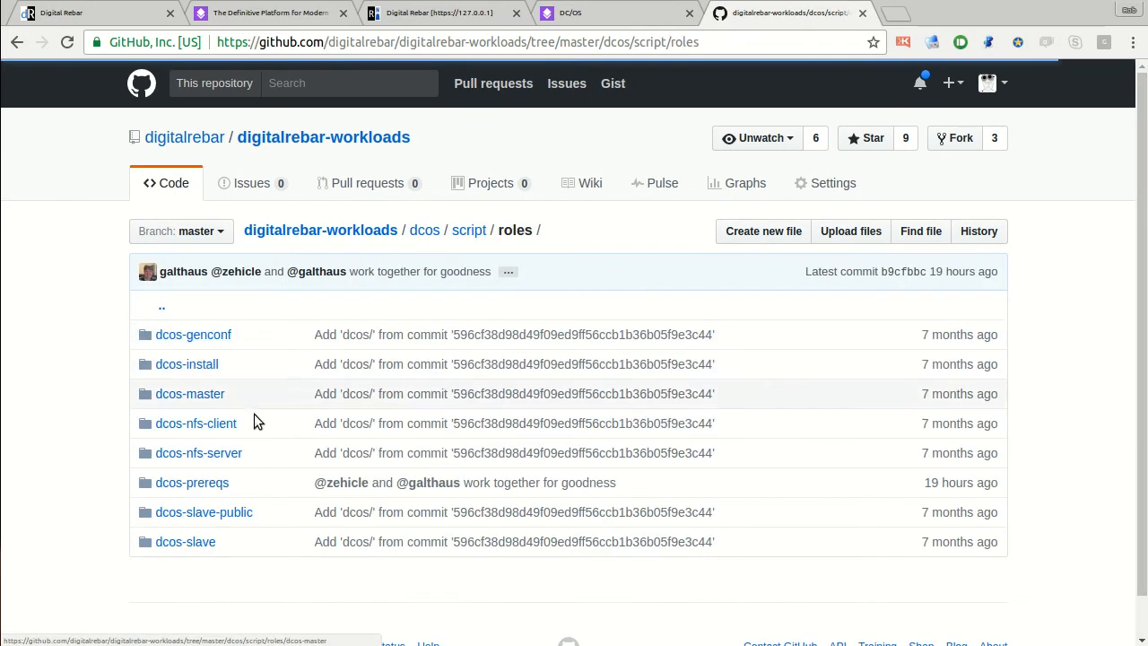
{"action": "mouse_move", "coordinate": [193, 335]}
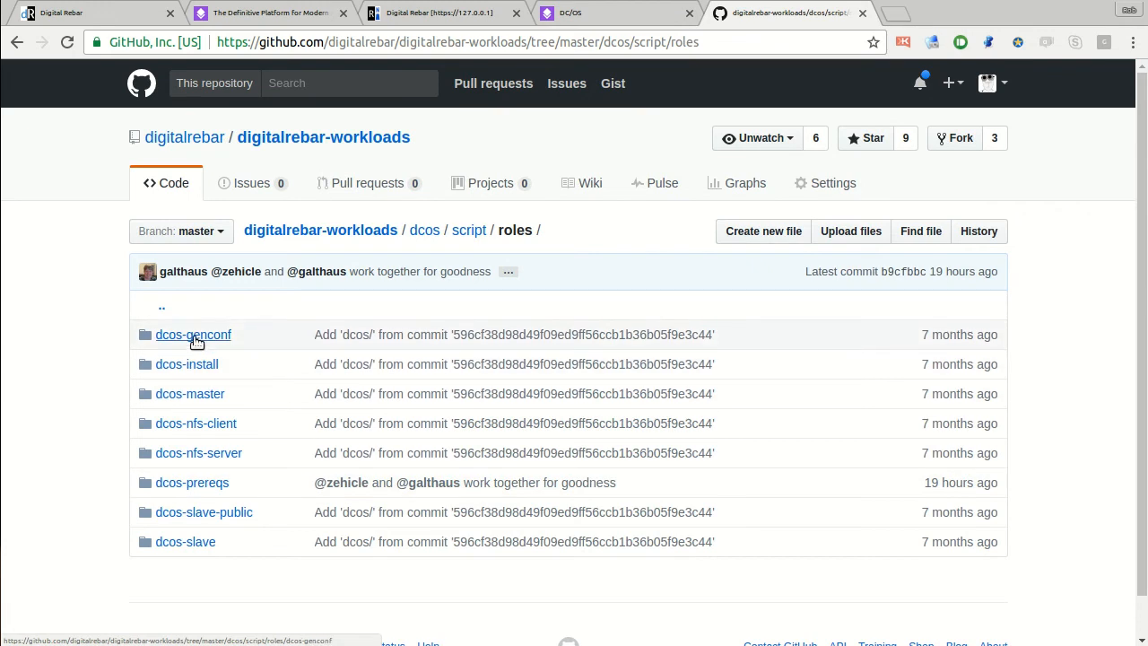
{"action": "left_click", "coordinate": [192, 482]}
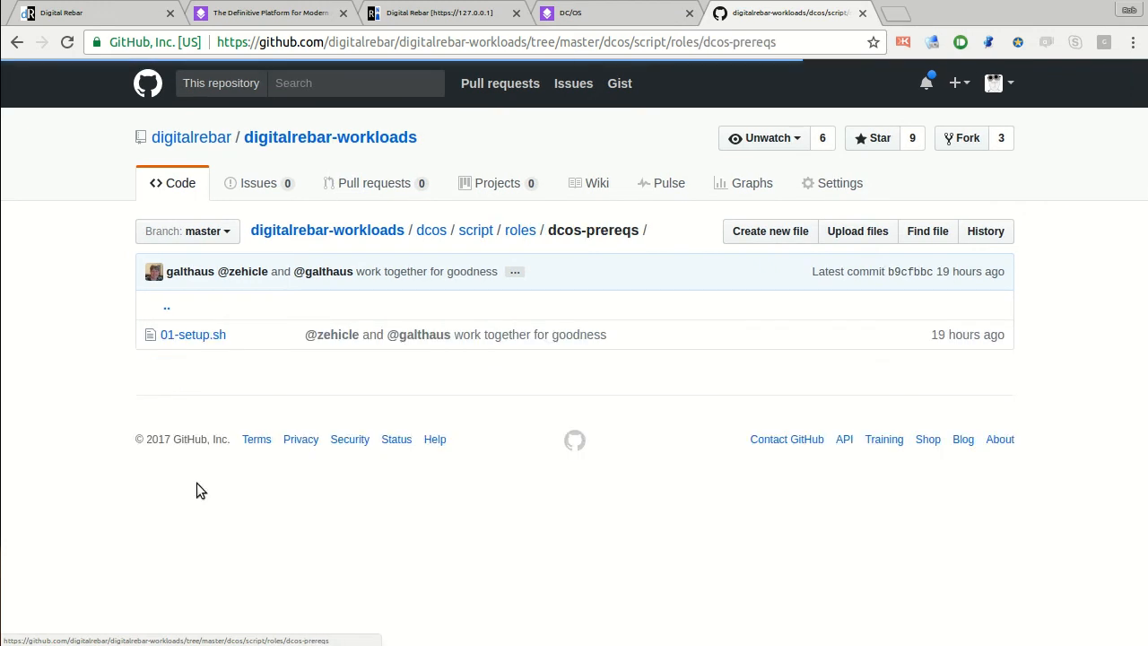
{"action": "left_click", "coordinate": [193, 334]}
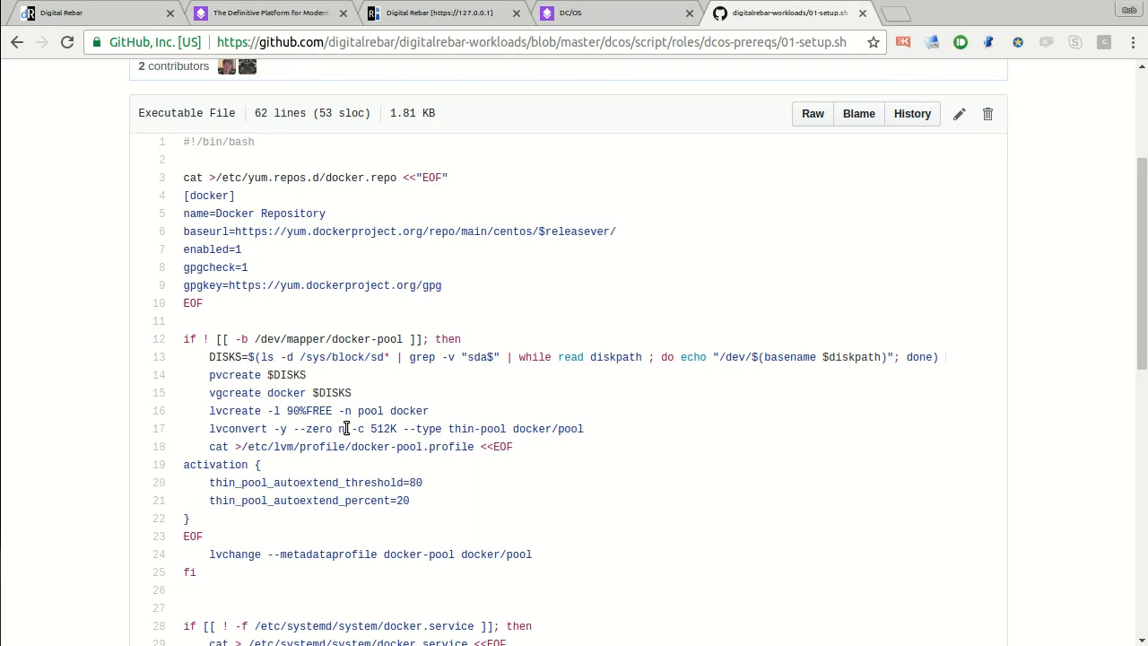
{"action": "mouse_move", "coordinate": [572, 13]}
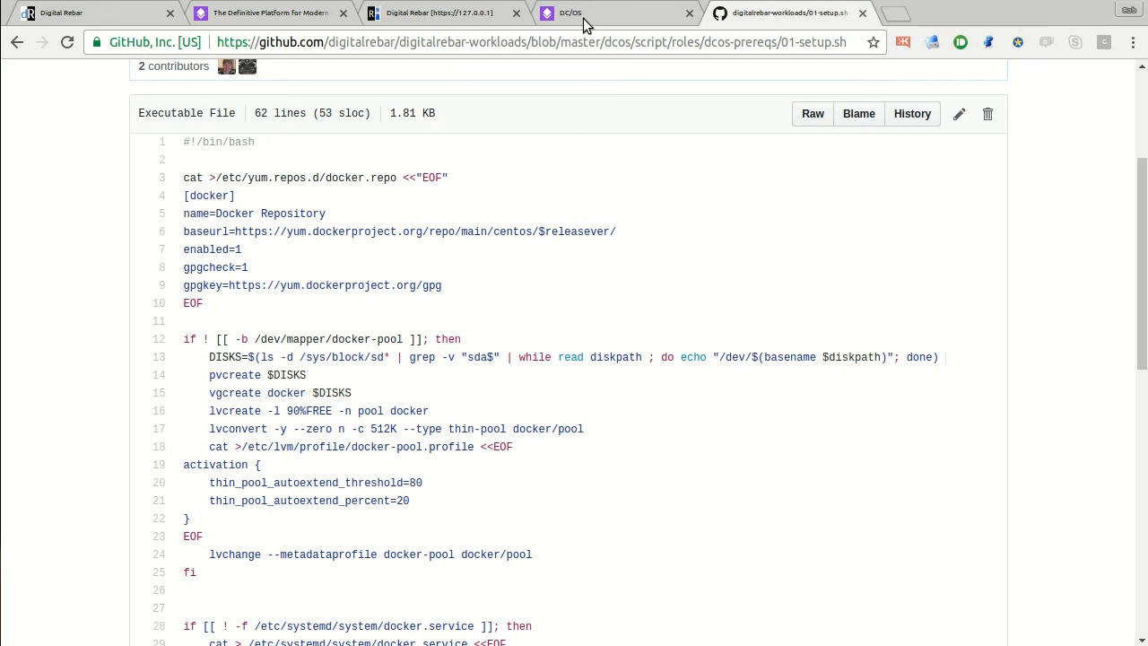
{"action": "mouse_move", "coordinate": [591, 23]}
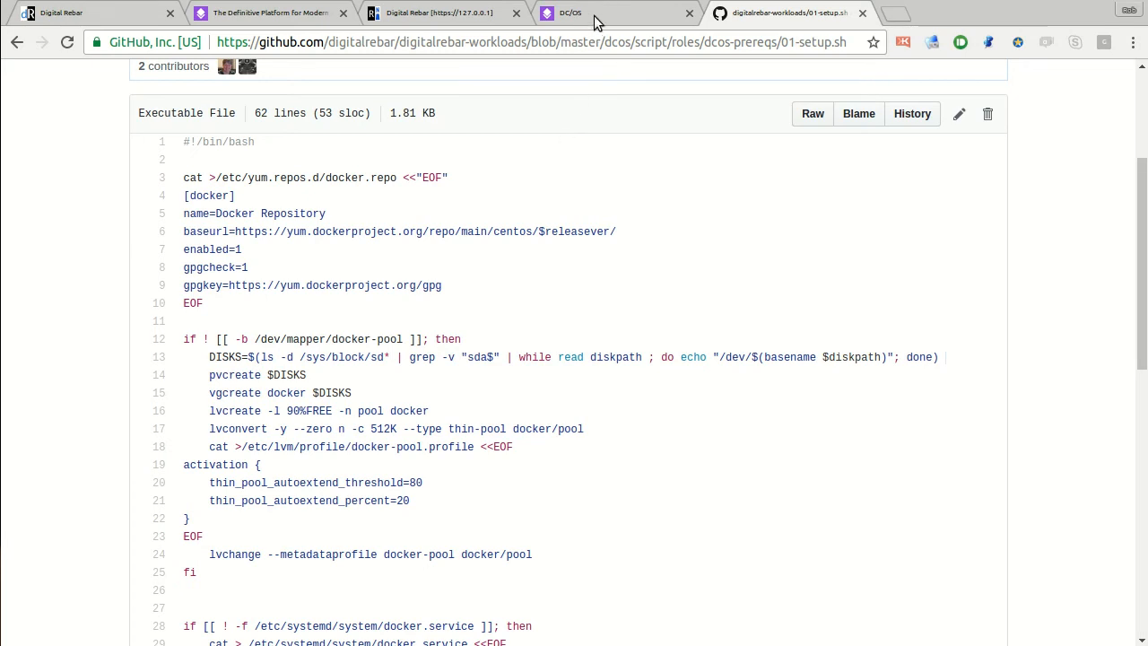
Review the dcos-control role's control addresses and hostnames, then return to Deployments
{"action": "left_click", "coordinate": [439, 13]}
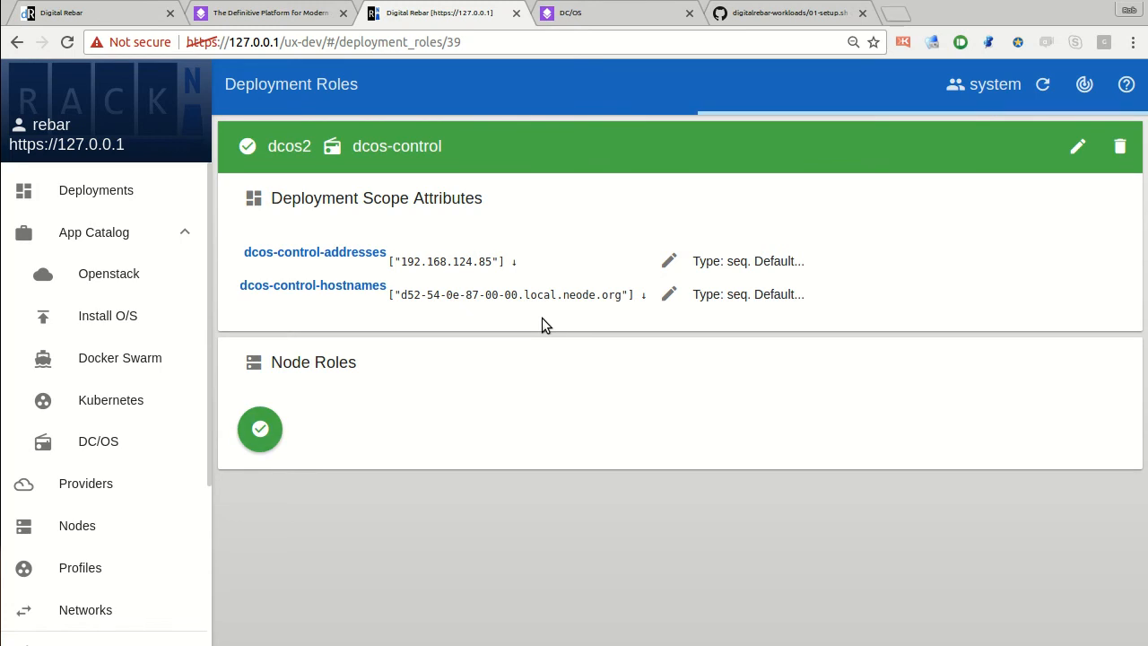
{"action": "left_click", "coordinate": [1042, 84]}
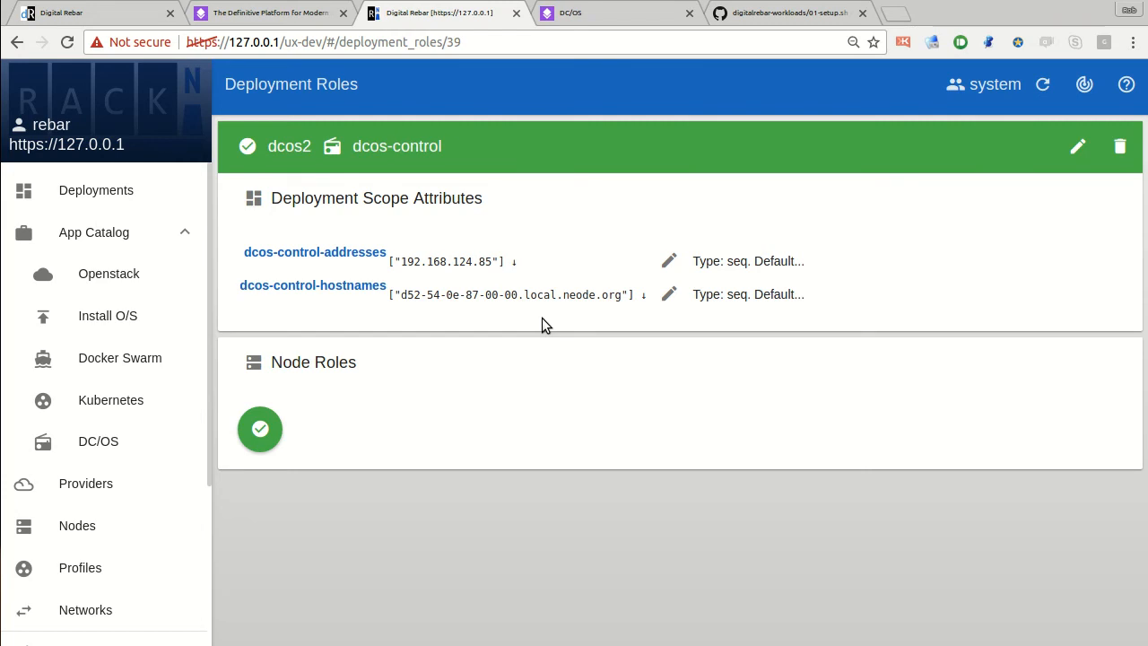
{"action": "left_click", "coordinate": [1042, 84]}
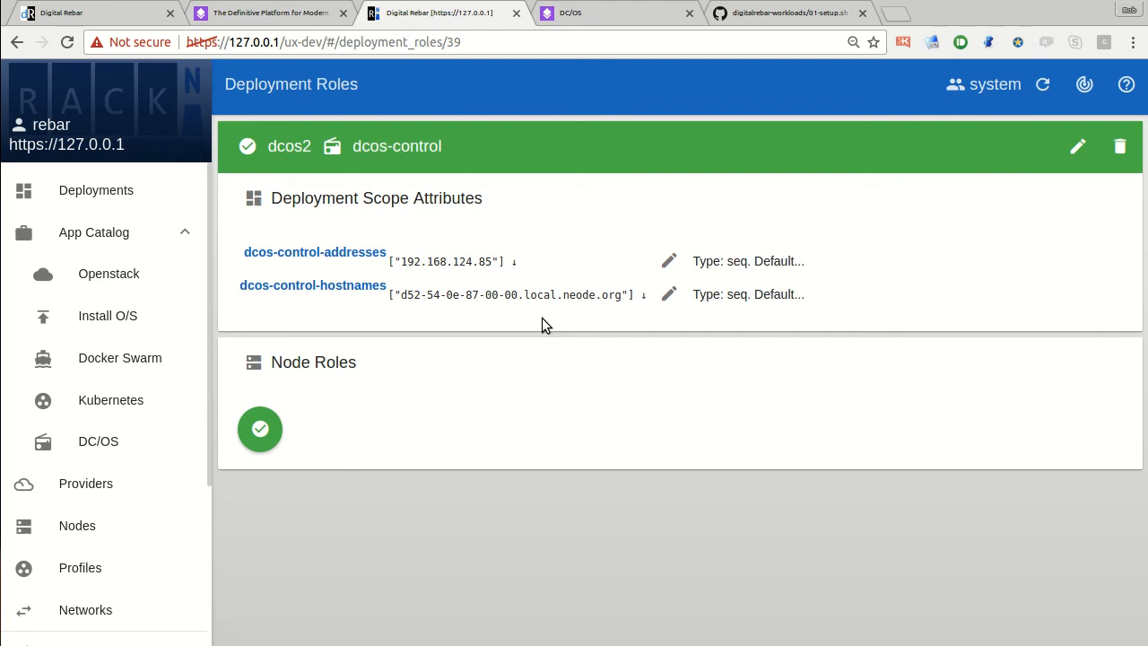
{"action": "left_click", "coordinate": [96, 190]}
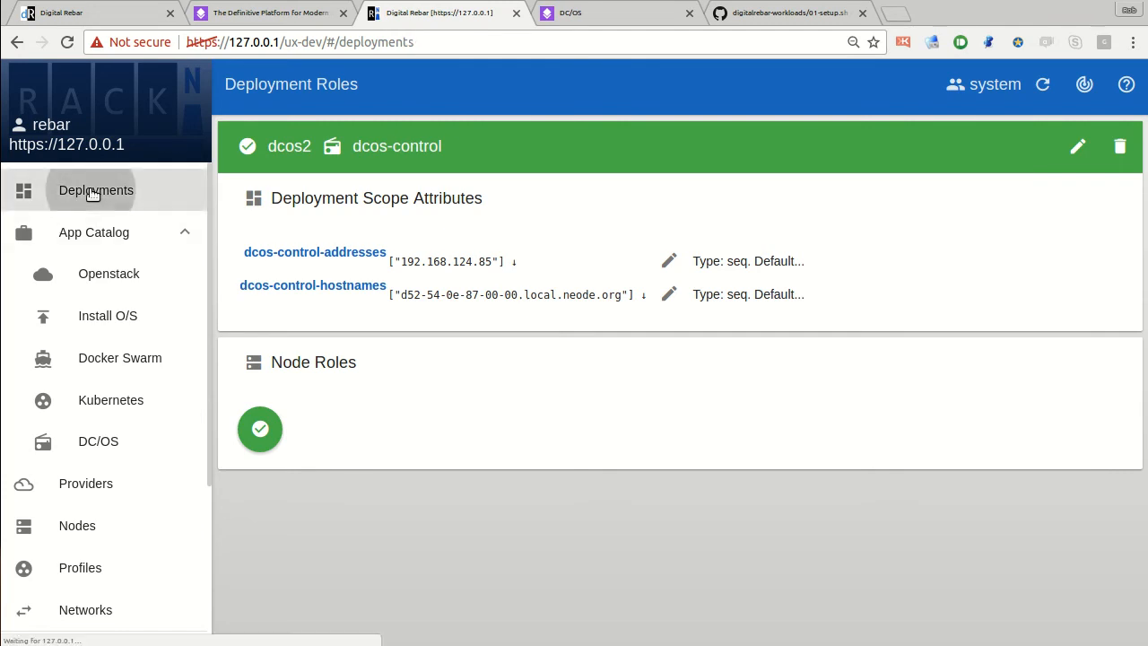
Expand the dcos deployment and open node d52-54-5e-fb-00-00 at 192.168.124.81
{"action": "left_click", "coordinate": [96, 190]}
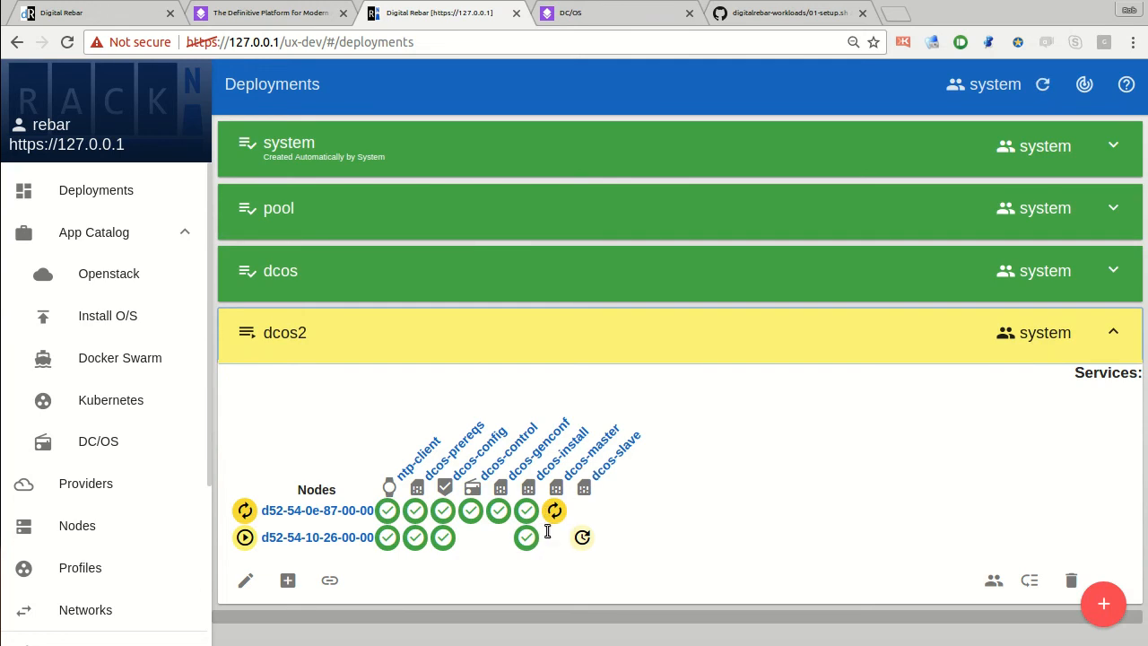
{"action": "mouse_move", "coordinate": [555, 510]}
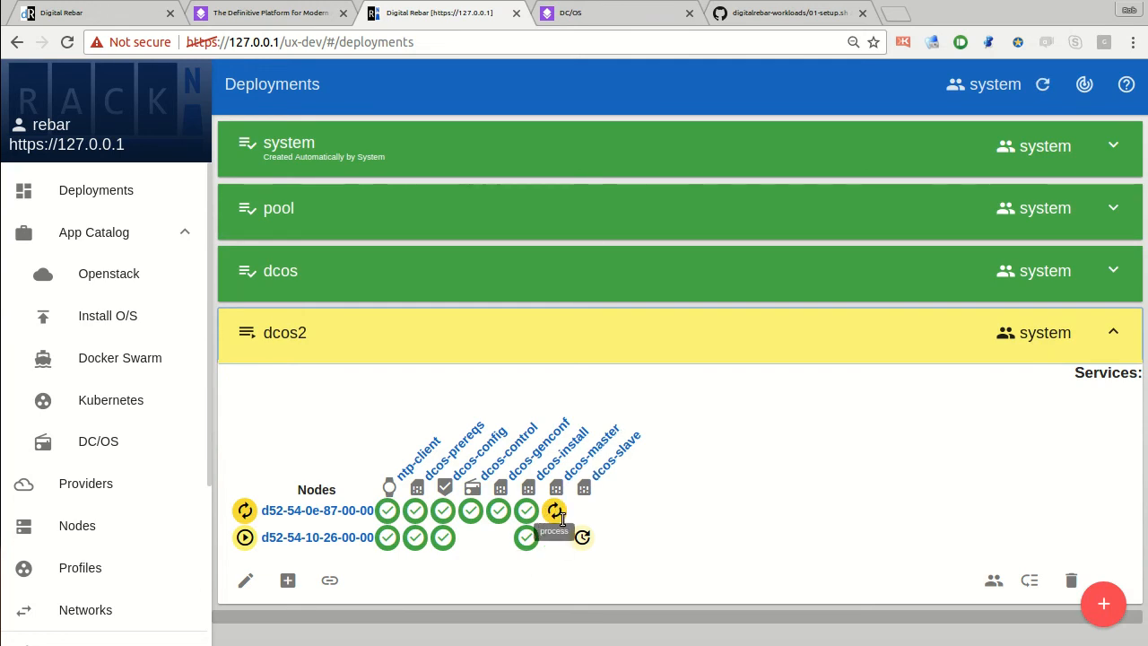
{"action": "mouse_move", "coordinate": [499, 260]}
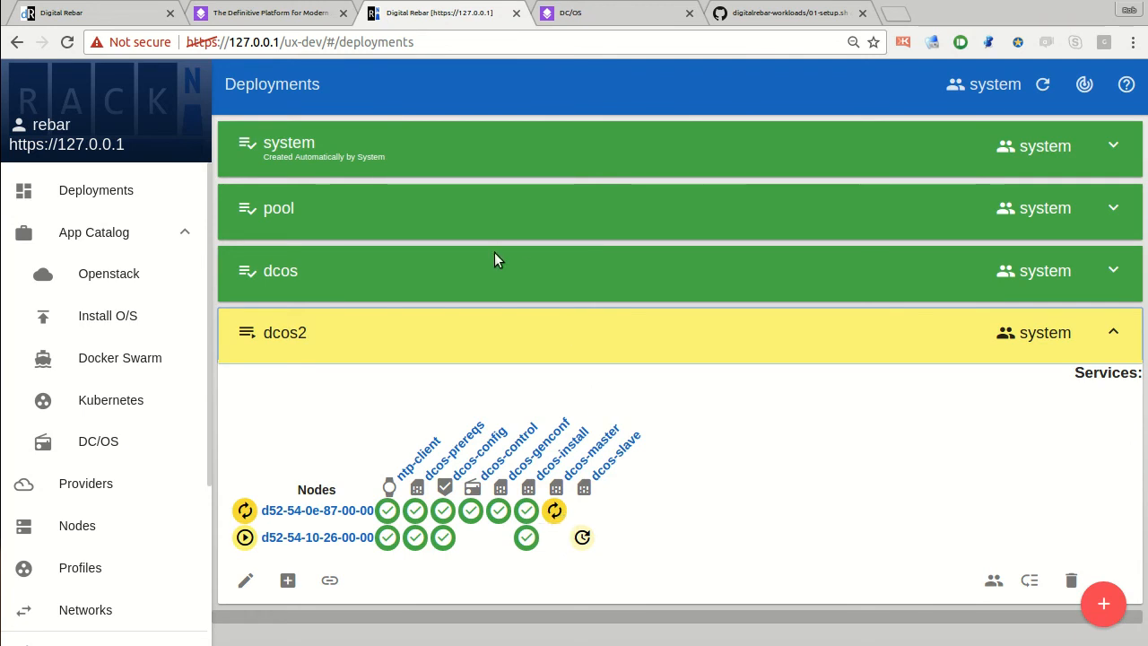
{"action": "left_click", "coordinate": [280, 271]}
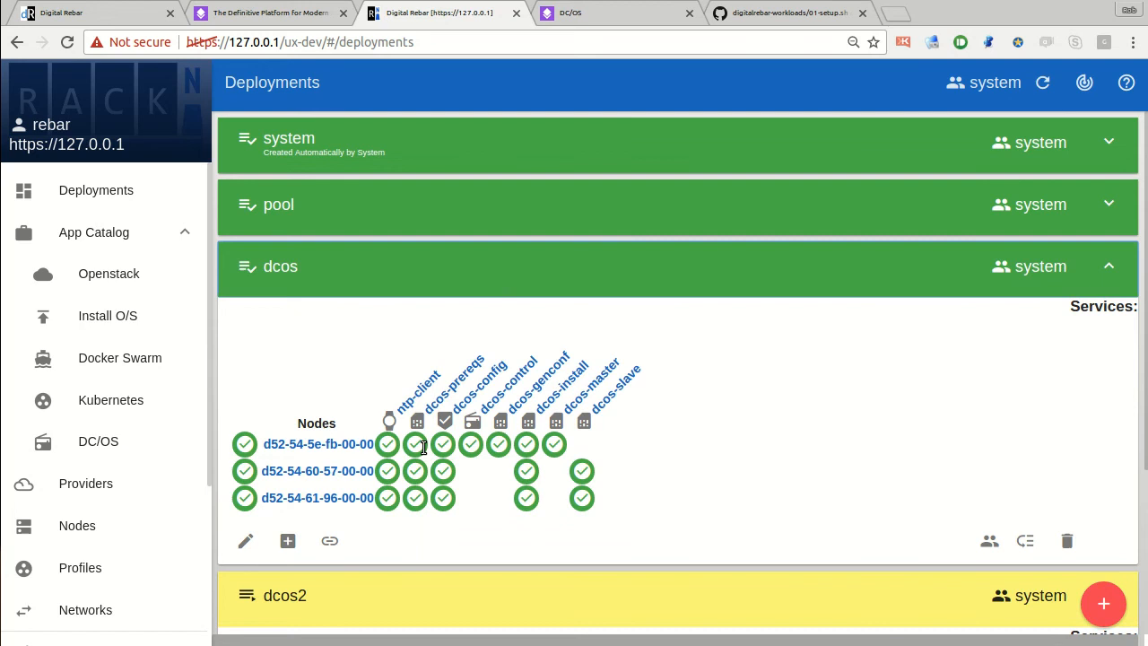
{"action": "left_click", "coordinate": [317, 443]}
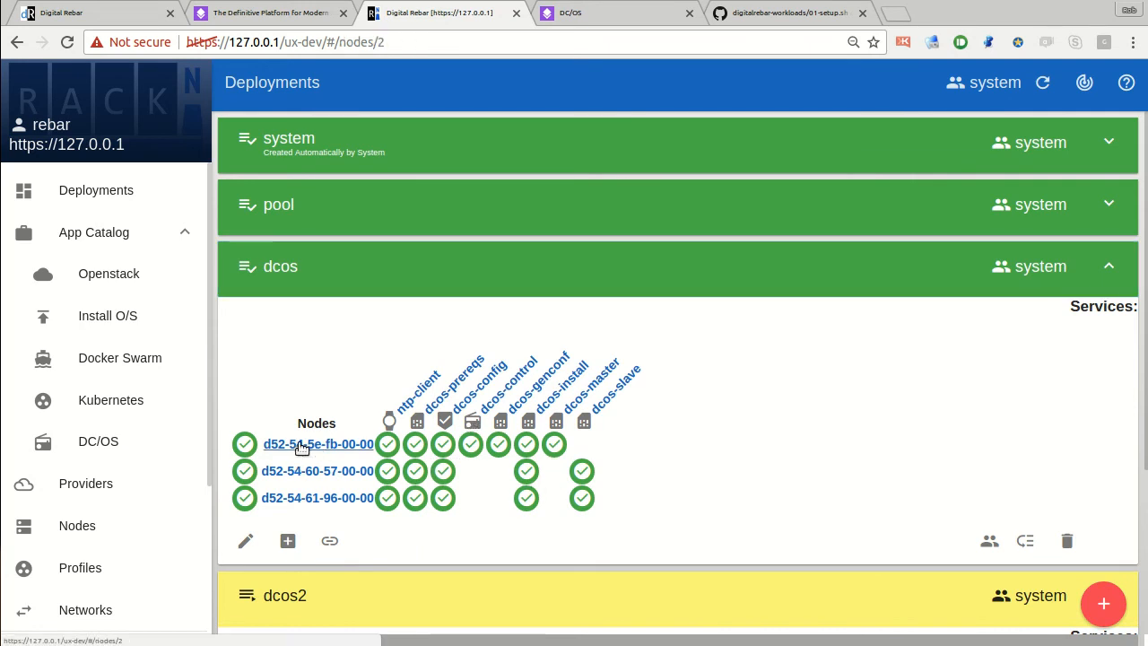
{"action": "left_click", "coordinate": [317, 444]}
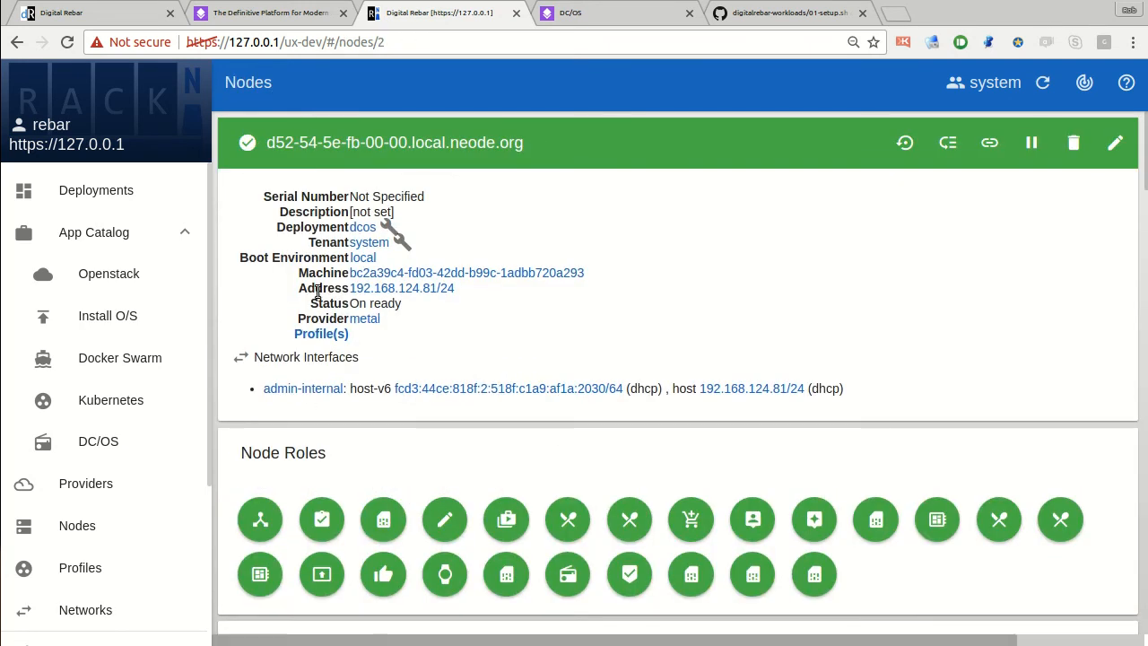
{"action": "mouse_move", "coordinate": [402, 288]}
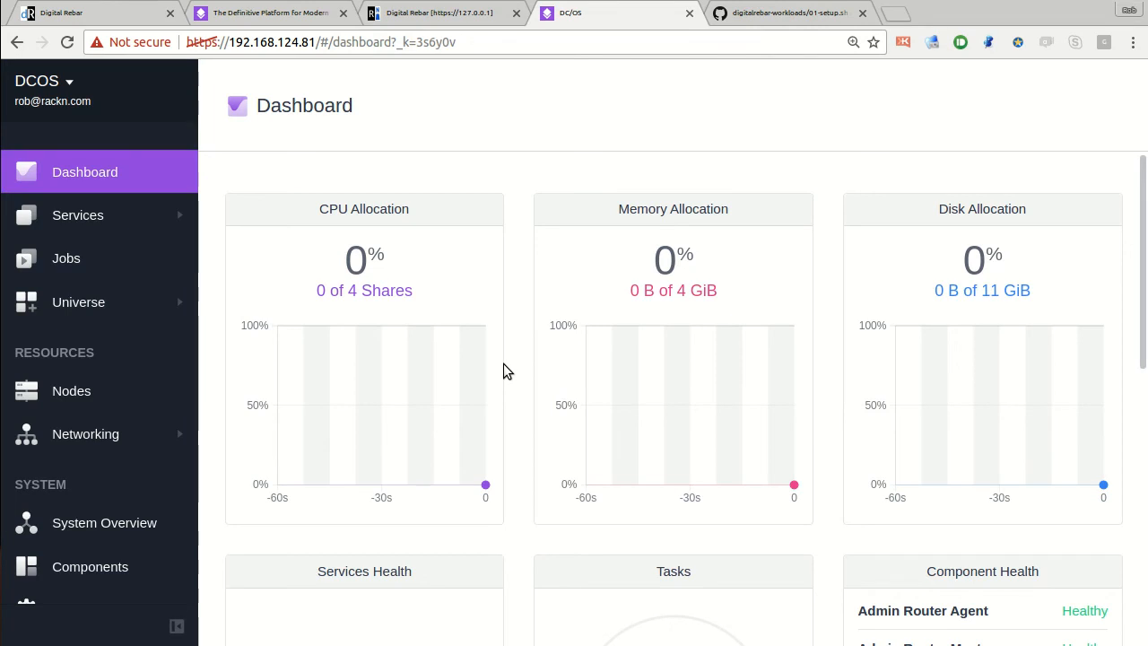
{"action": "mouse_move", "coordinate": [492, 366]}
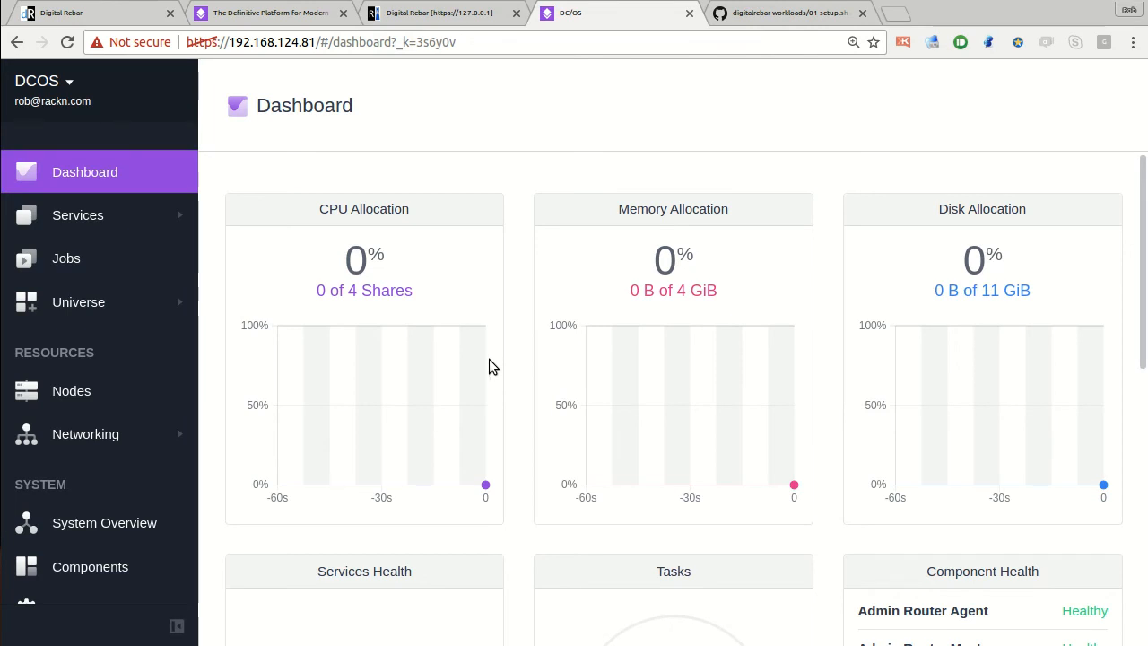
Confirm both cluster nodes are healthy, then install the spark package from Universe
{"action": "left_click", "coordinate": [71, 391]}
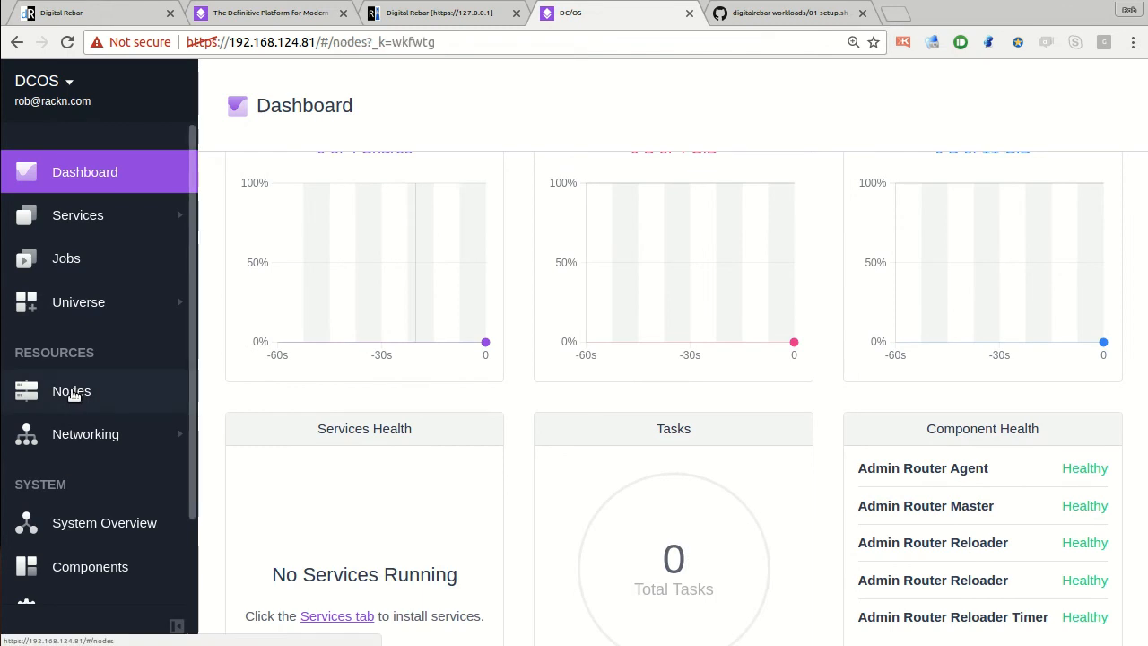
{"action": "left_click", "coordinate": [71, 391]}
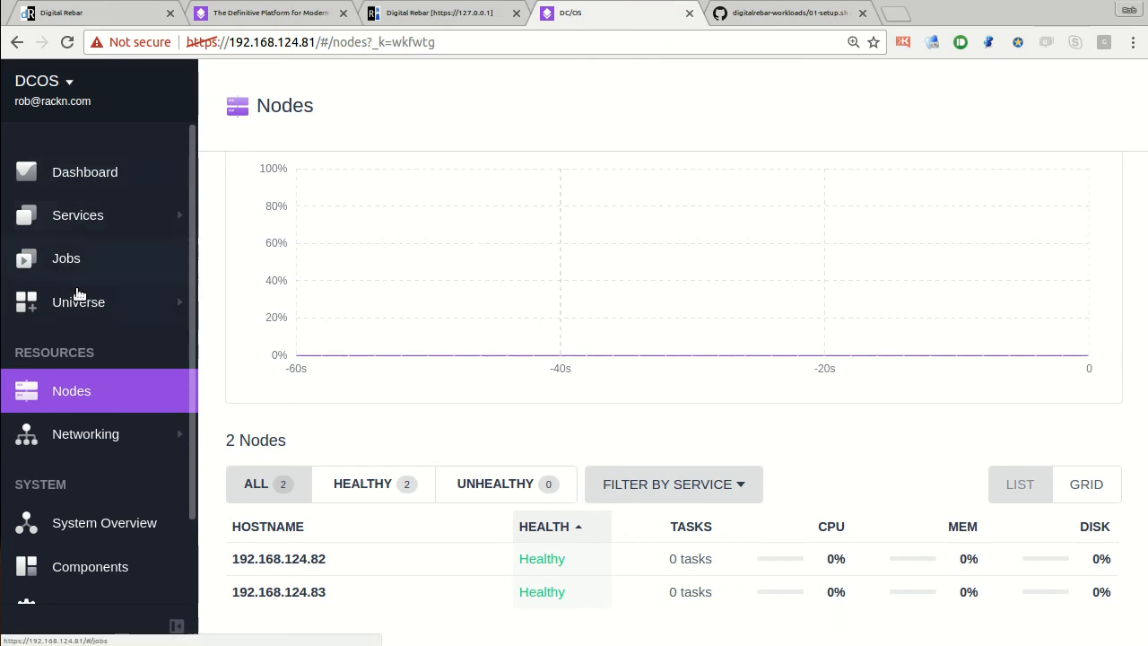
{"action": "left_click", "coordinate": [78, 301]}
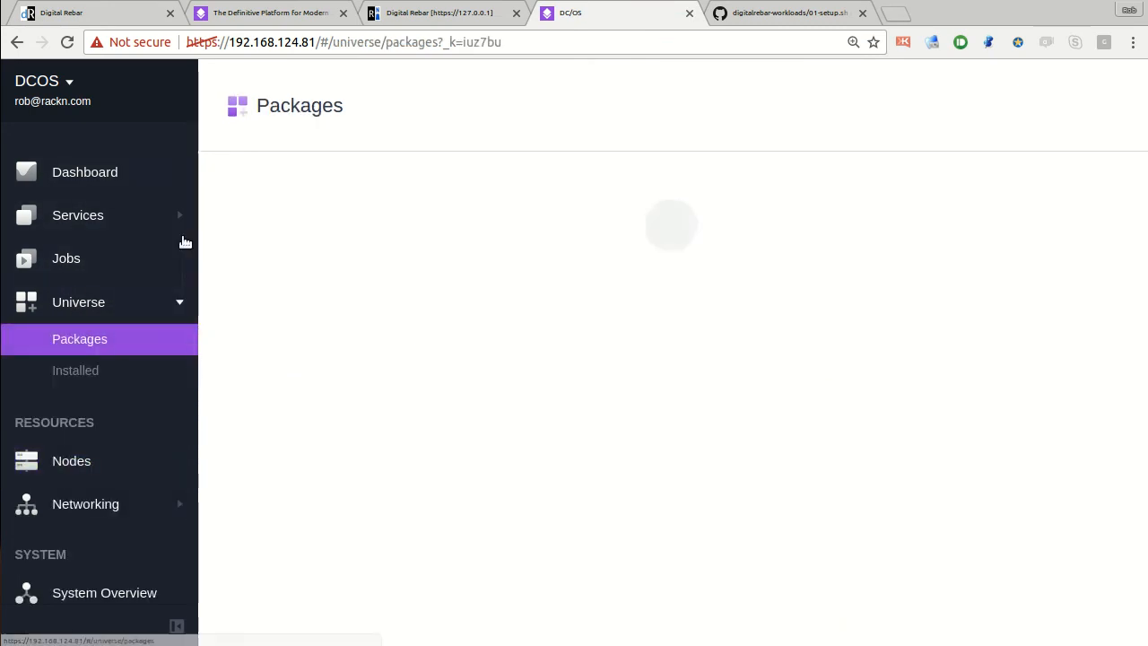
{"action": "mouse_move", "coordinate": [302, 478]}
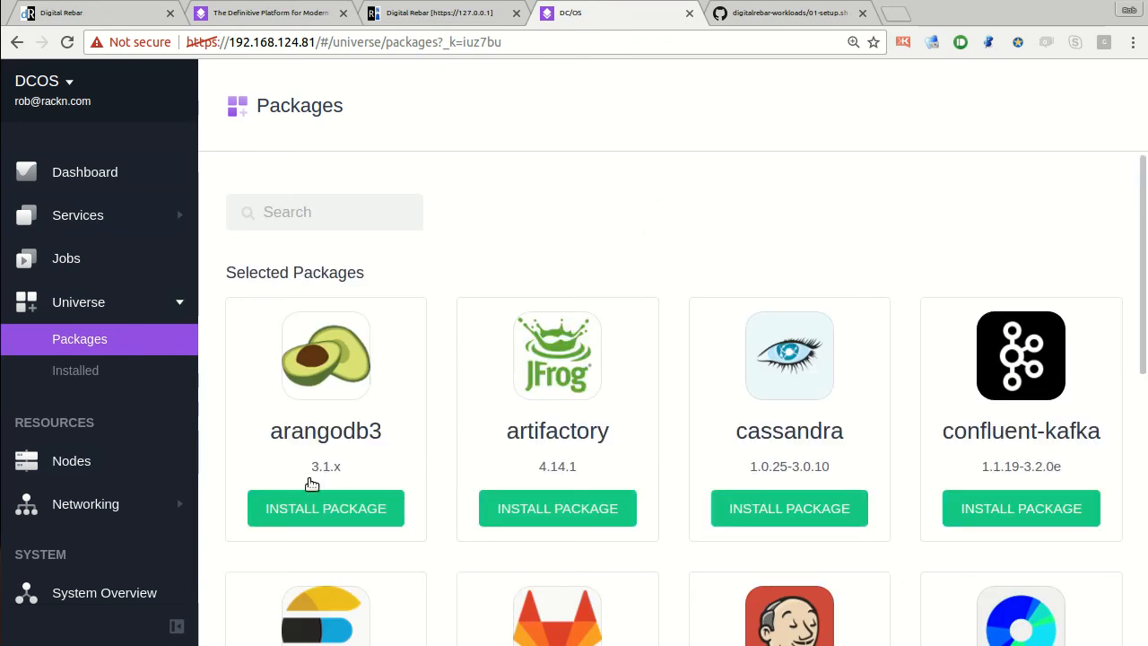
{"action": "scroll", "scroll_direction": "down", "scroll_amount": 3}
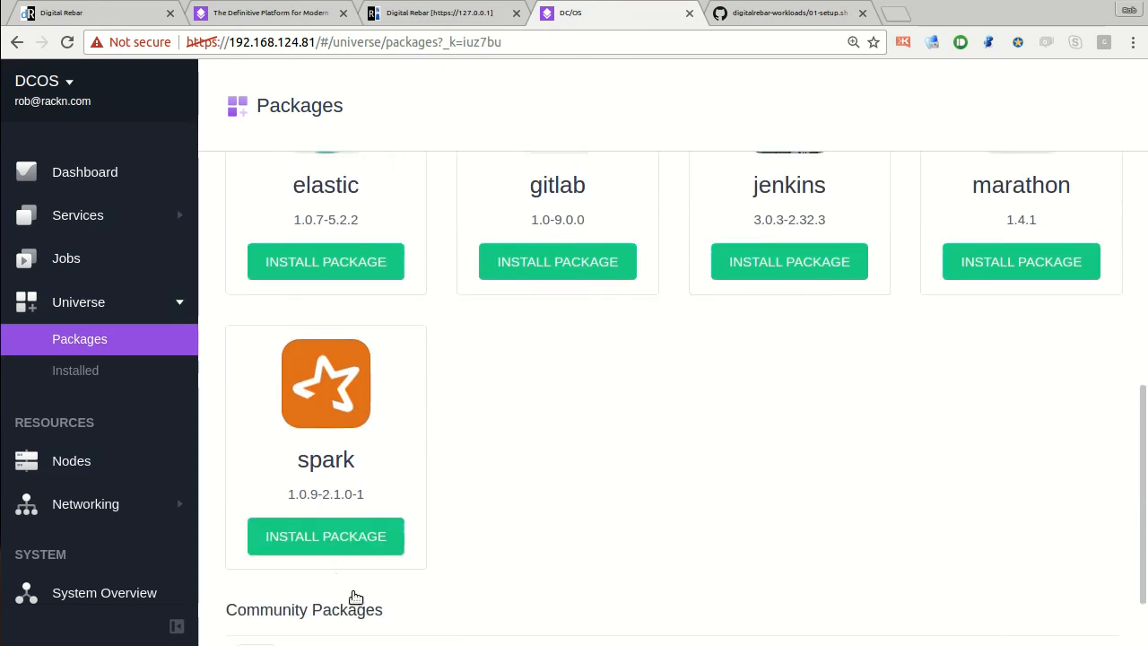
{"action": "left_click", "coordinate": [326, 536]}
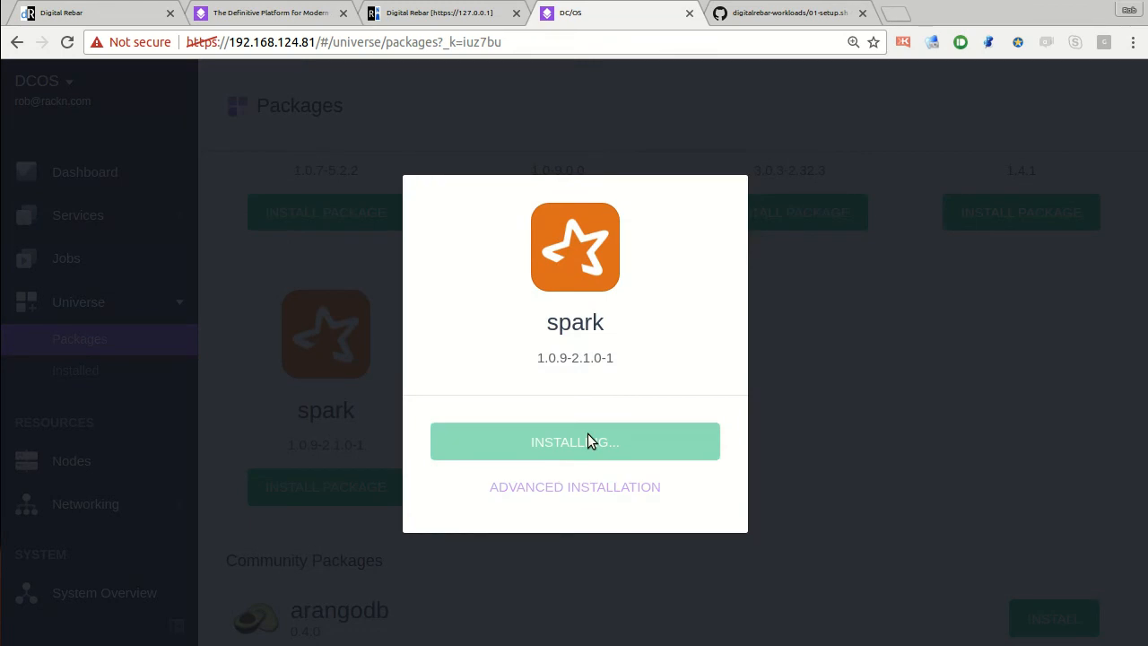
{"action": "left_click", "coordinate": [574, 440]}
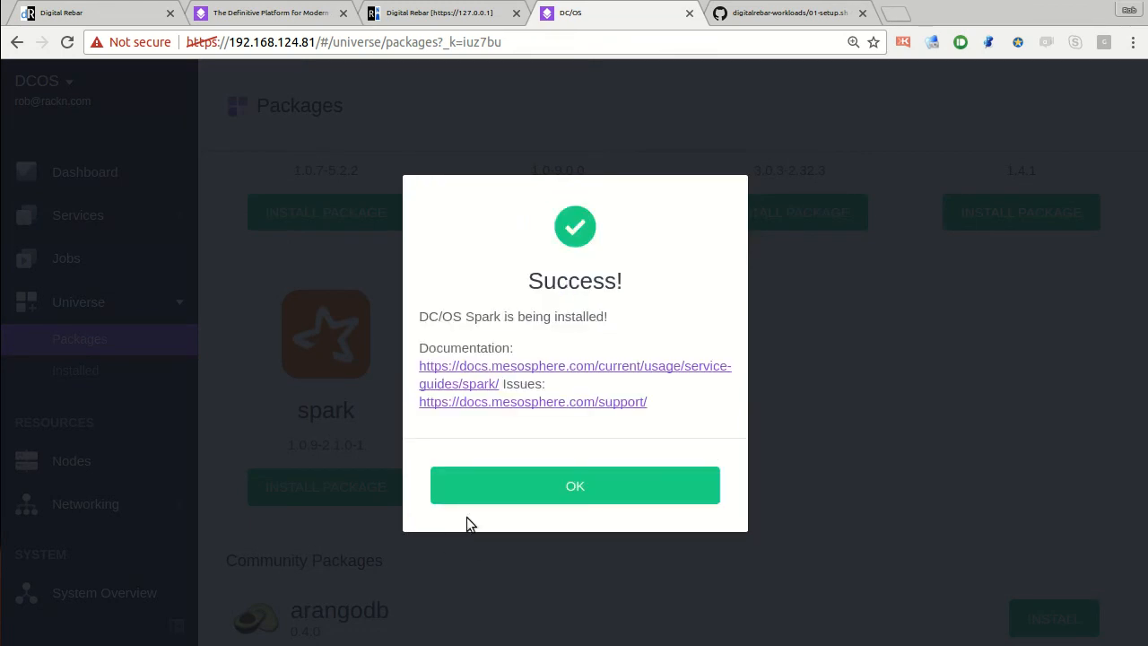
{"action": "left_click", "coordinate": [574, 485]}
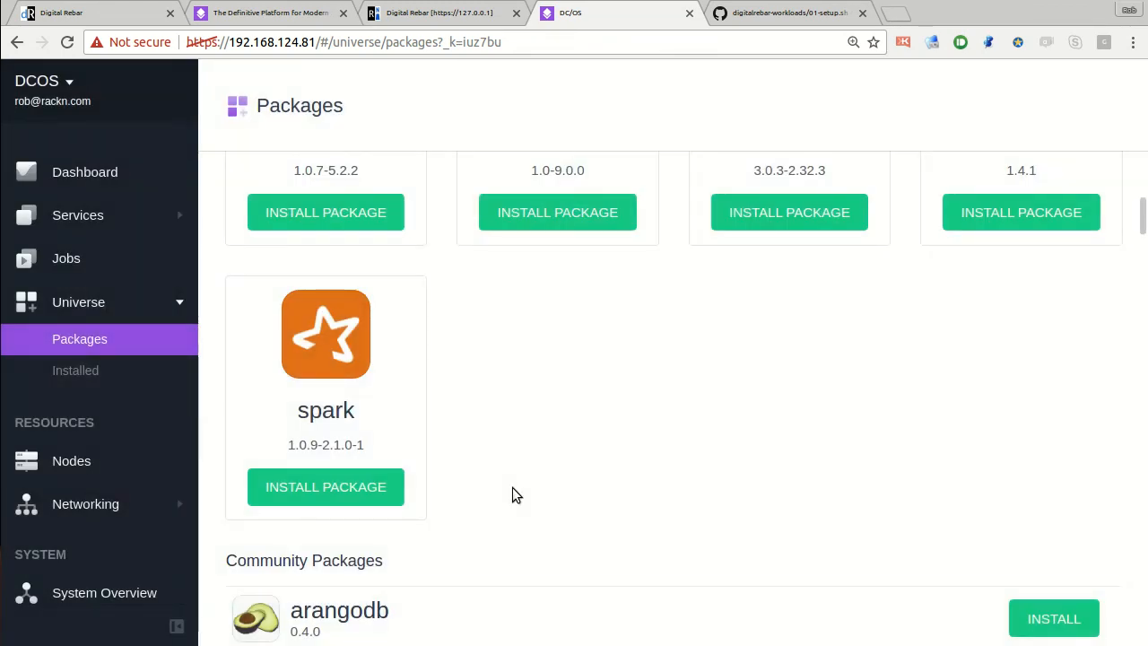
Scroll down to minio, attempt its install, and dismiss the options validation error
{"action": "scroll", "scroll_direction": "down", "scroll_amount": 3}
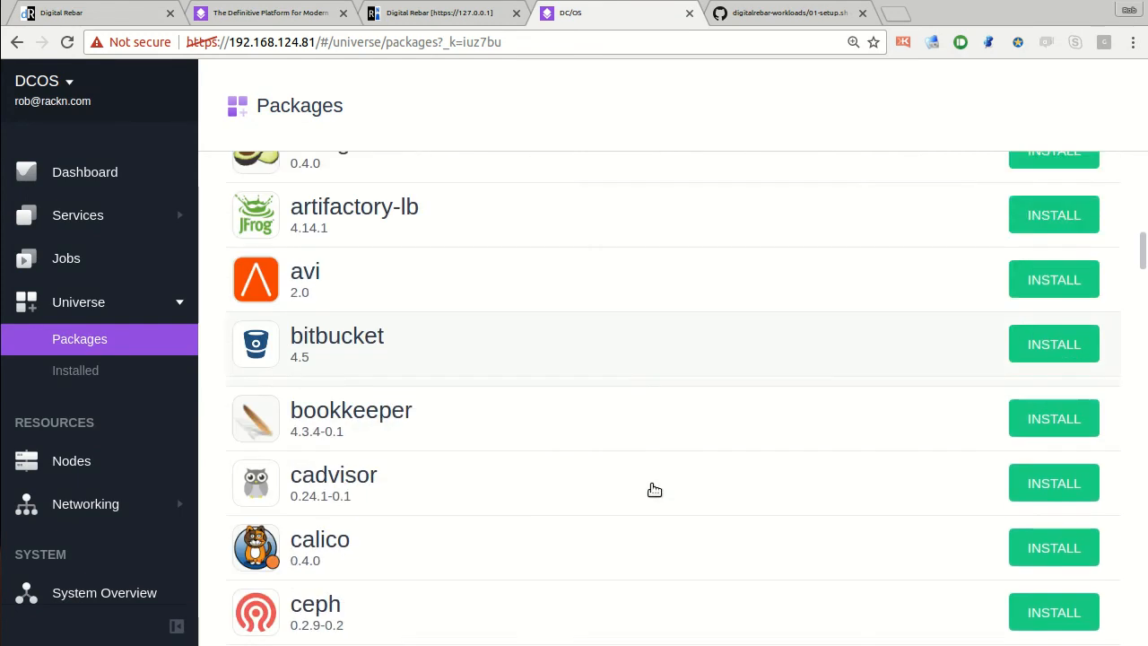
{"action": "scroll", "scroll_direction": "down", "scroll_amount": 3}
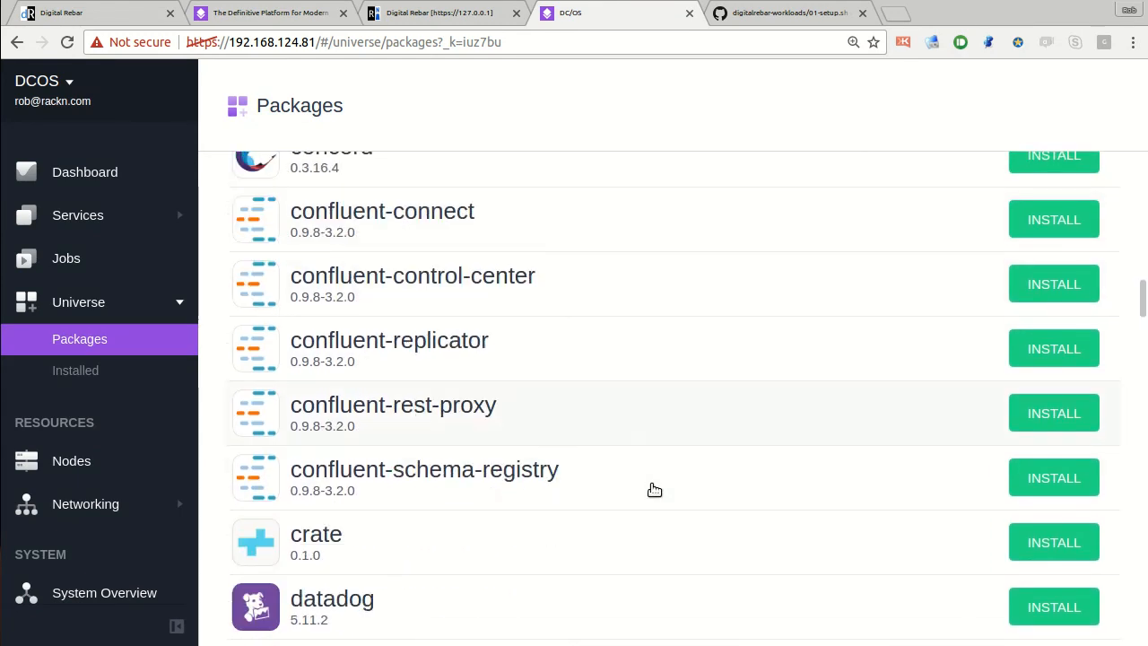
{"action": "scroll", "scroll_direction": "down", "scroll_amount": 3}
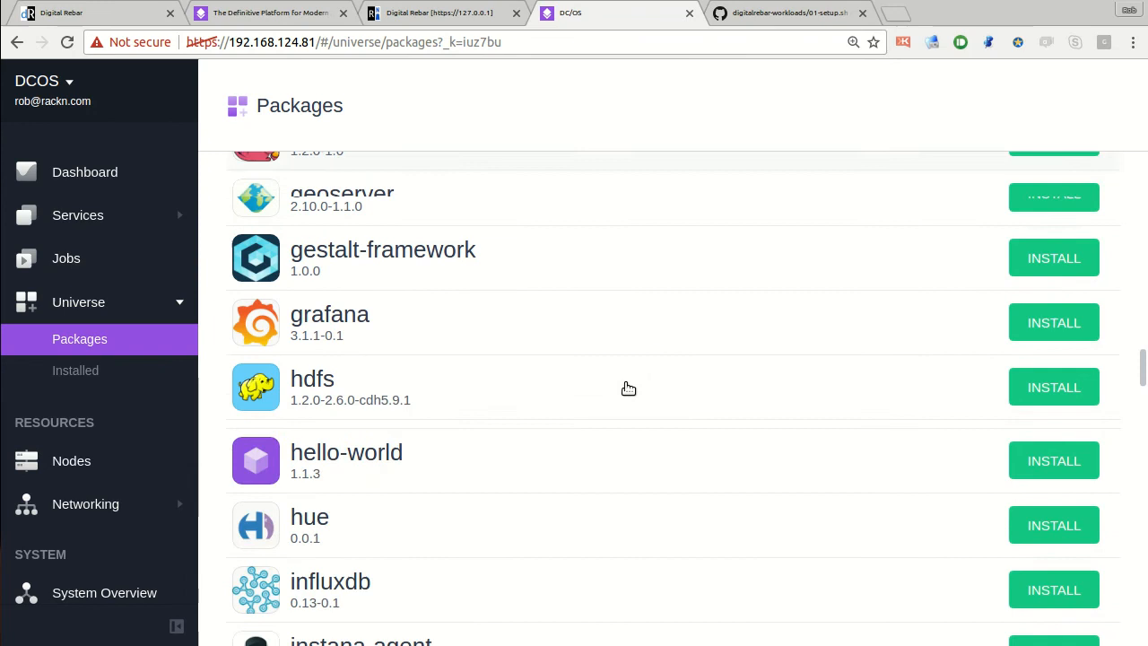
{"action": "scroll", "scroll_direction": "down", "scroll_amount": 3}
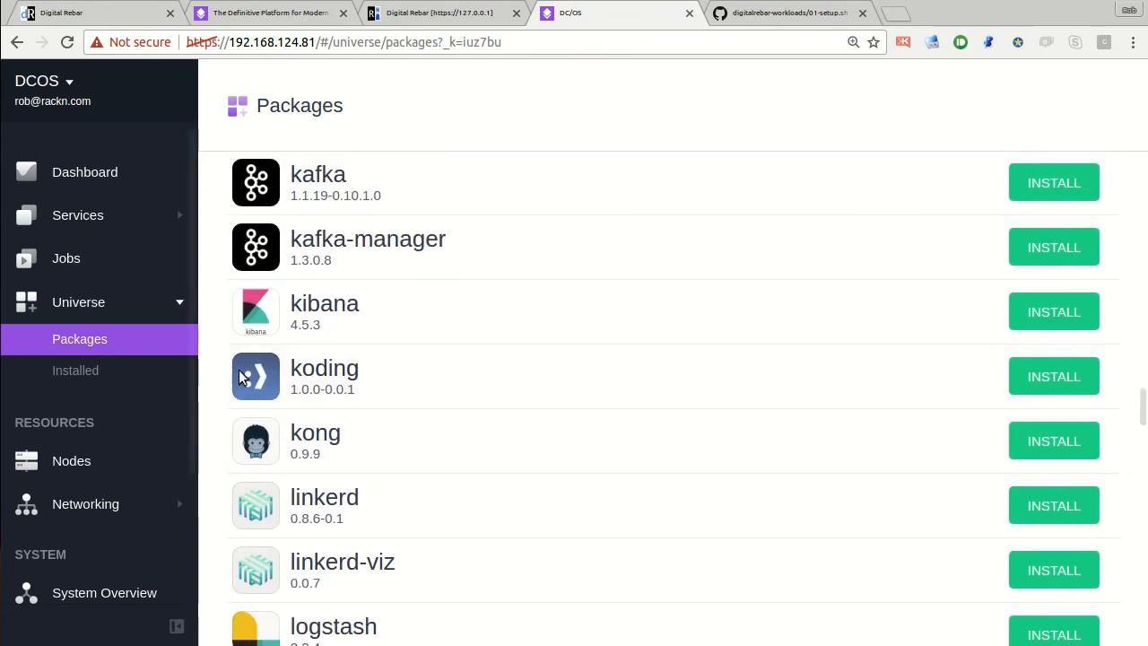
{"action": "scroll", "scroll_direction": "down", "scroll_amount": 3}
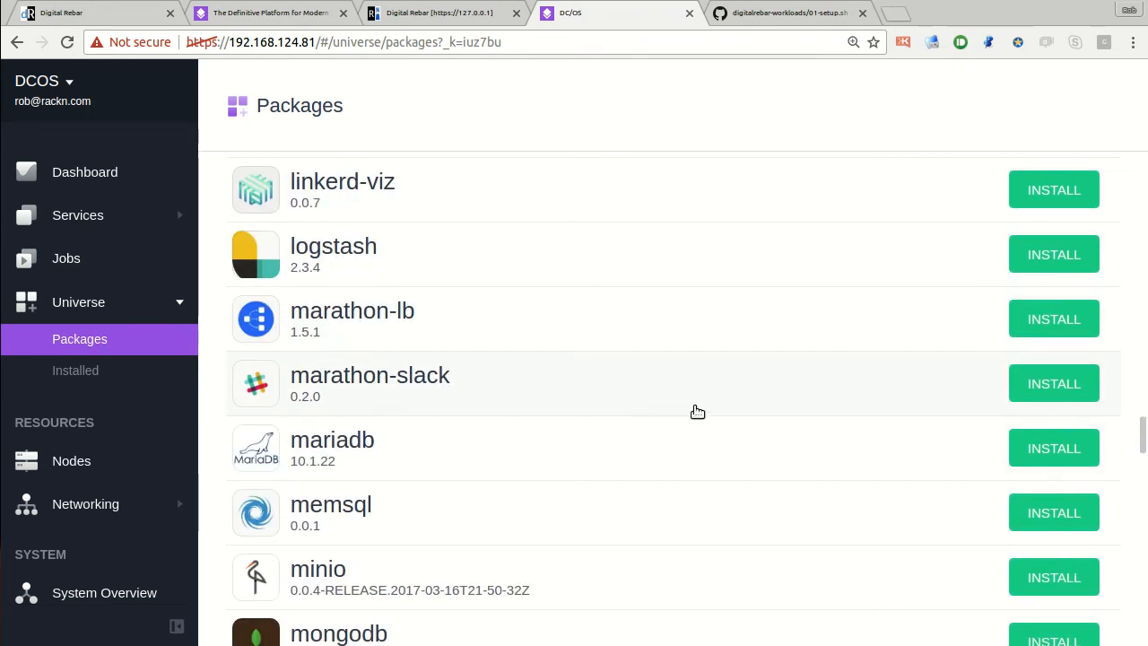
{"action": "scroll", "scroll_direction": "down", "scroll_amount": 3}
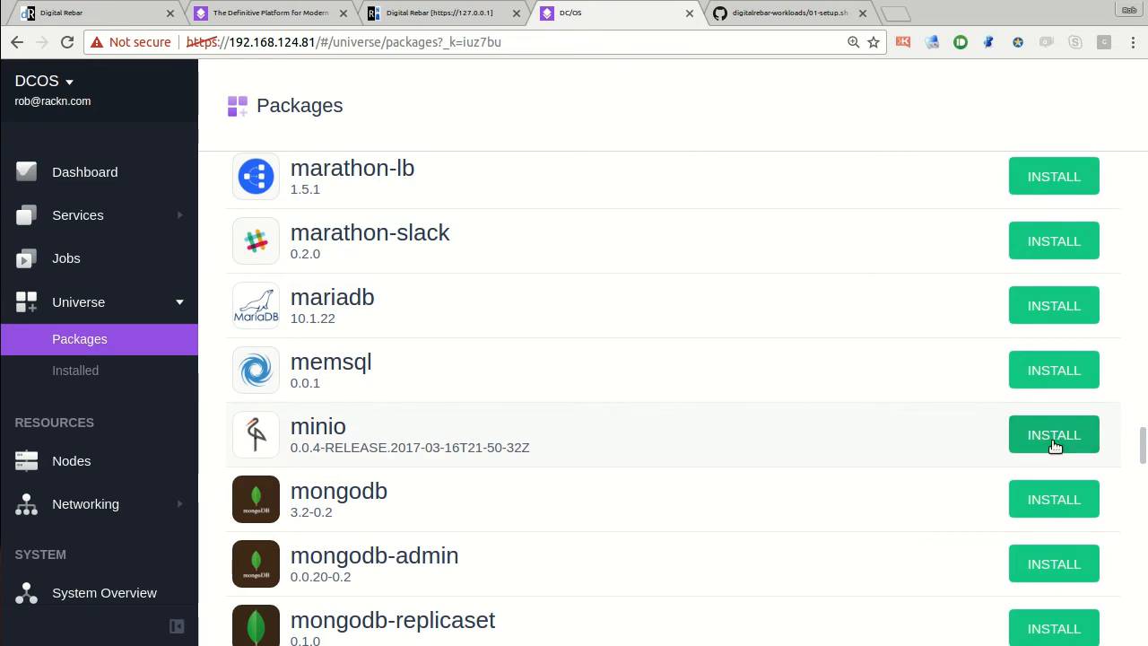
{"action": "left_click", "coordinate": [1054, 434]}
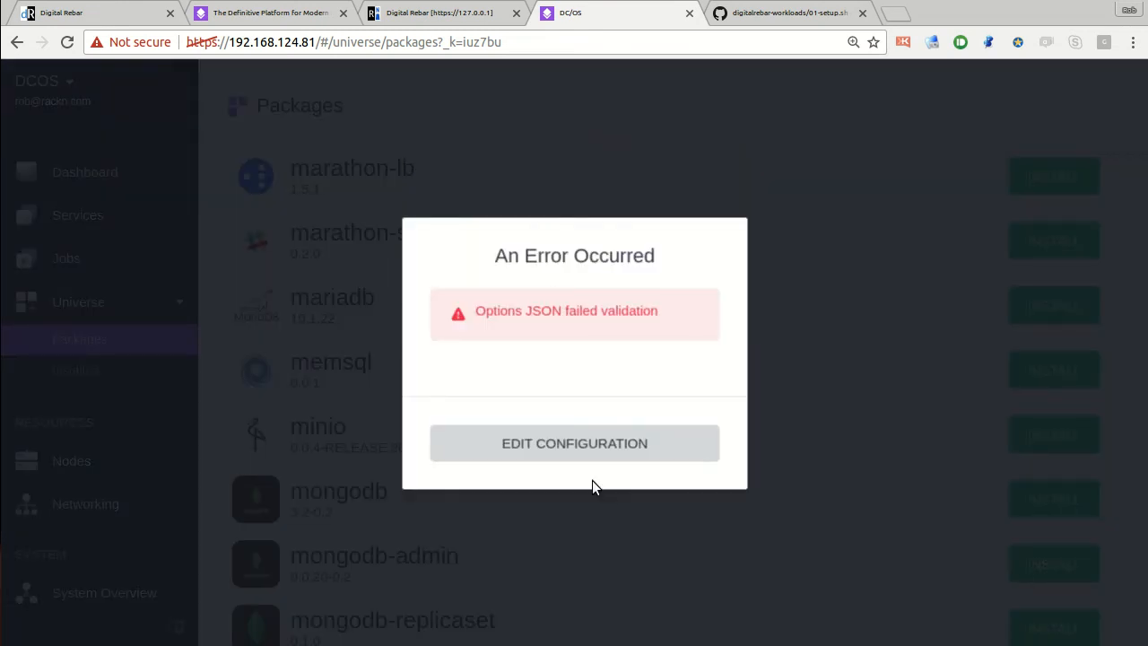
{"action": "left_click", "coordinate": [574, 443]}
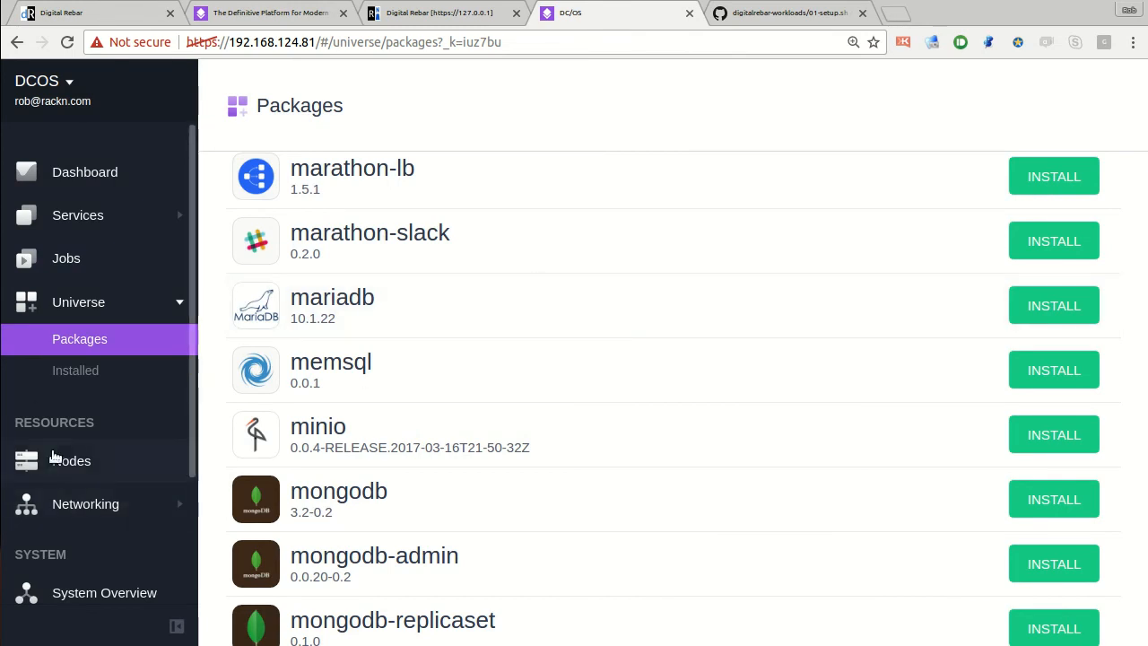
View the DC/OS node table showing 192.168.124.82 at 50% CPU and 56% memory
{"action": "left_click", "coordinate": [71, 460]}
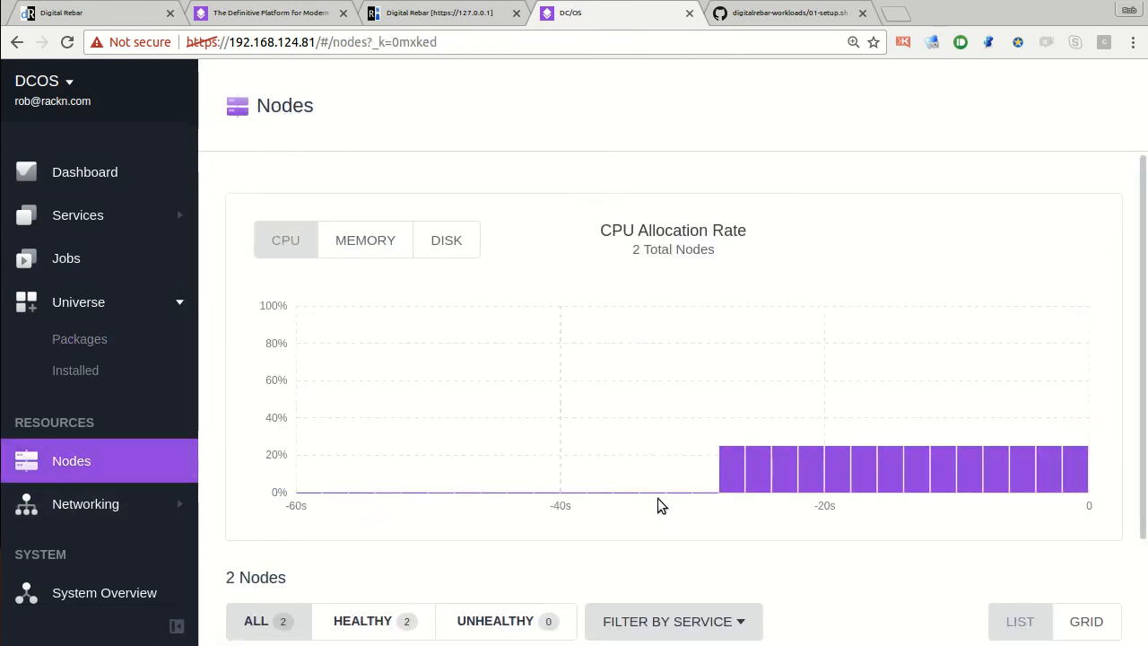
{"action": "scroll", "scroll_direction": "down", "scroll_amount": 3}
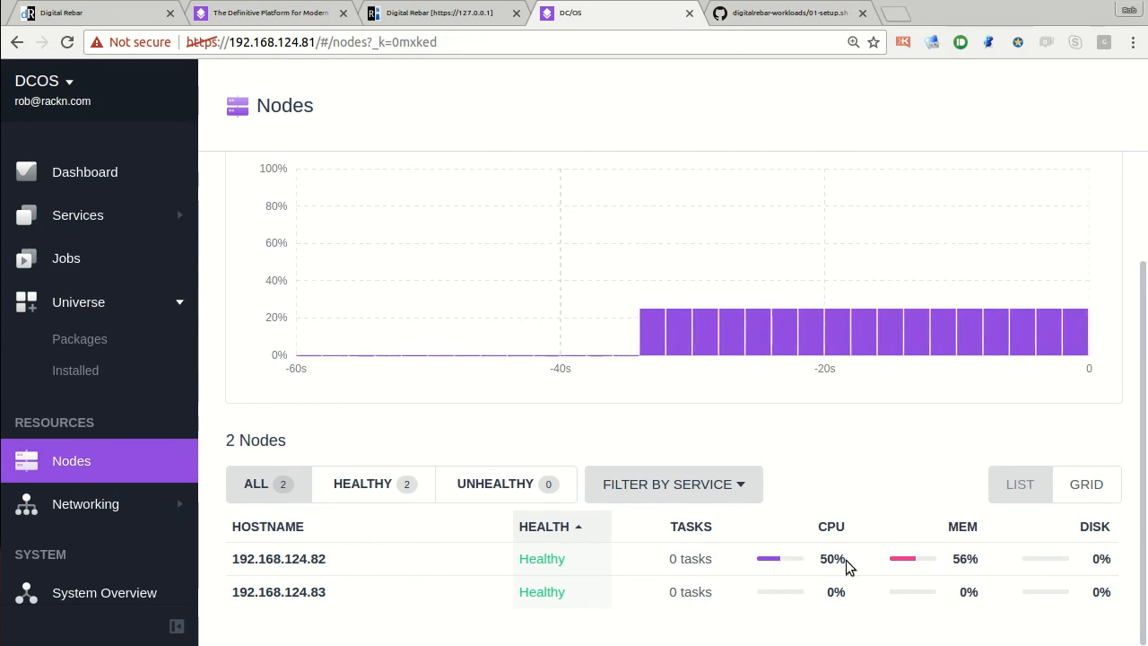
{"action": "mouse_move", "coordinate": [800, 572]}
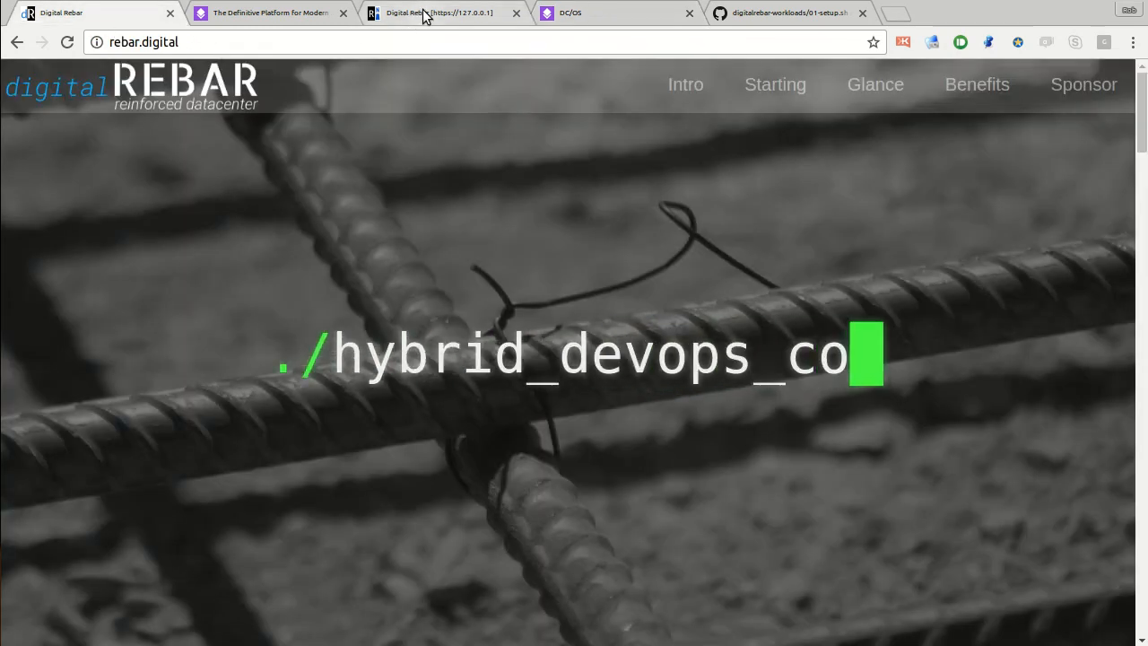
Inspect node d52-54-62-d7-00-00 at 192.168.124.84, then return to the dcos deployment listing
{"action": "left_click", "coordinate": [440, 13]}
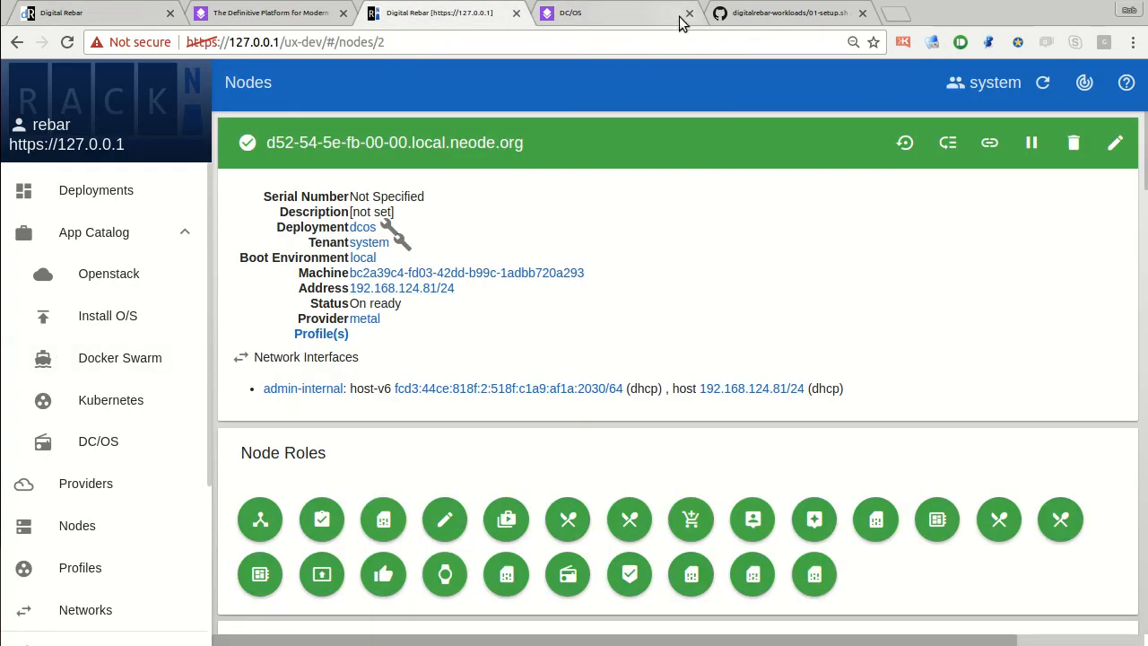
{"action": "scroll", "scroll_direction": "down", "scroll_amount": 3}
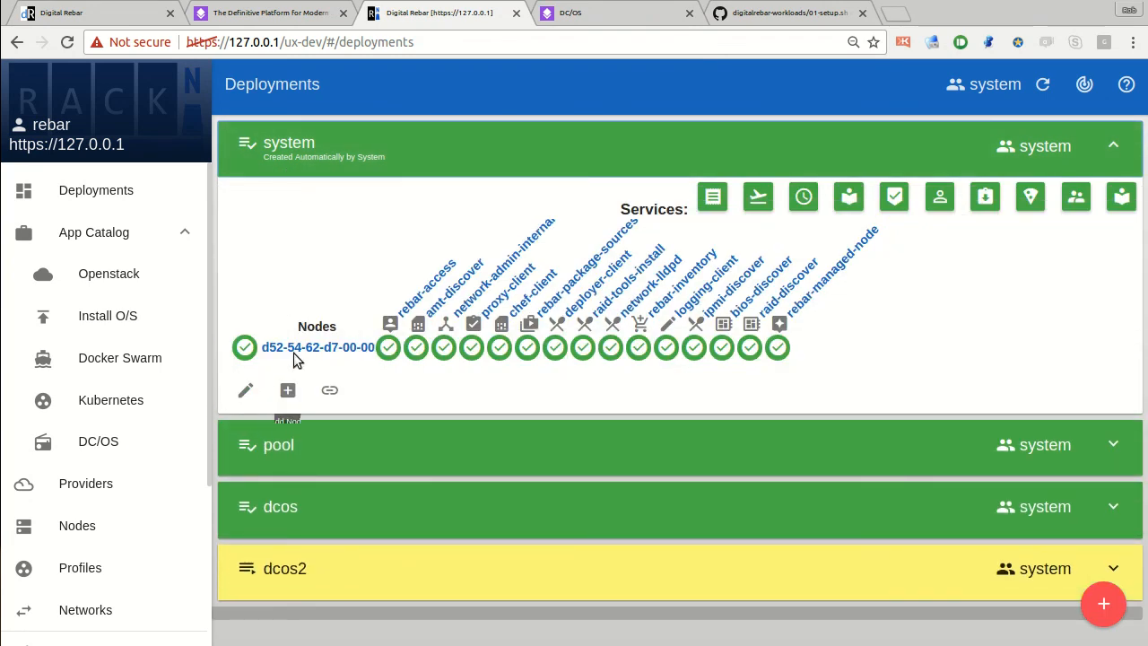
{"action": "left_click", "coordinate": [317, 347]}
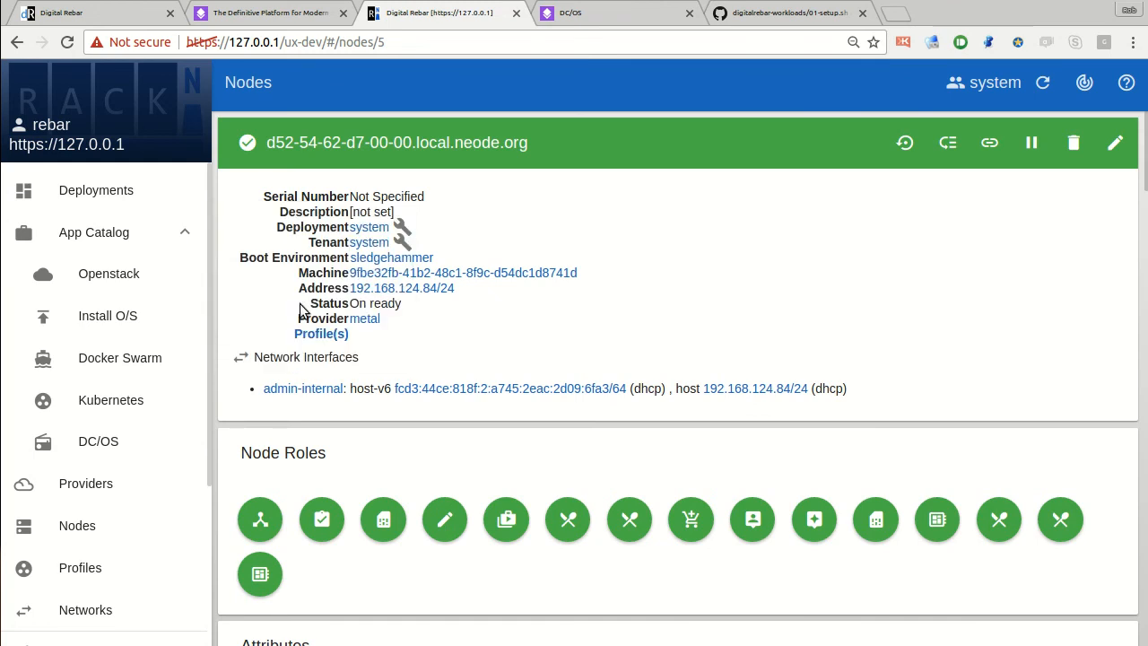
{"action": "left_click", "coordinate": [96, 189]}
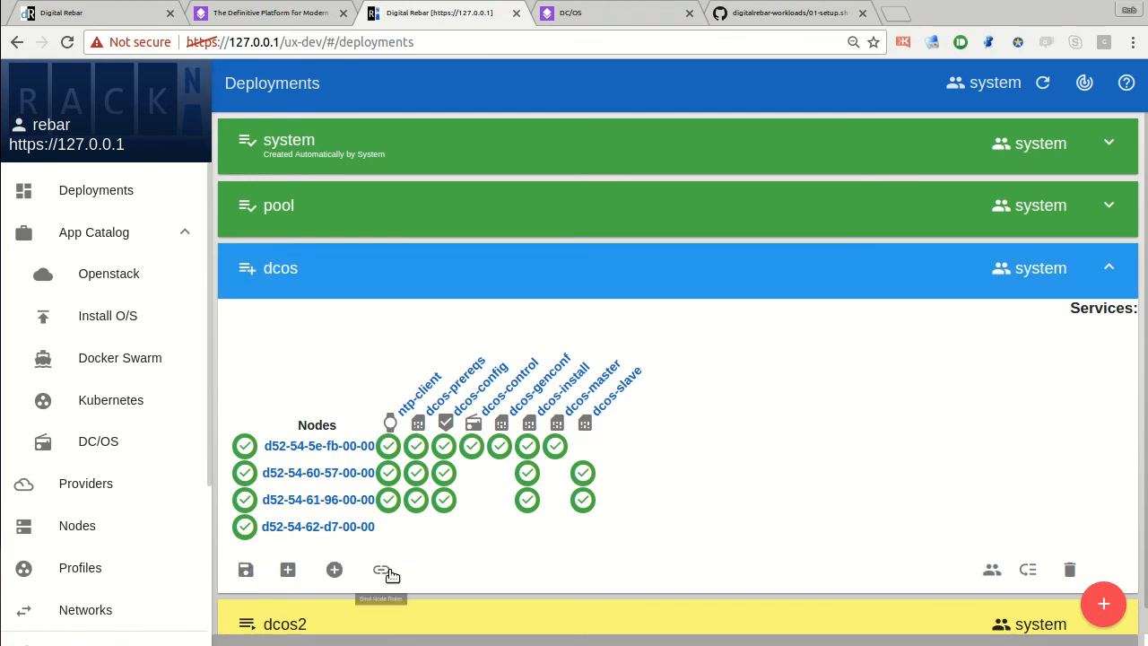
Propose the dcos-slave role for node d52-54-62-d7-00-00 in the dcos deployment
{"action": "left_click", "coordinate": [380, 569]}
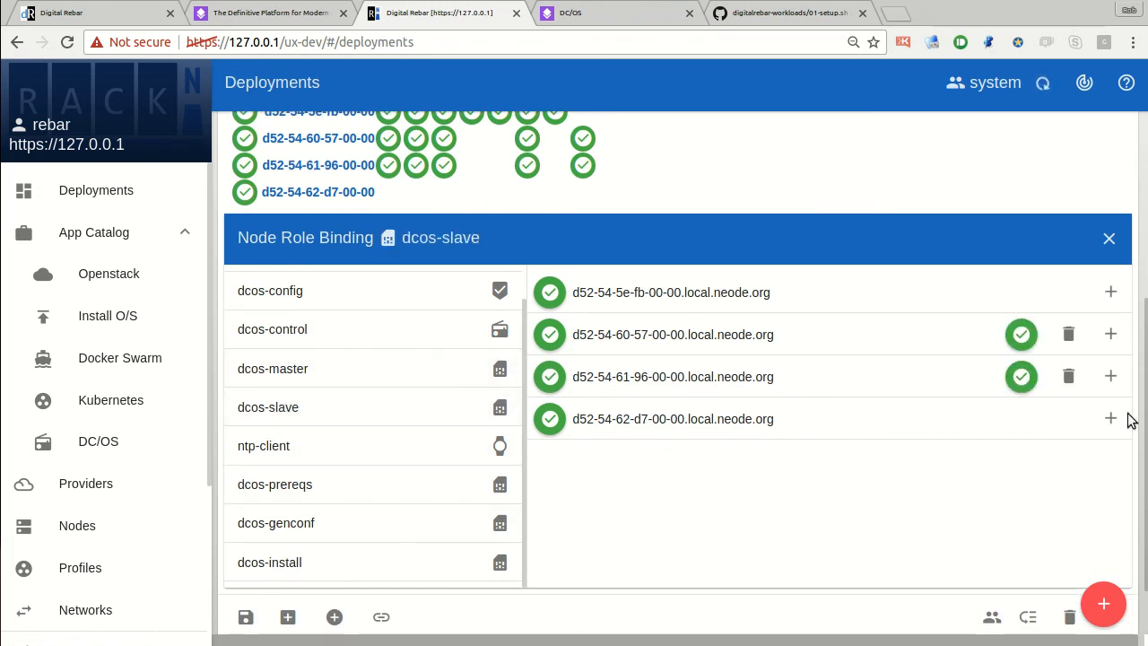
{"action": "mouse_move", "coordinate": [1110, 418]}
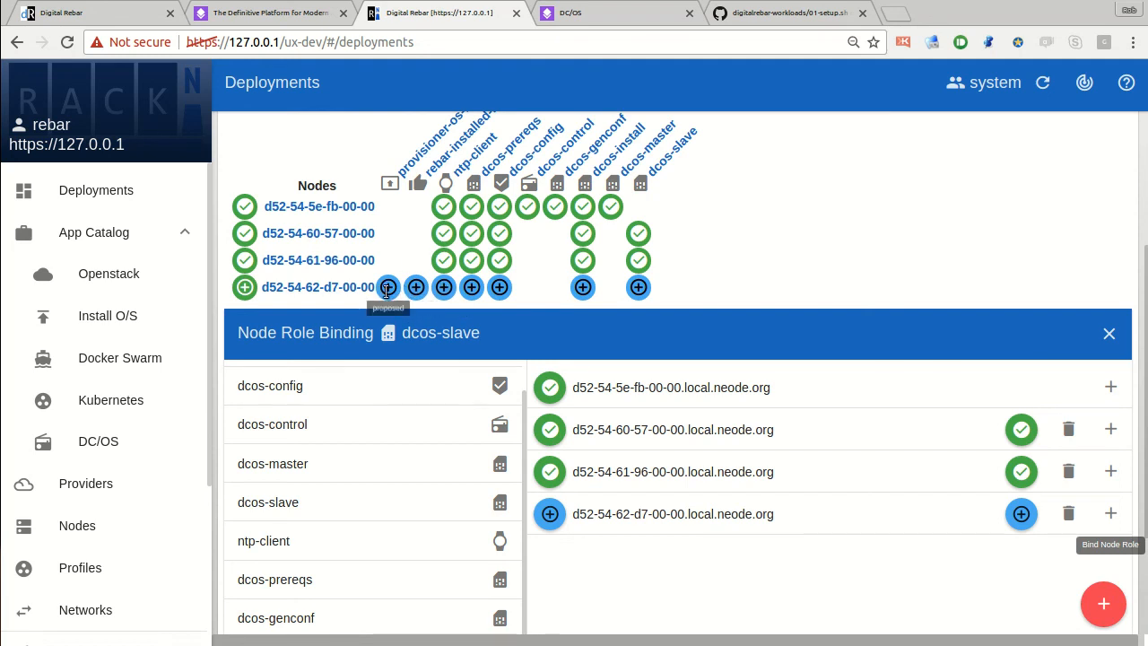
{"action": "scroll", "scroll_direction": "down", "scroll_amount": 3}
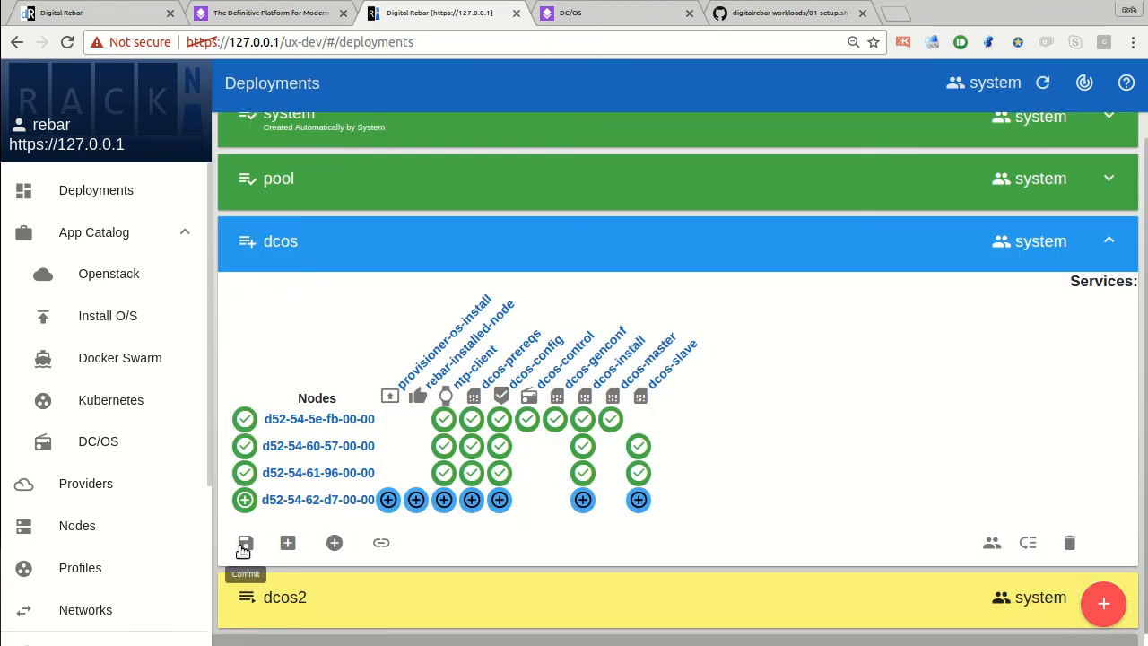
{"action": "mouse_move", "coordinate": [443, 499]}
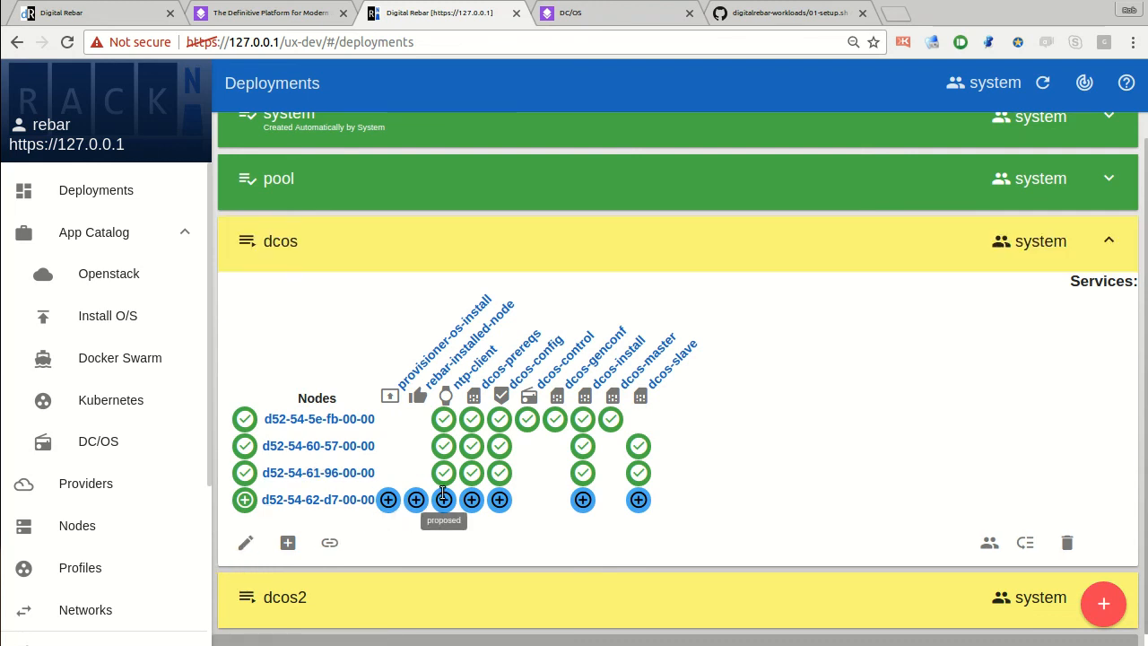
Commit the dcos deployment so d52-54-62-d7-00-00's roles move from proposed to queued
{"action": "left_click", "coordinate": [1042, 82]}
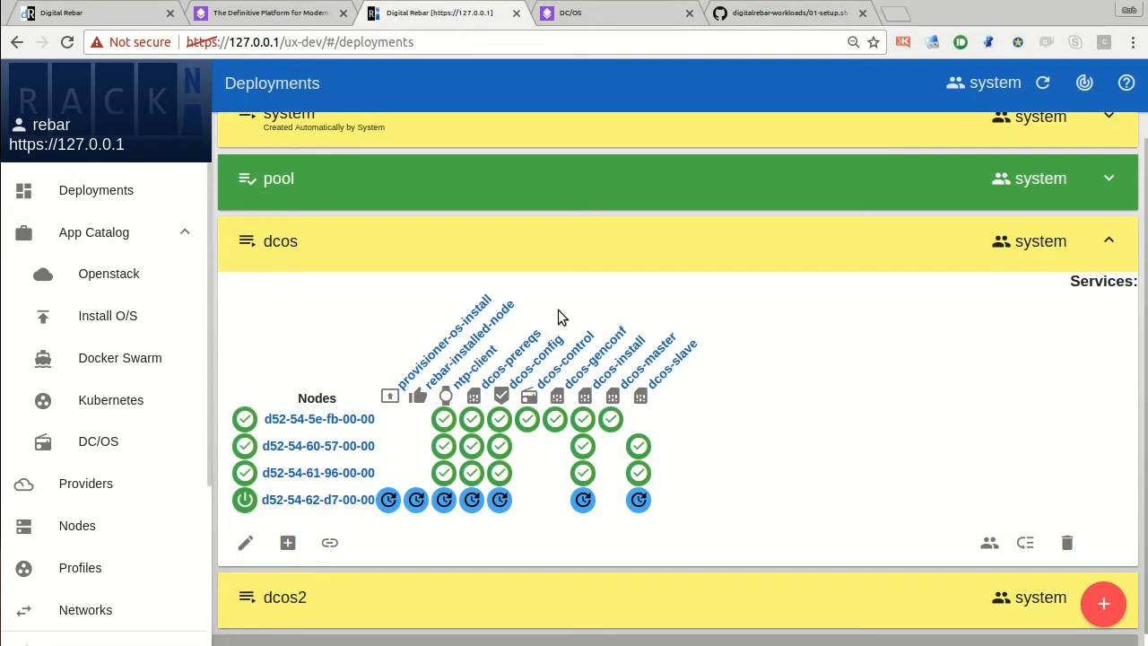
{"action": "mouse_move", "coordinate": [707, 455]}
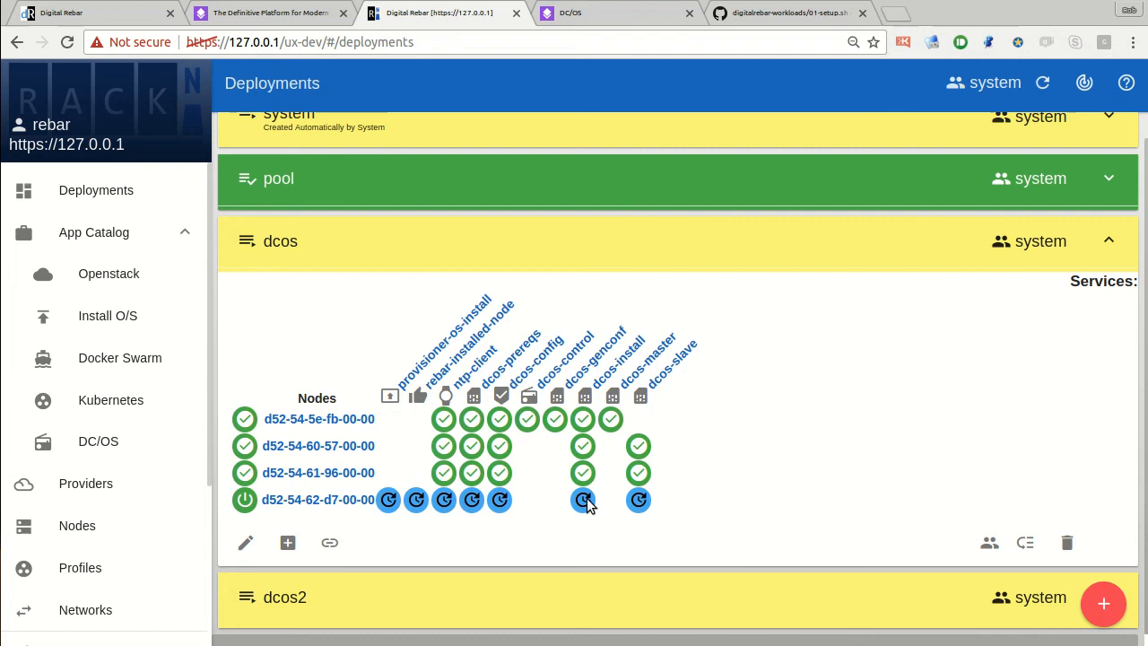
{"action": "mouse_move", "coordinate": [582, 499]}
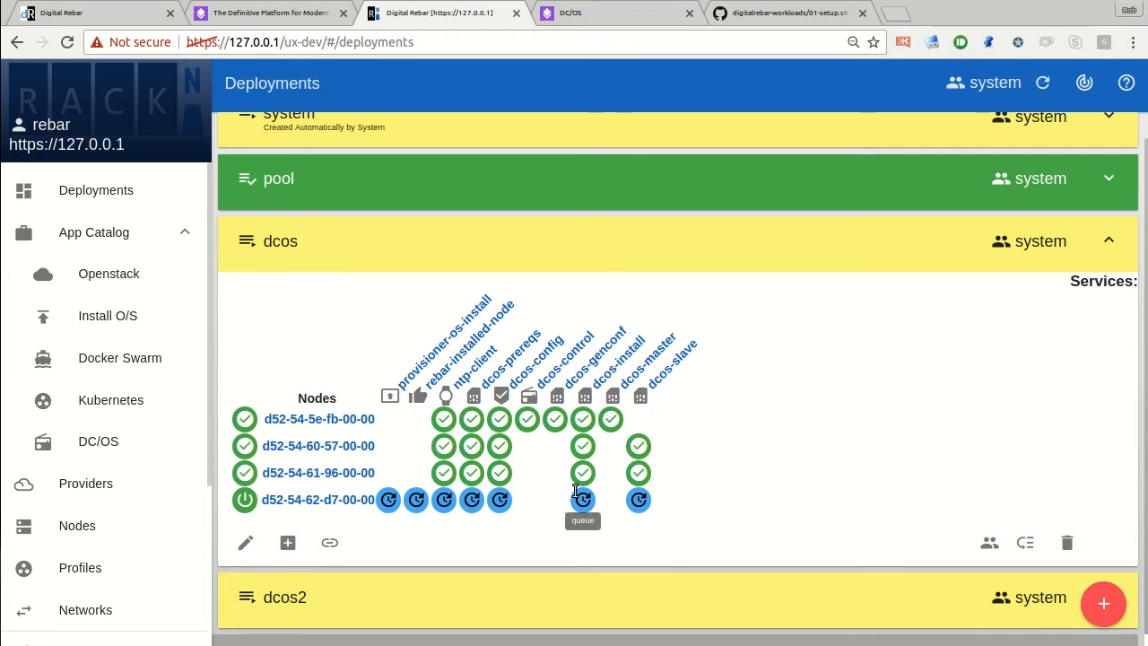